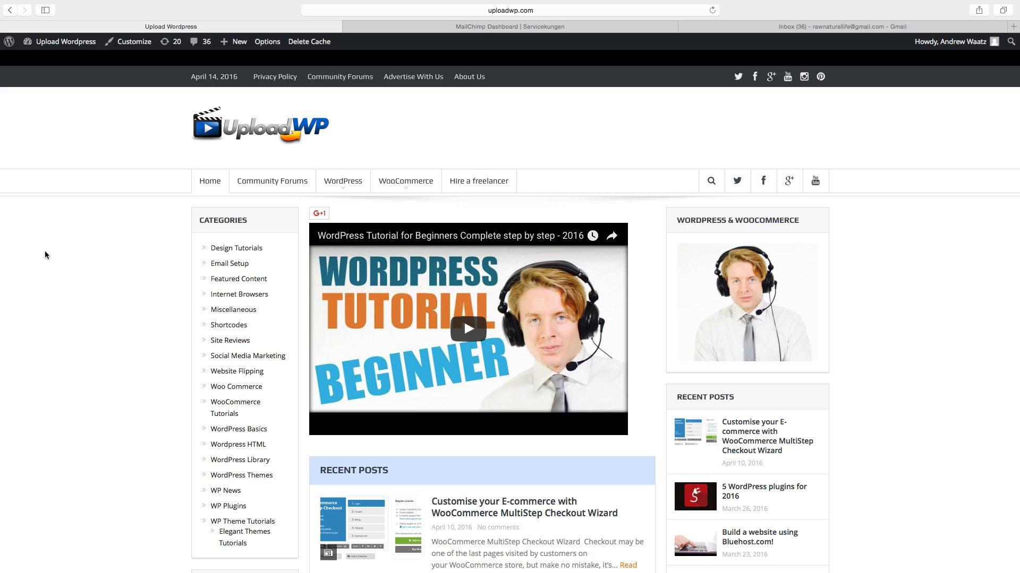
pyautogui.moveTo(50, 259)
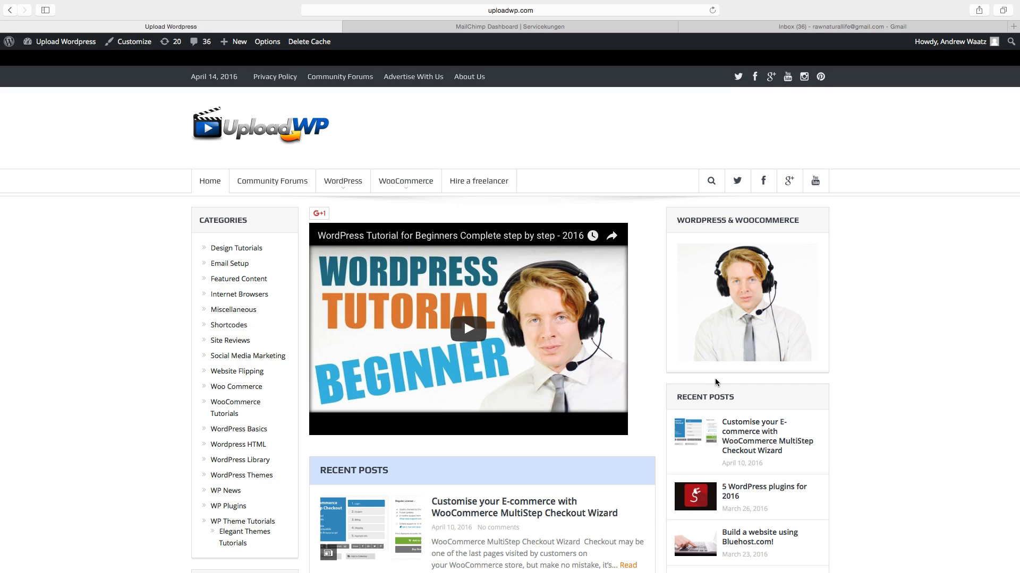
pyautogui.moveTo(70, 52)
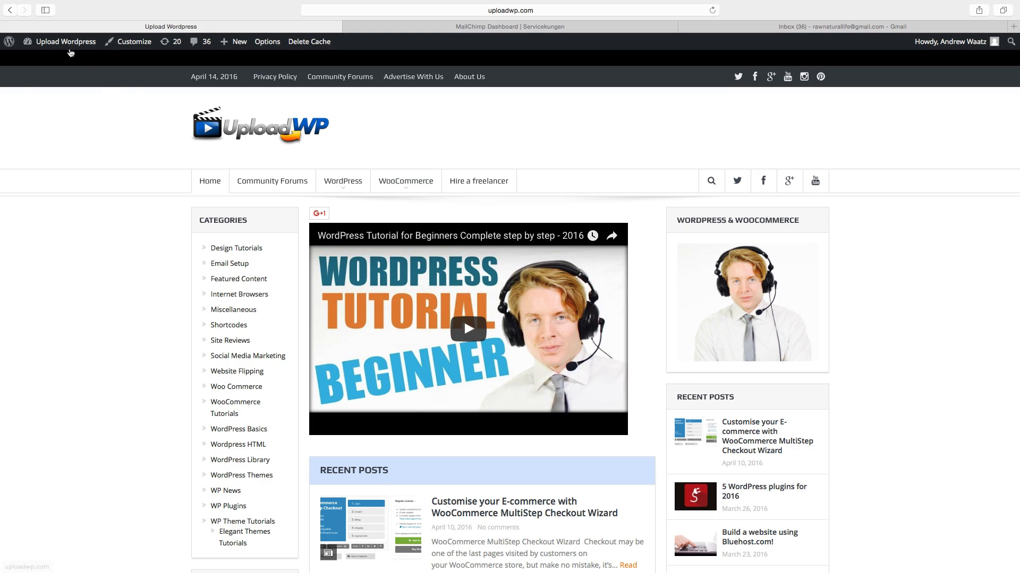
# Reveal the admin shortcuts from the site name in the front-end admin bar
pyautogui.click(65, 42)
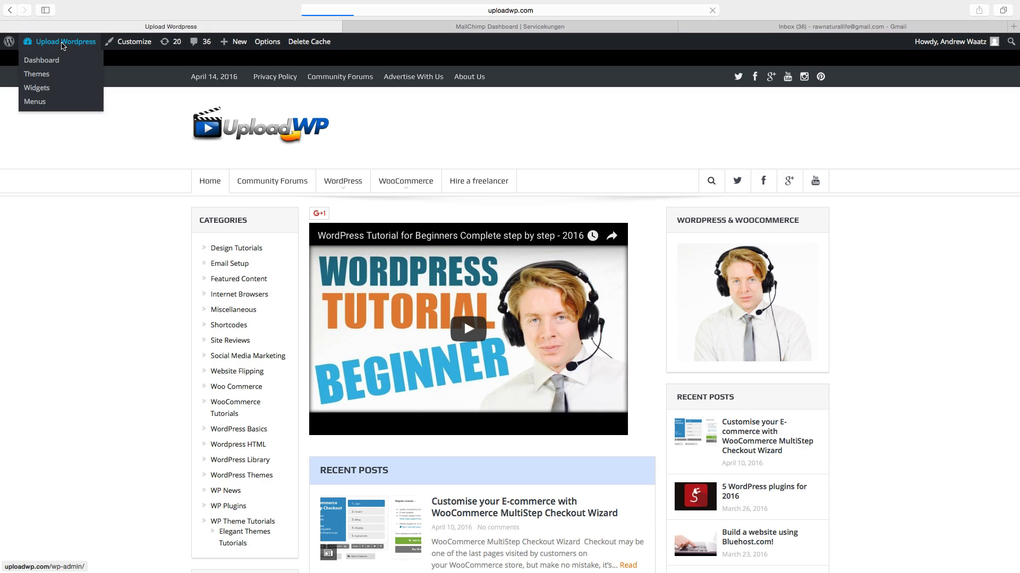
# Search Add New plugins for 'captainform' and see Form Builder by CaptainForm already installed
pyautogui.click(41, 60)
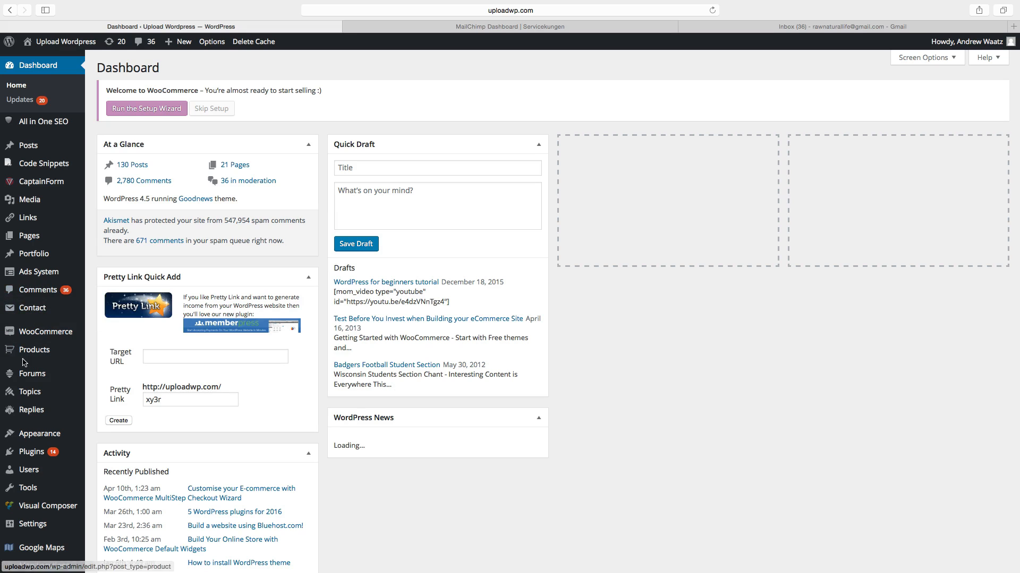
pyautogui.moveTo(30, 451)
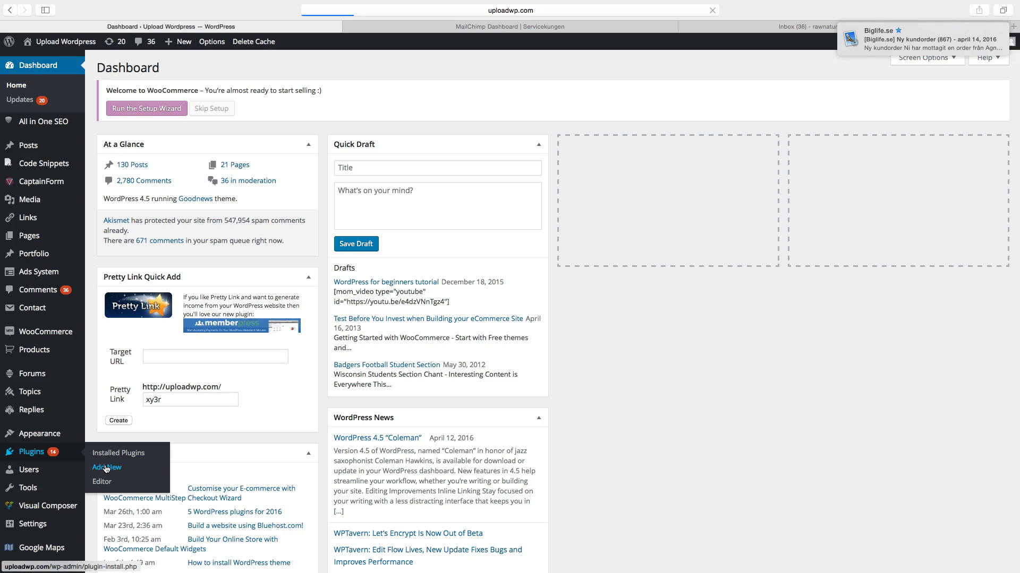
pyautogui.click(107, 468)
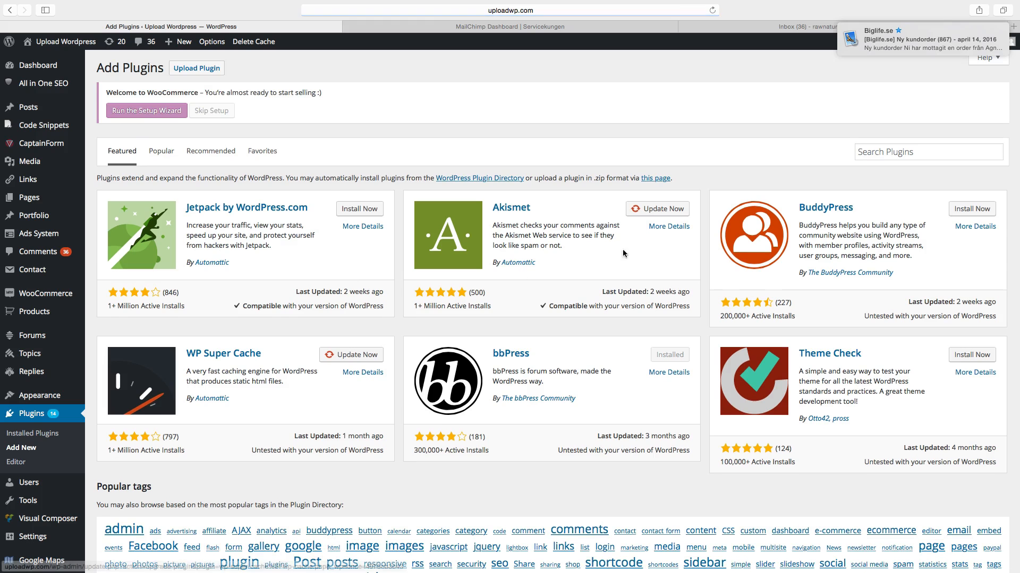
pyautogui.click(928, 152)
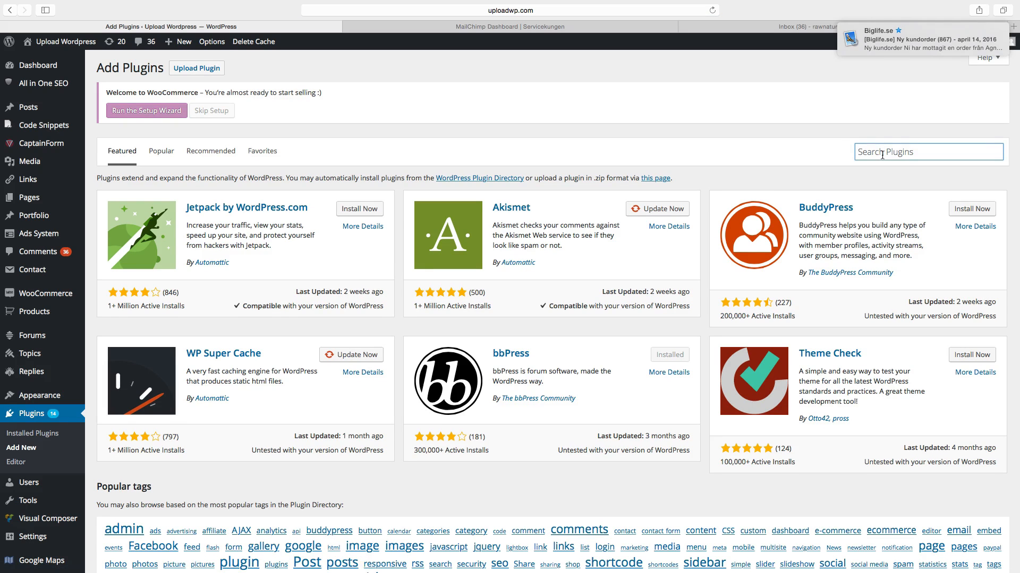
pyautogui.write('captain')
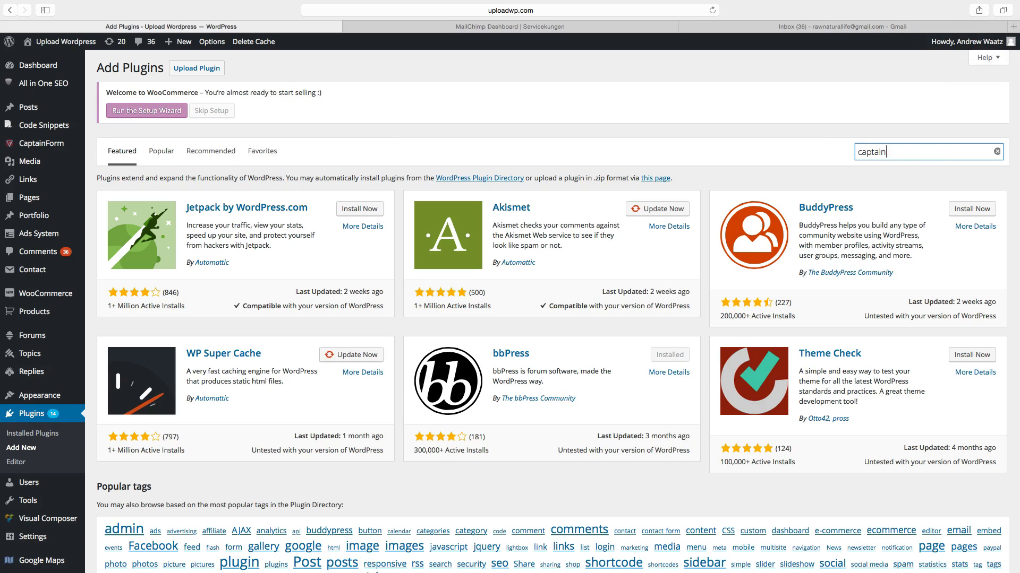
pyautogui.write('form')
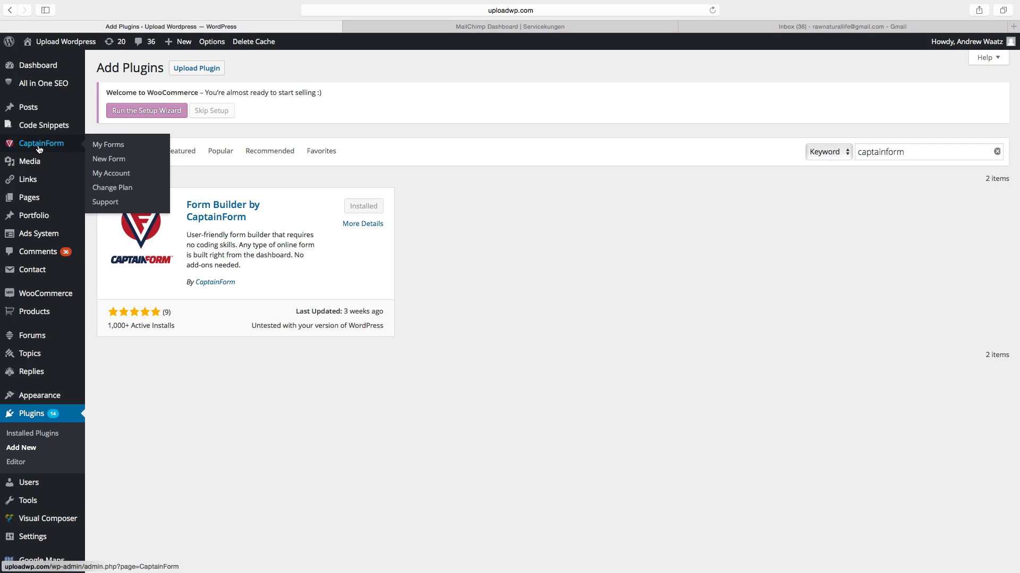
pyautogui.moveTo(108, 144)
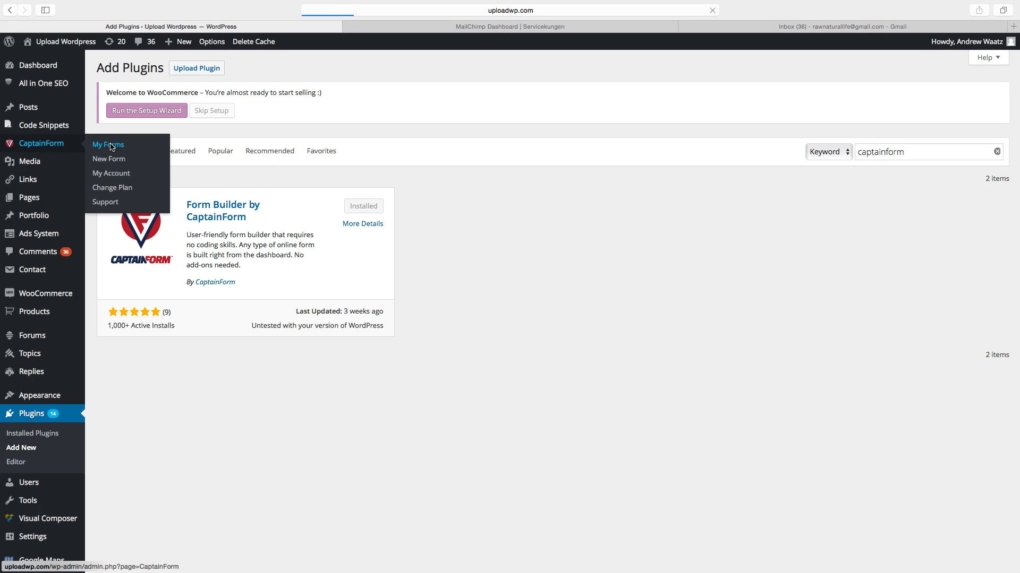
# Show CaptainForm's My Forms list, currently empty
pyautogui.click(109, 144)
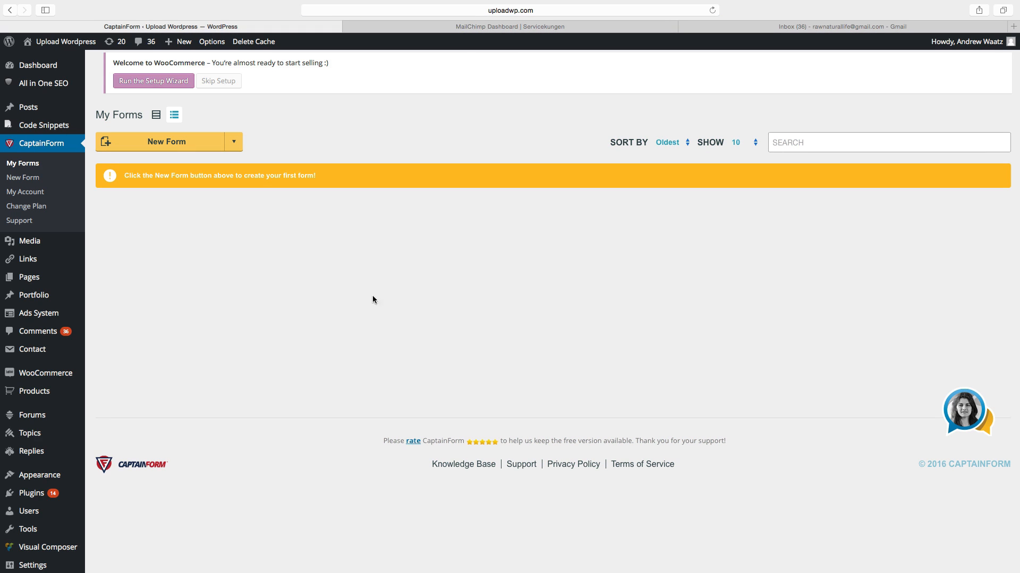
pyautogui.moveTo(598, 217)
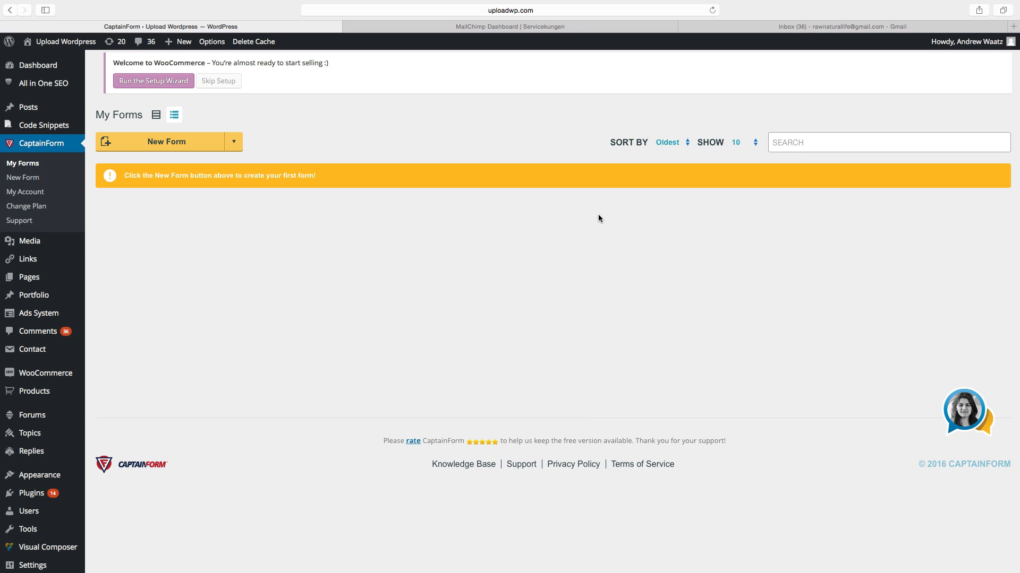
pyautogui.moveTo(345, 199)
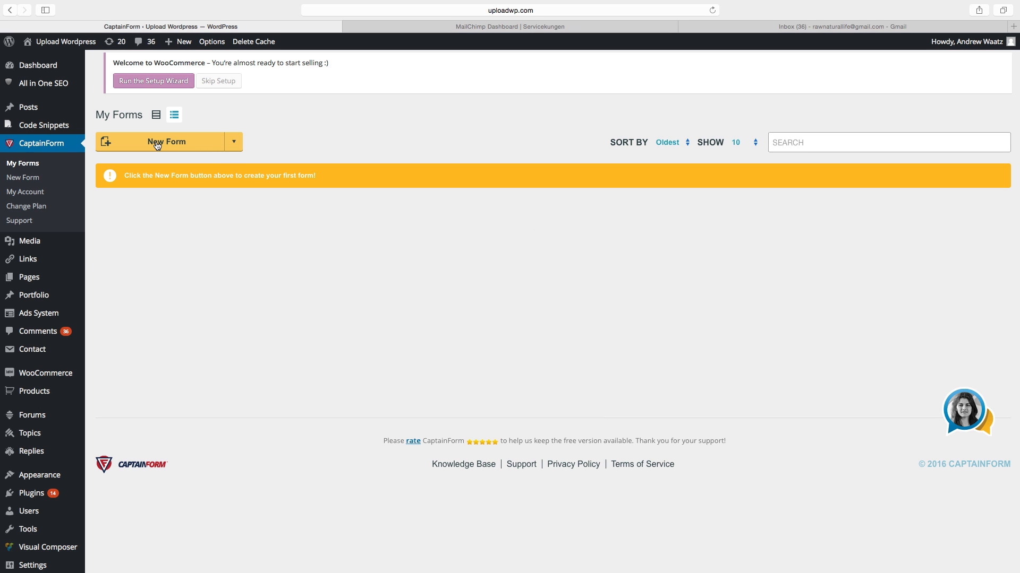
# Start a new form and expand the Other Form template list
pyautogui.click(167, 141)
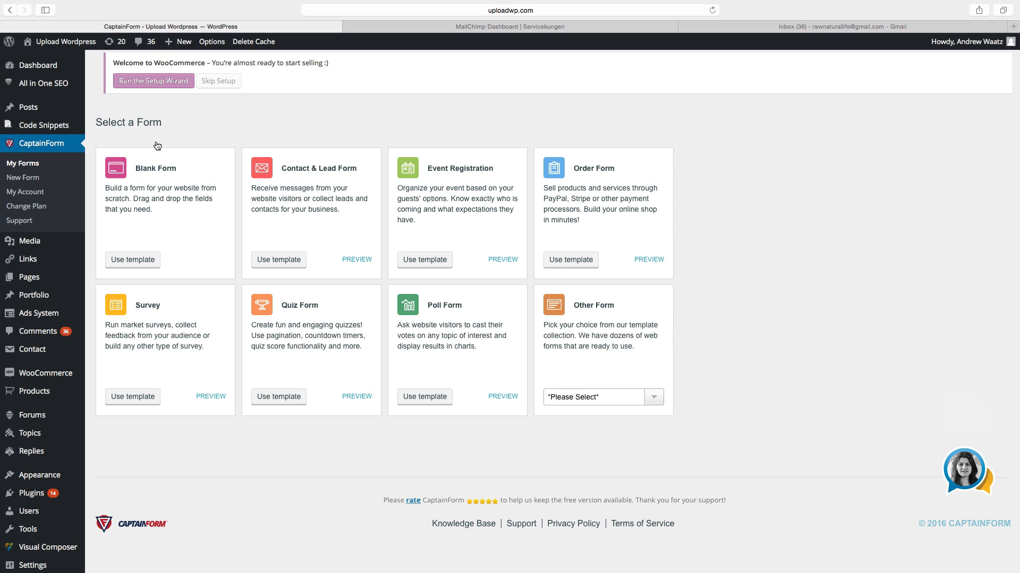
pyautogui.moveTo(262, 185)
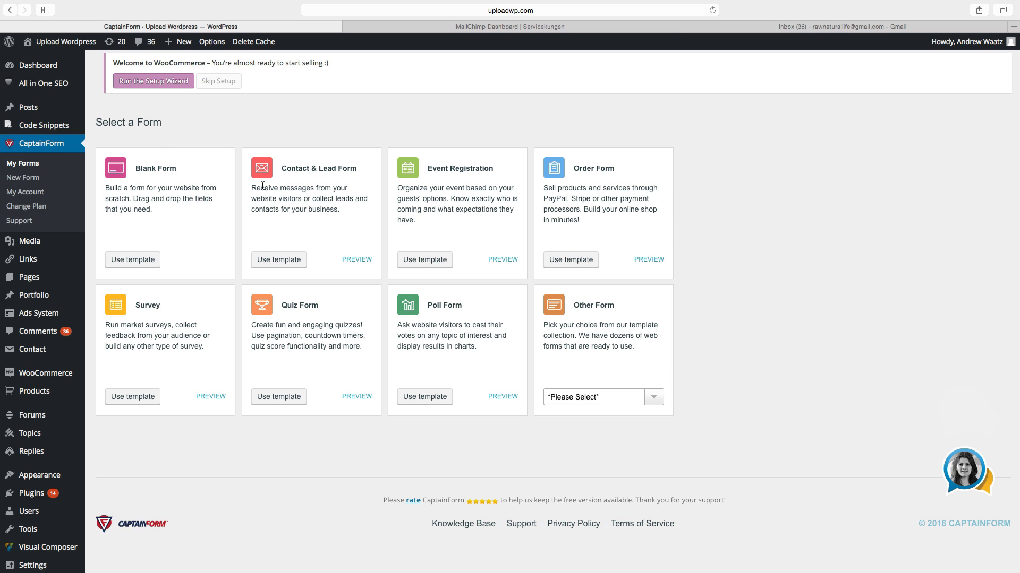
pyautogui.moveTo(578, 184)
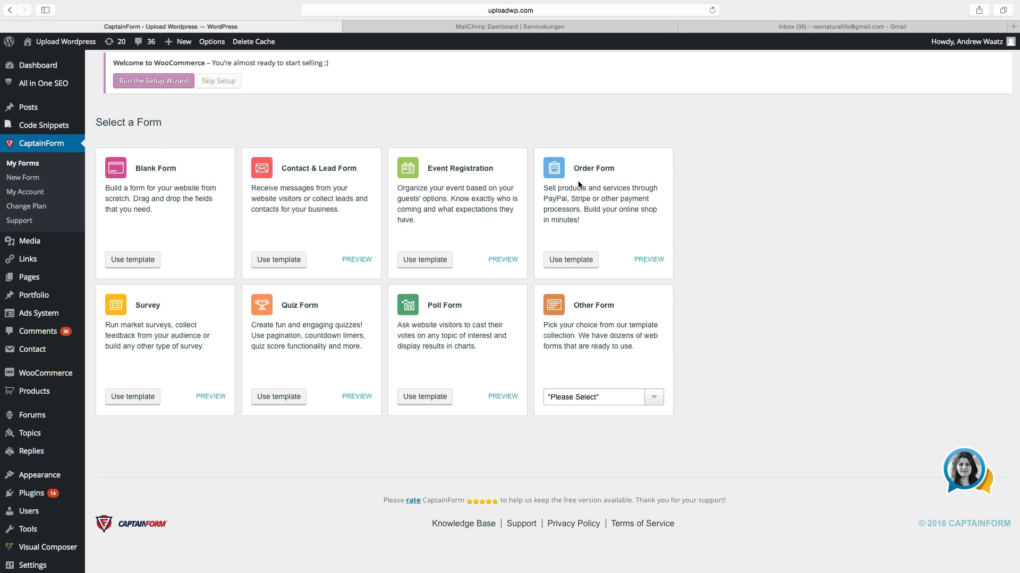
pyautogui.moveTo(361, 319)
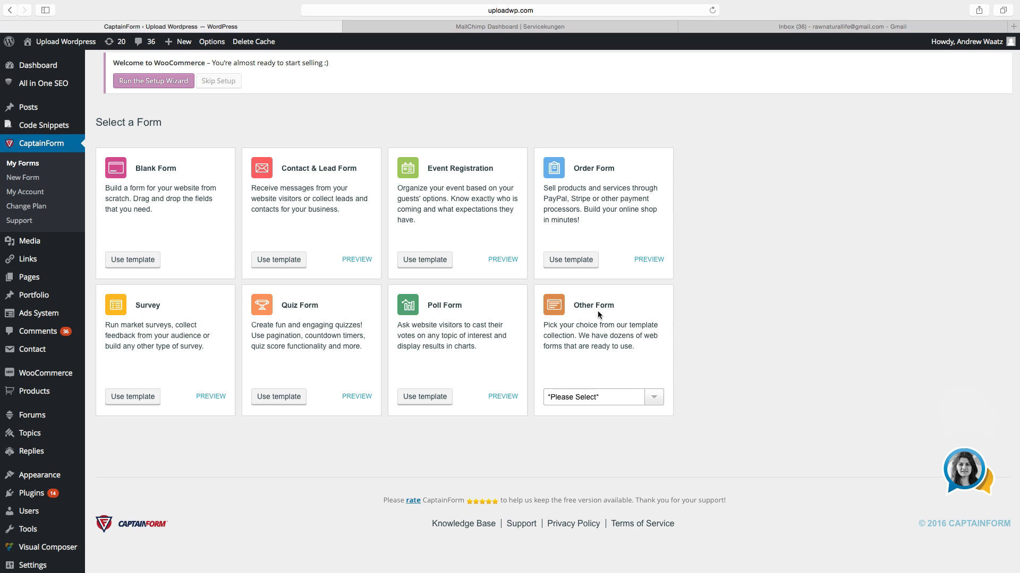
pyautogui.moveTo(593, 316)
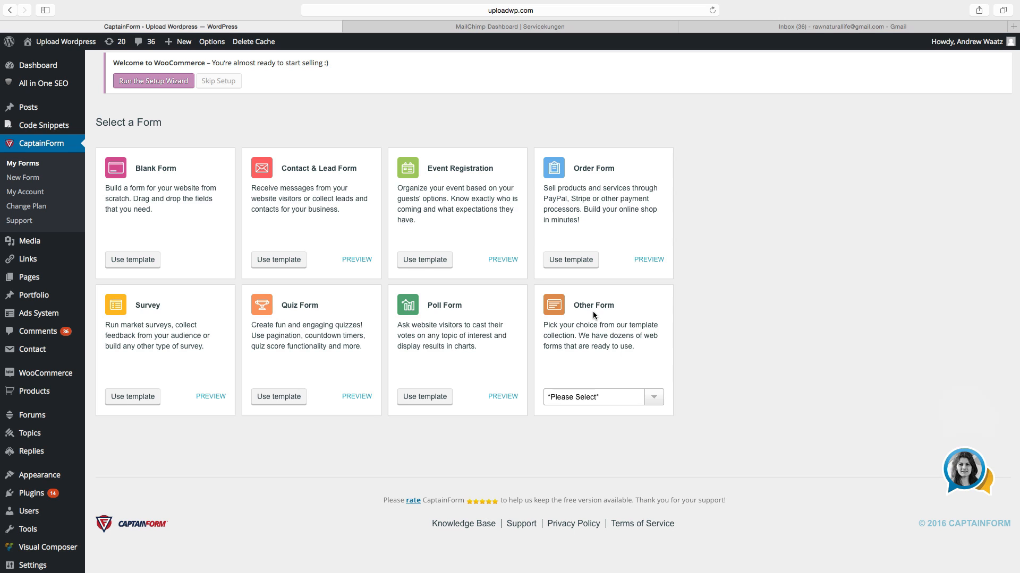
pyautogui.moveTo(596, 403)
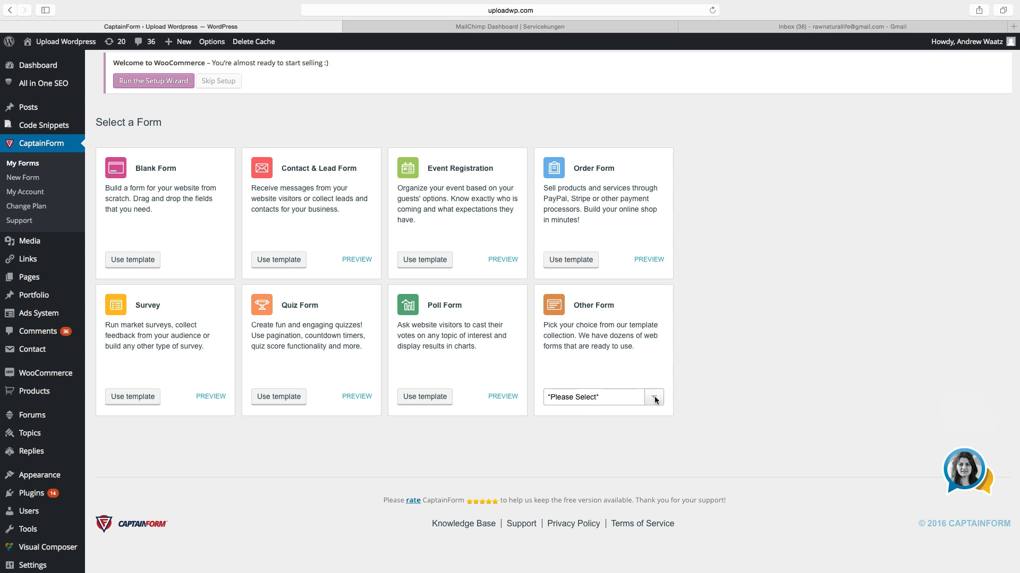
pyautogui.click(593, 397)
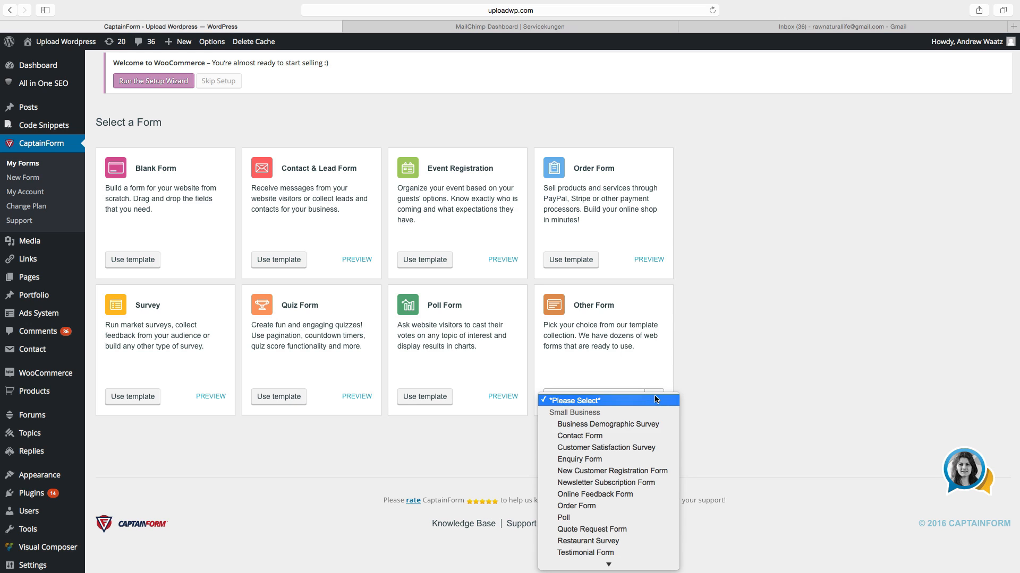
pyautogui.moveTo(606, 482)
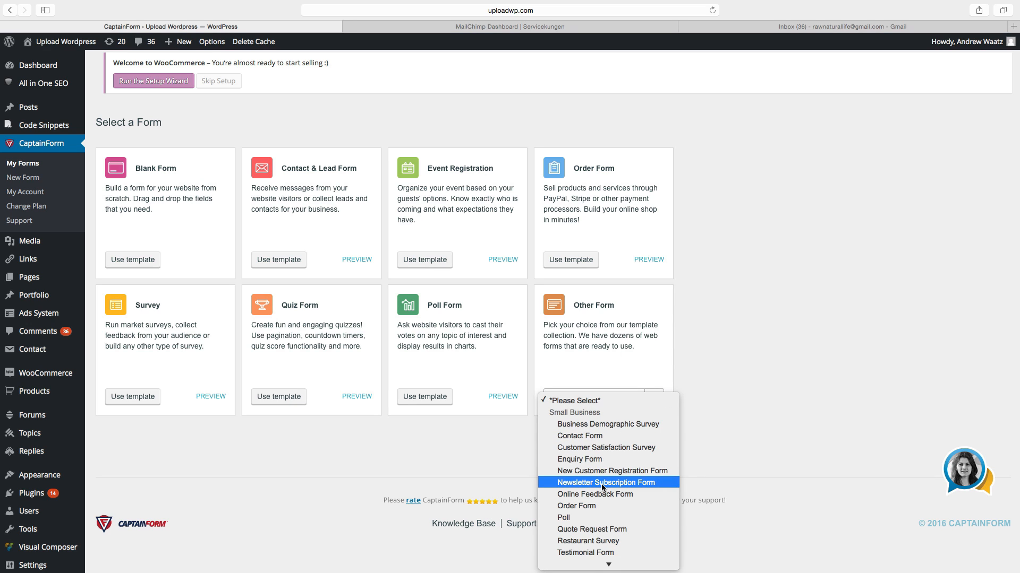
# Create a form from the Newsletter Subscription Form template with Email, Name and format fields
pyautogui.click(606, 482)
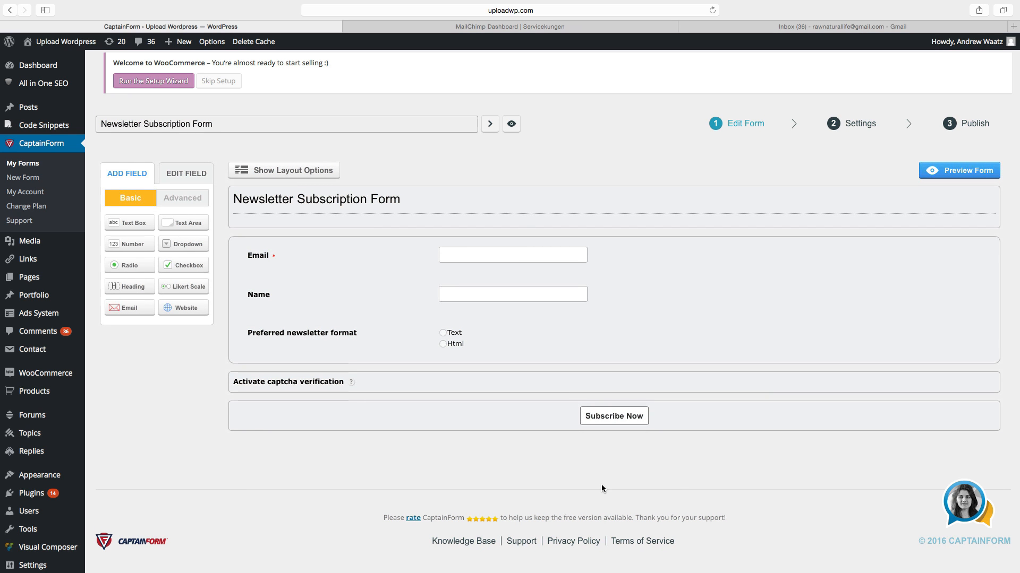
pyautogui.moveTo(402, 368)
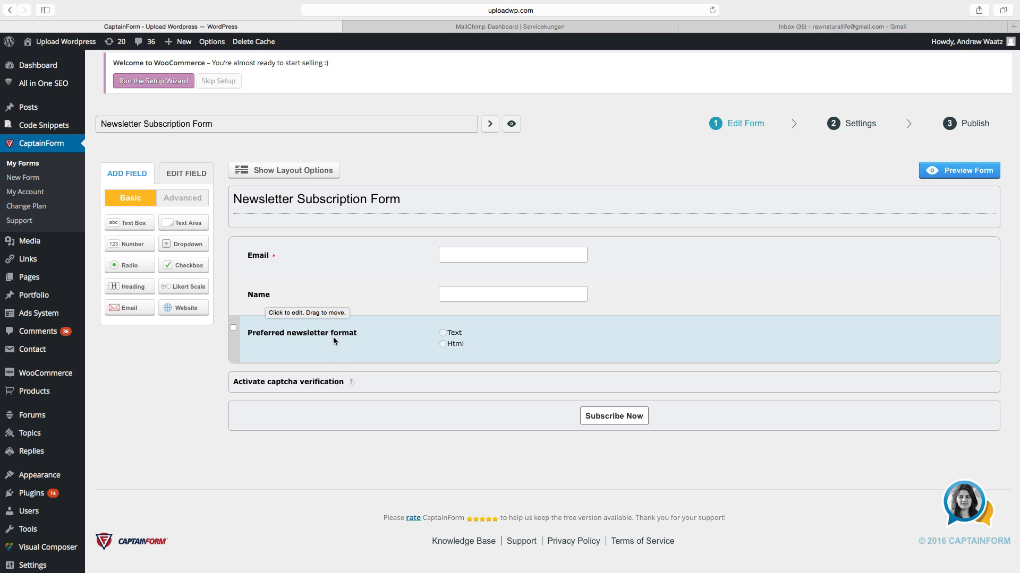
pyautogui.moveTo(273, 390)
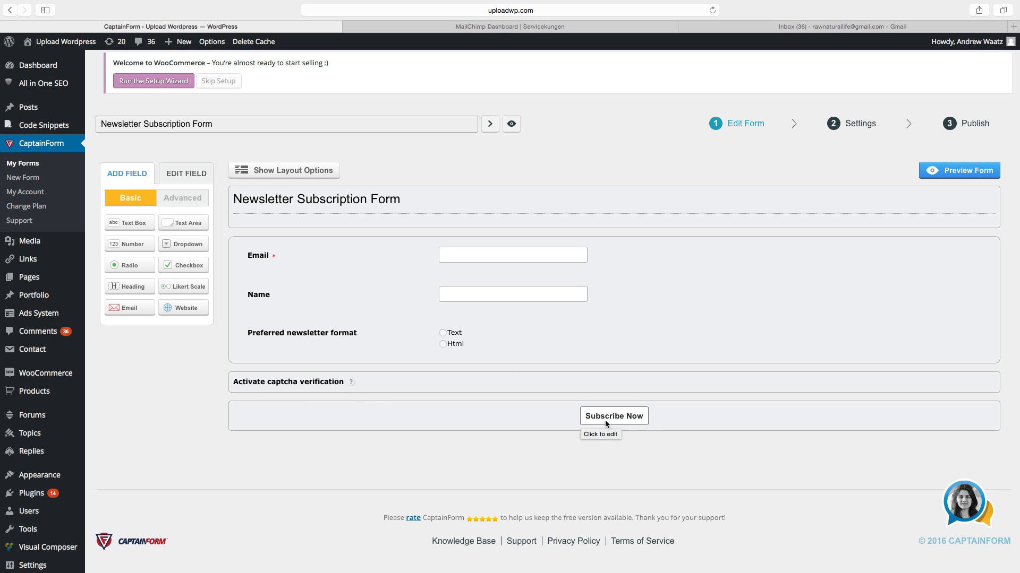
pyautogui.moveTo(636, 424)
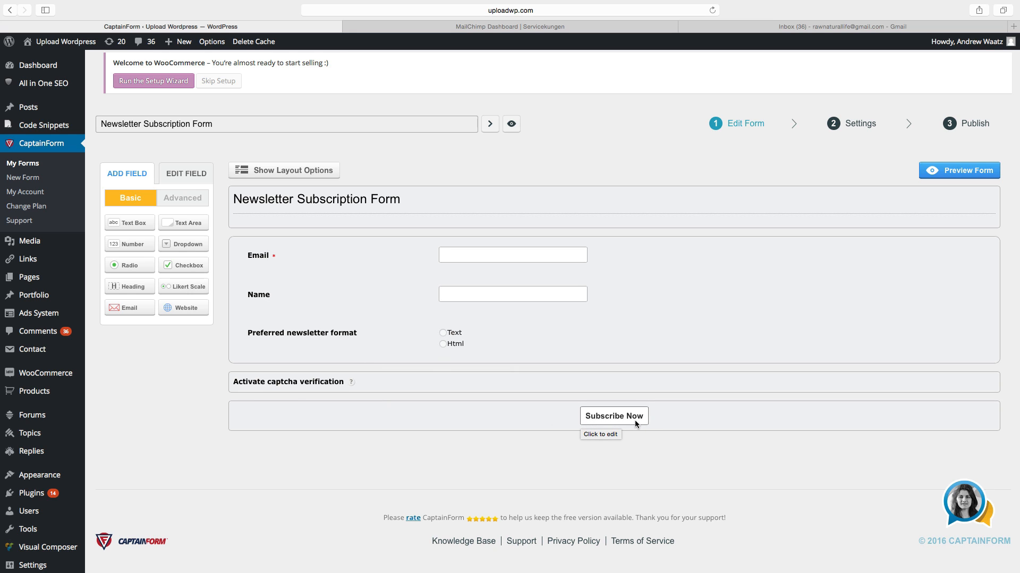
pyautogui.moveTo(626, 423)
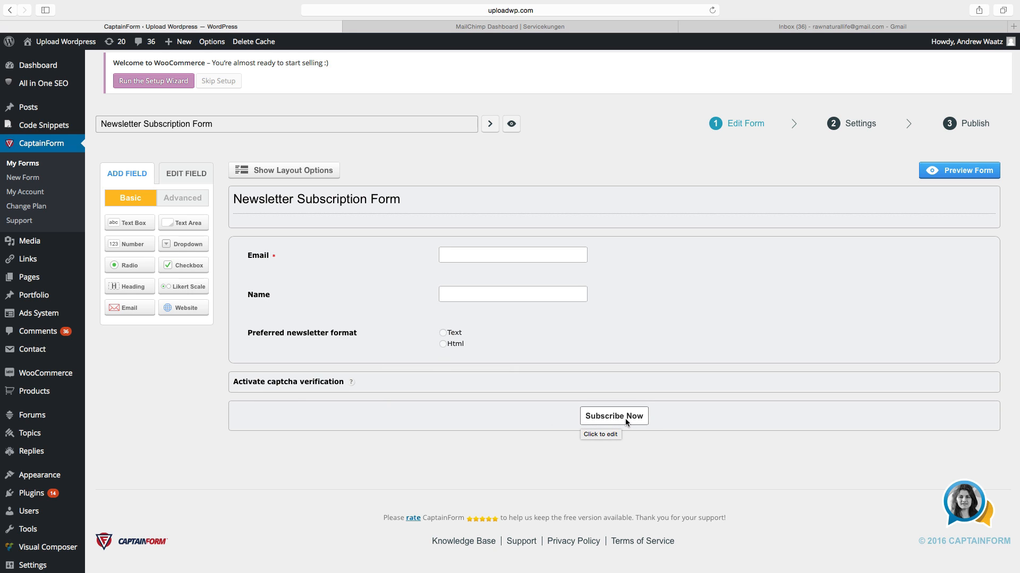
pyautogui.moveTo(611, 424)
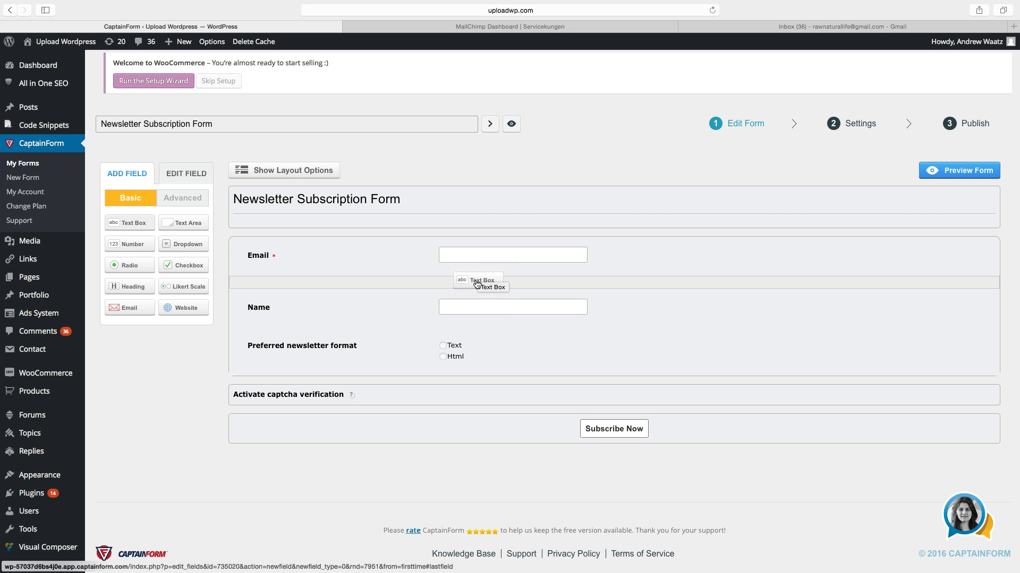
# Add an untitled text box between Email and Name, select it and request its deletion
pyautogui.click(133, 222)
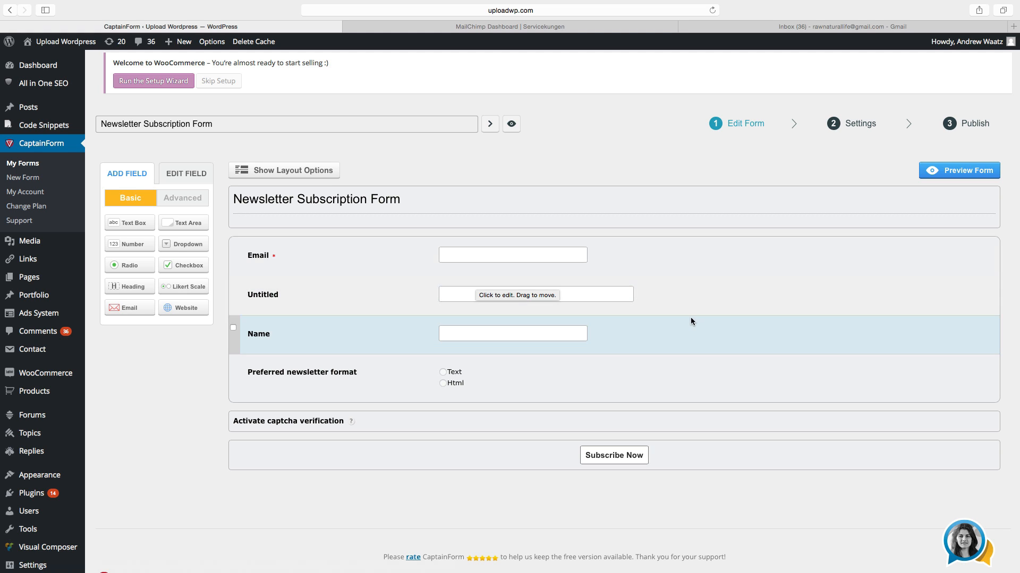
pyautogui.click(517, 294)
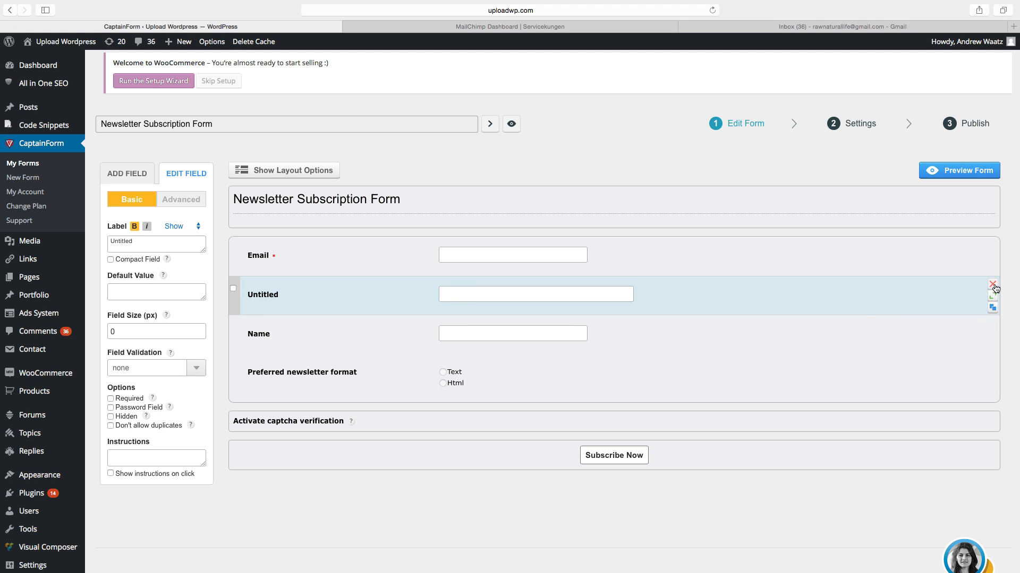
pyautogui.click(993, 285)
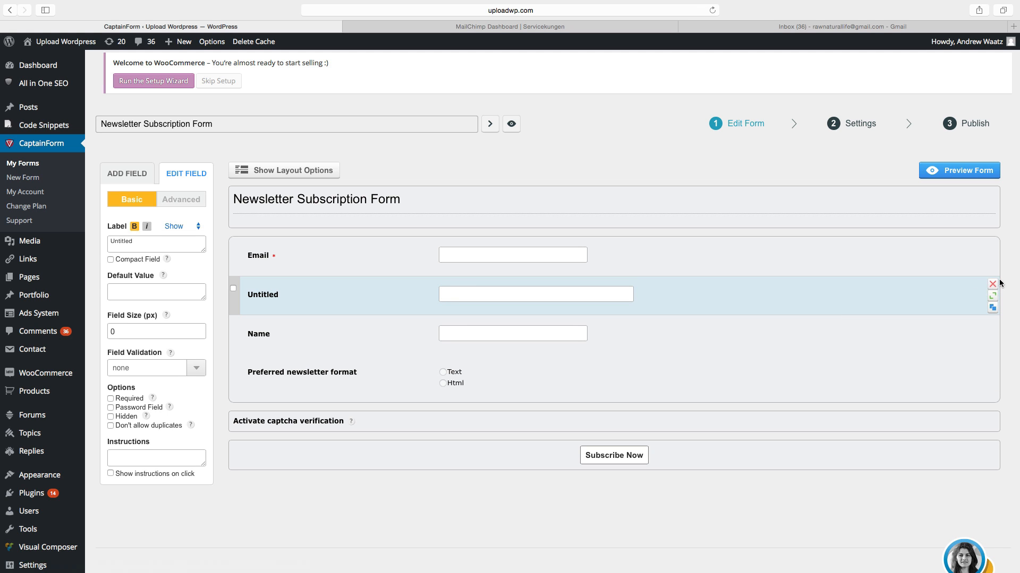
# Delete the untitled, Name and Preferred newsletter format fields, confirming each, leaving only Email
pyautogui.click(992, 283)
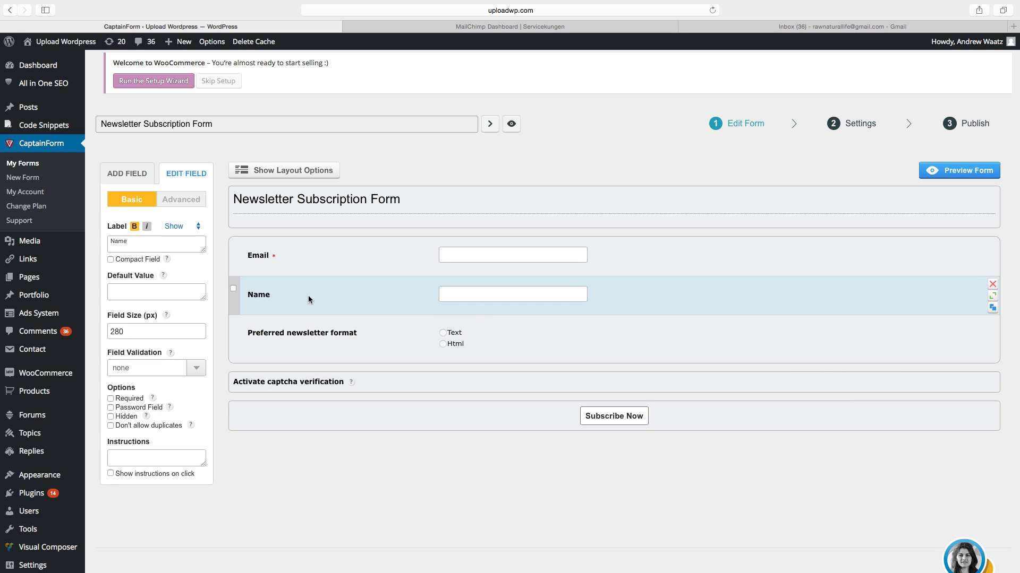
pyautogui.moveTo(897, 289)
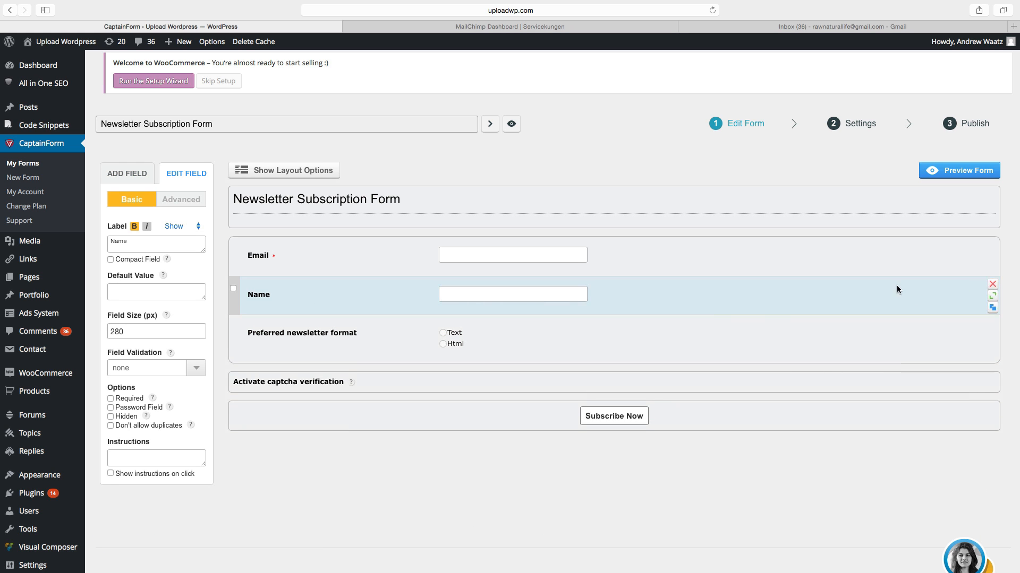
pyautogui.moveTo(992, 285)
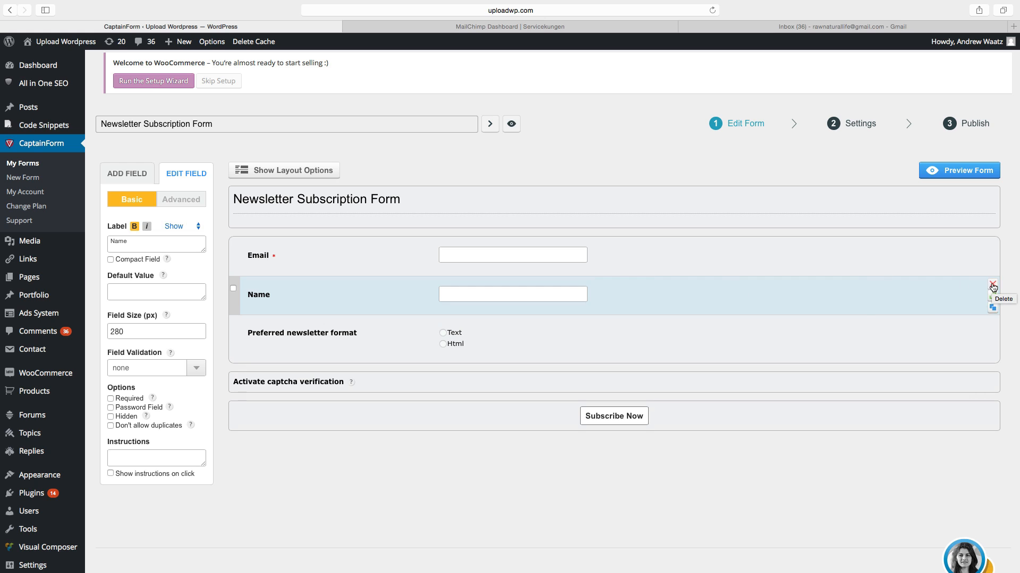
pyautogui.click(992, 284)
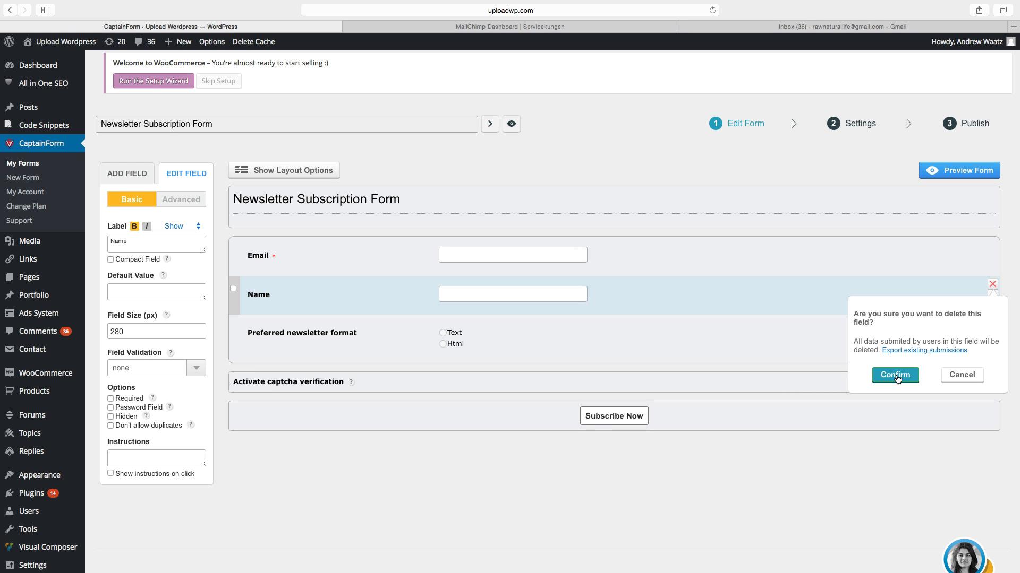
pyautogui.click(894, 375)
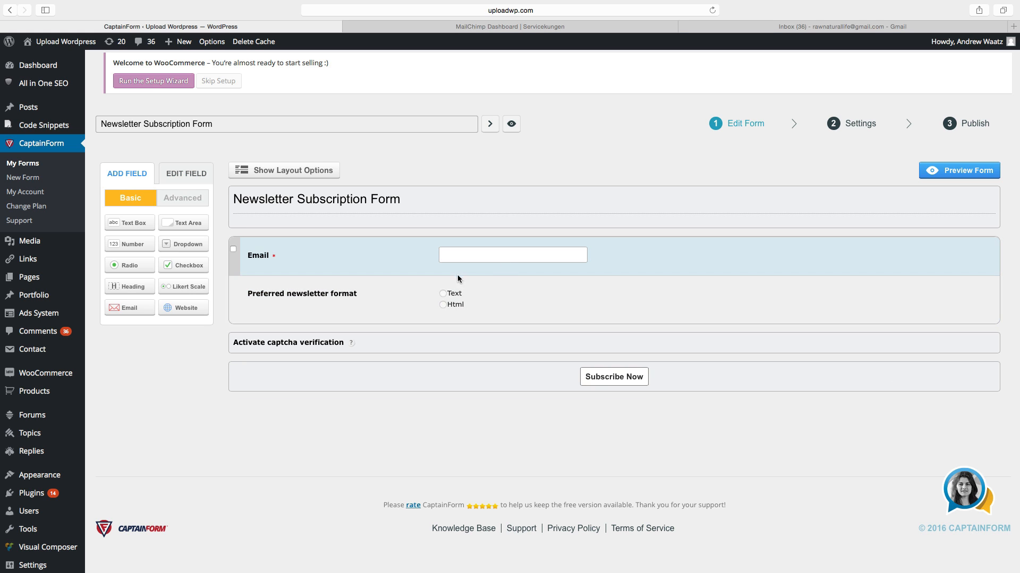
pyautogui.click(302, 293)
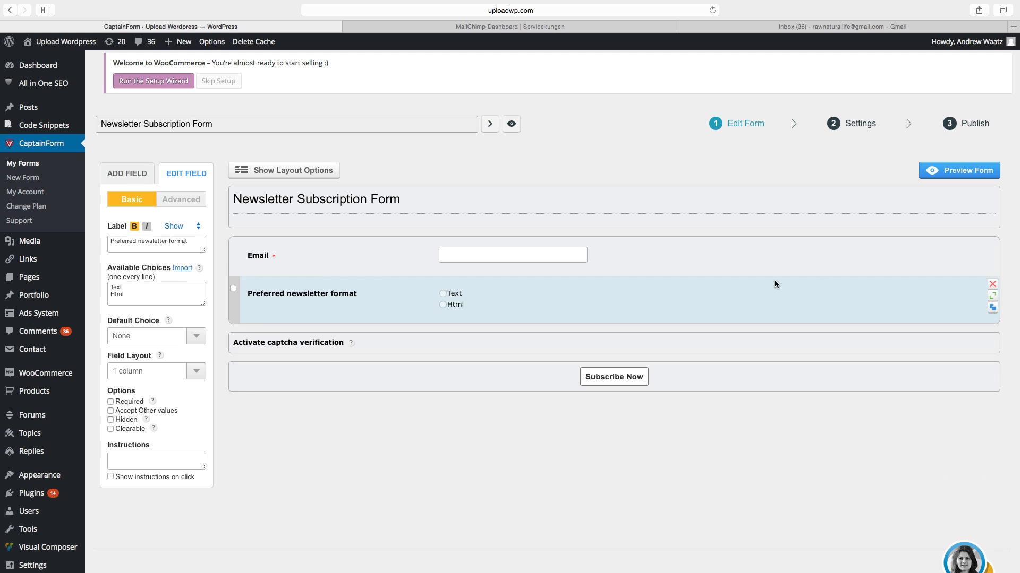
pyautogui.click(992, 284)
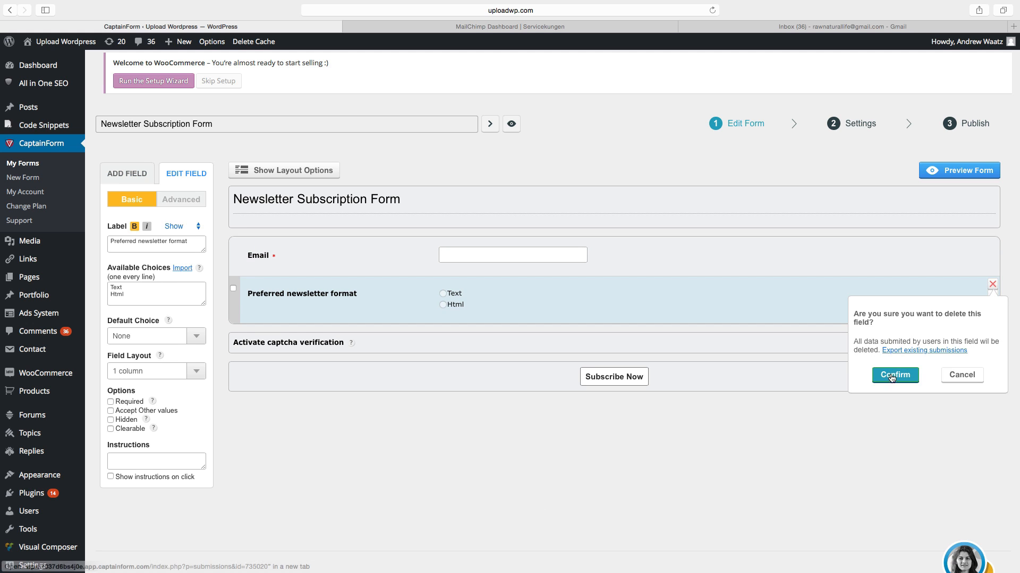
pyautogui.click(894, 375)
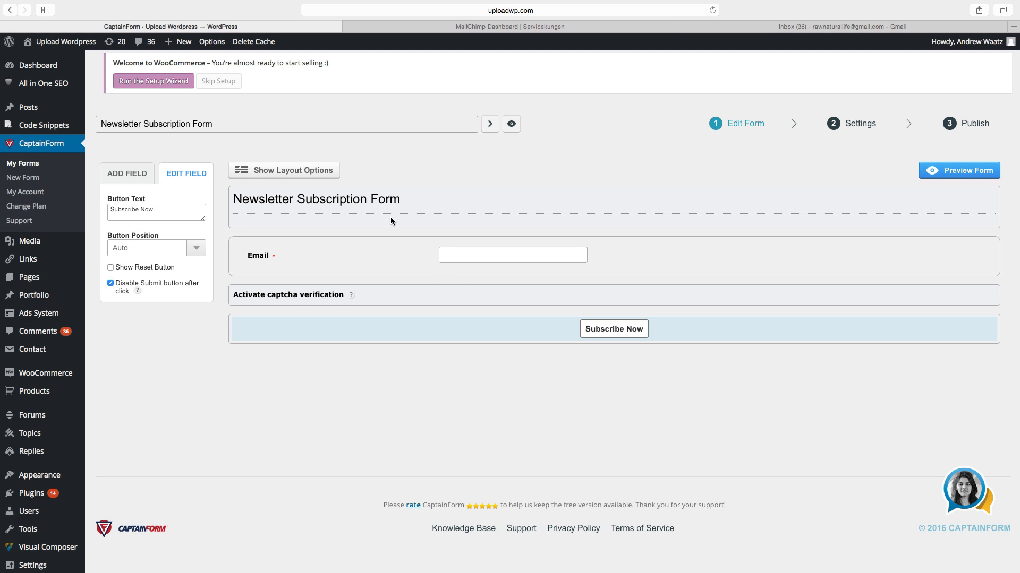
pyautogui.moveTo(344, 250)
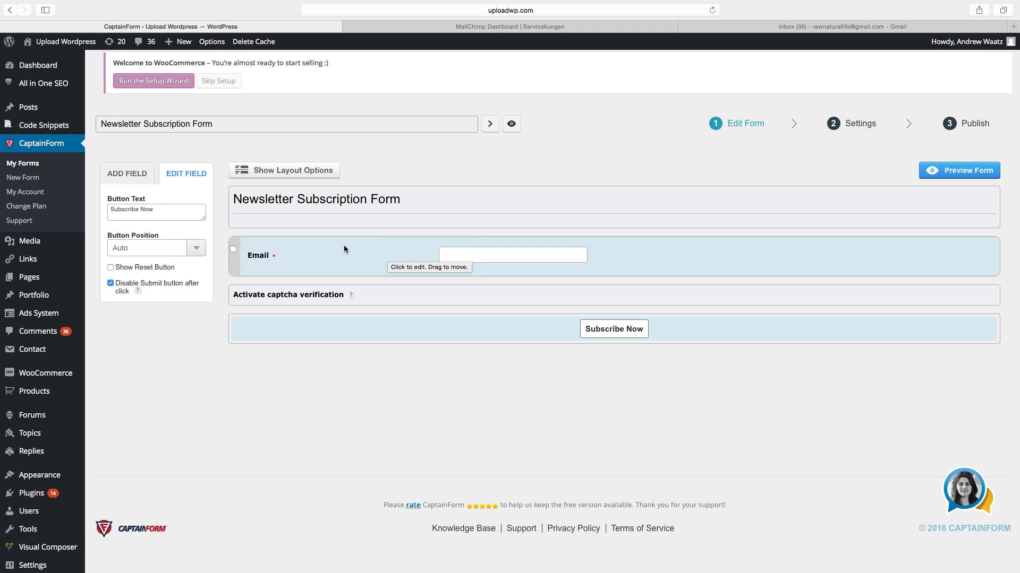
pyautogui.moveTo(277, 270)
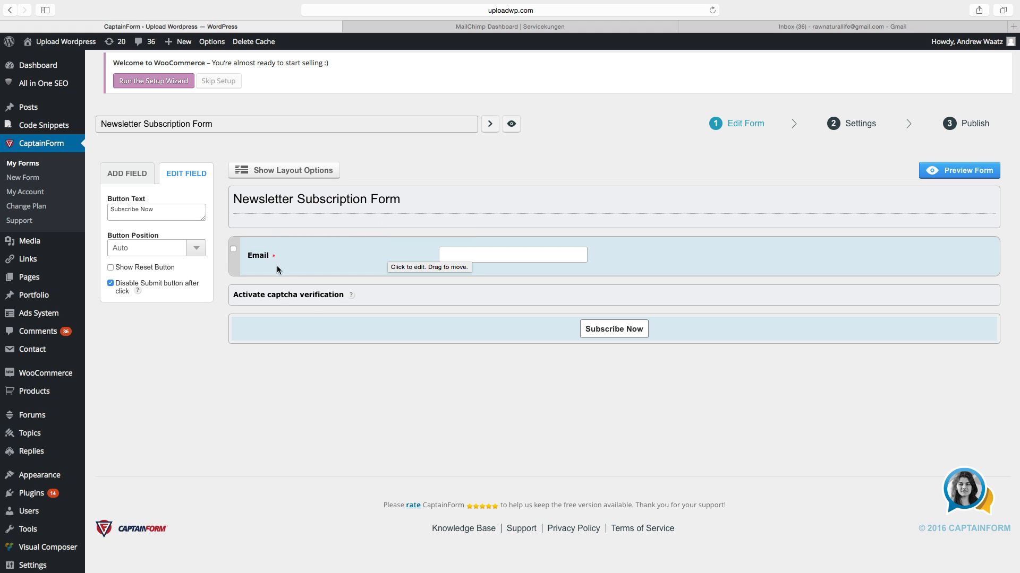
pyautogui.moveTo(631, 341)
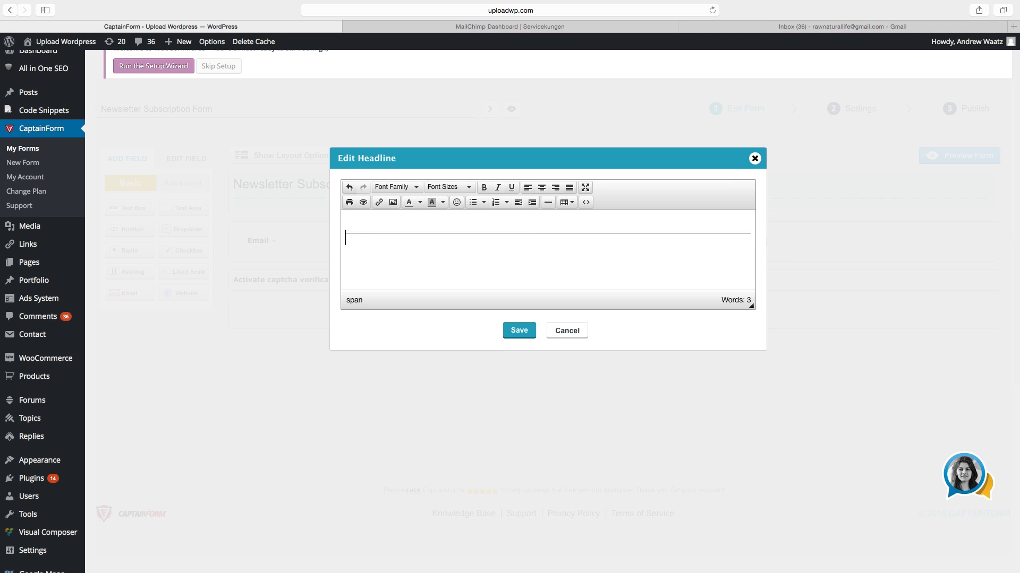
# Enter the headline 'Join Our Newslwtter Today!', make it bold and save it
pyautogui.write('Join Ou')
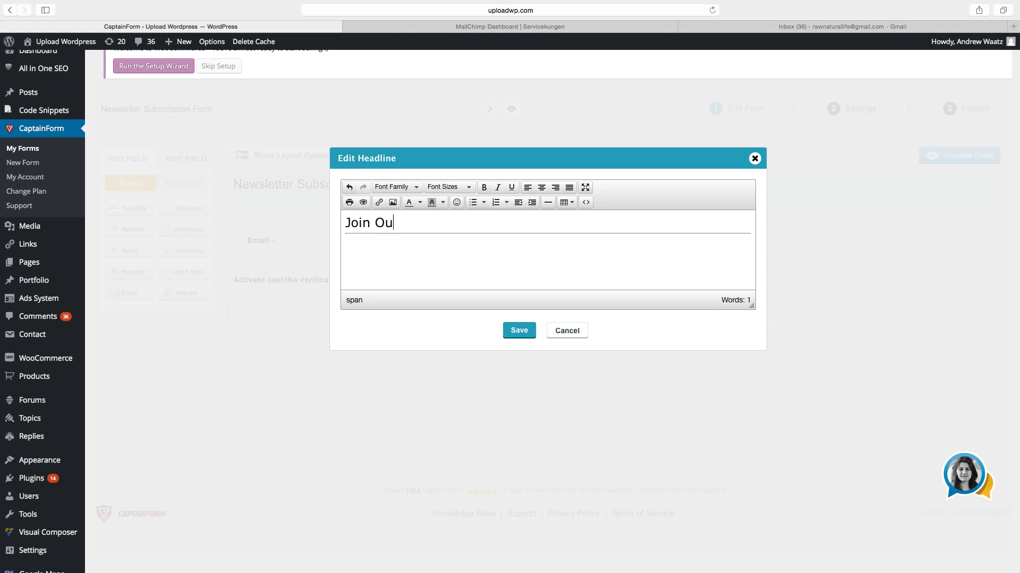
pyautogui.write('r N')
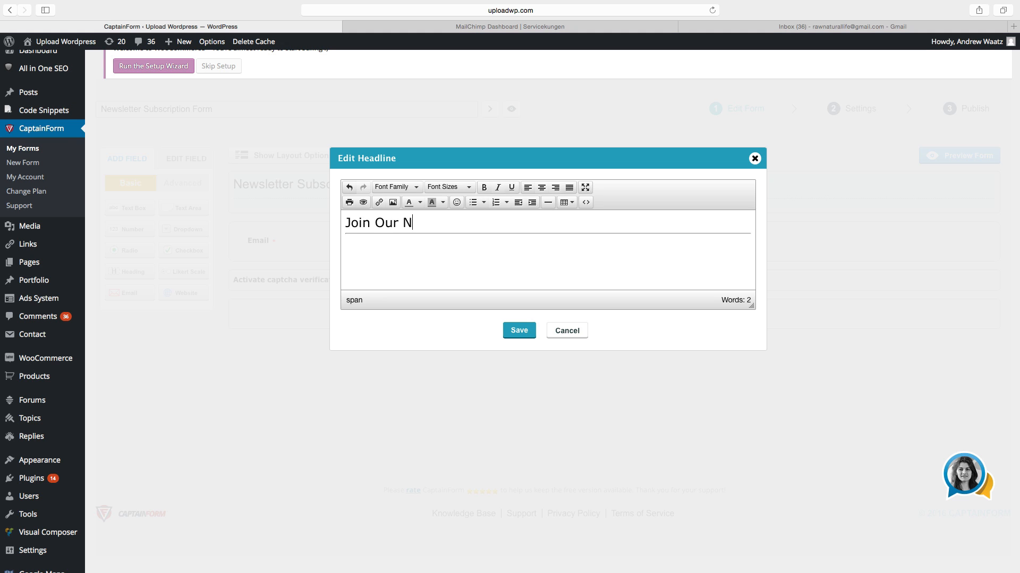
pyautogui.write('ewslwt')
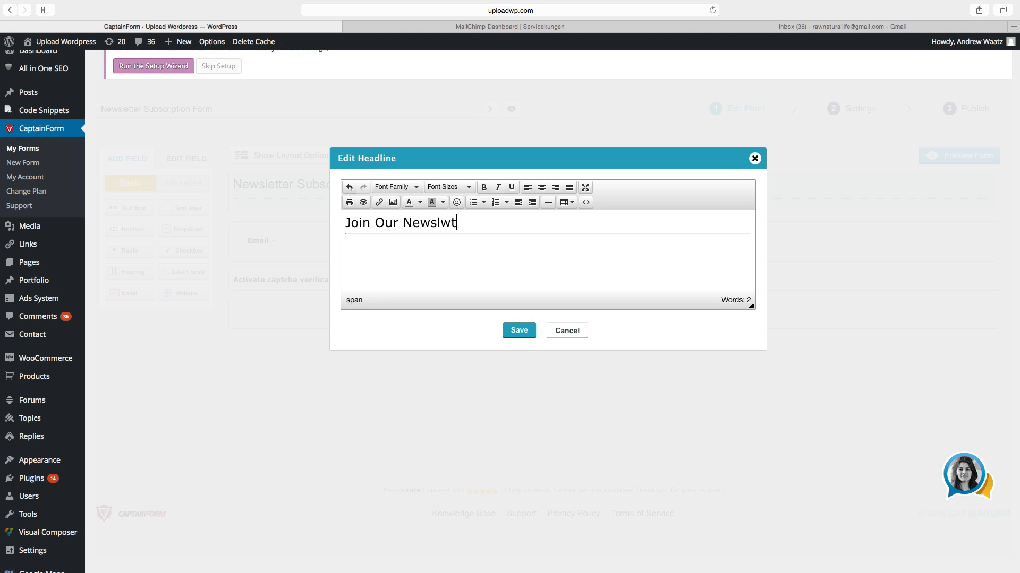
pyautogui.write('tter T')
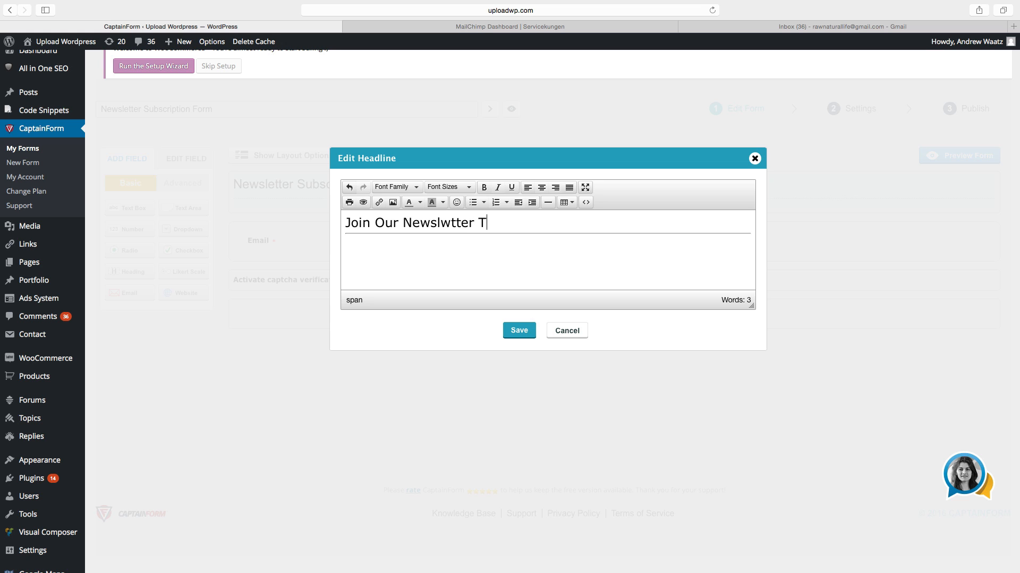
pyautogui.write('oday')
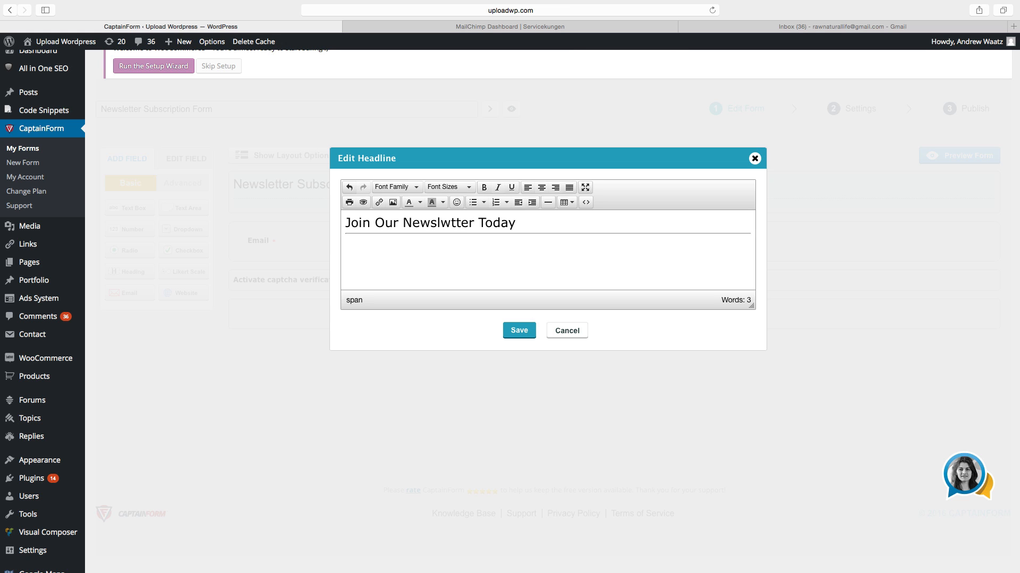
pyautogui.write('!')
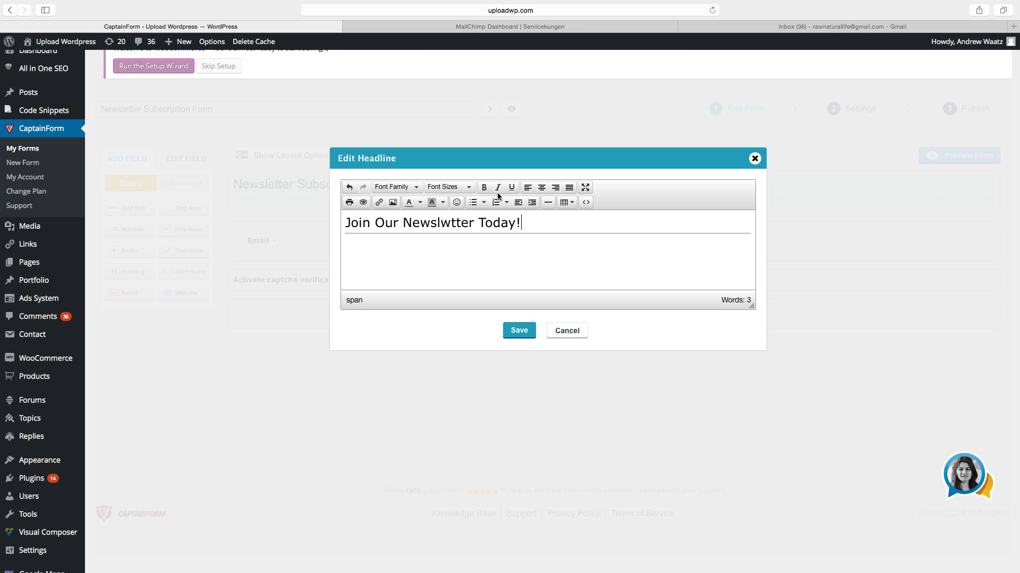
pyautogui.tripleClick(432, 222)
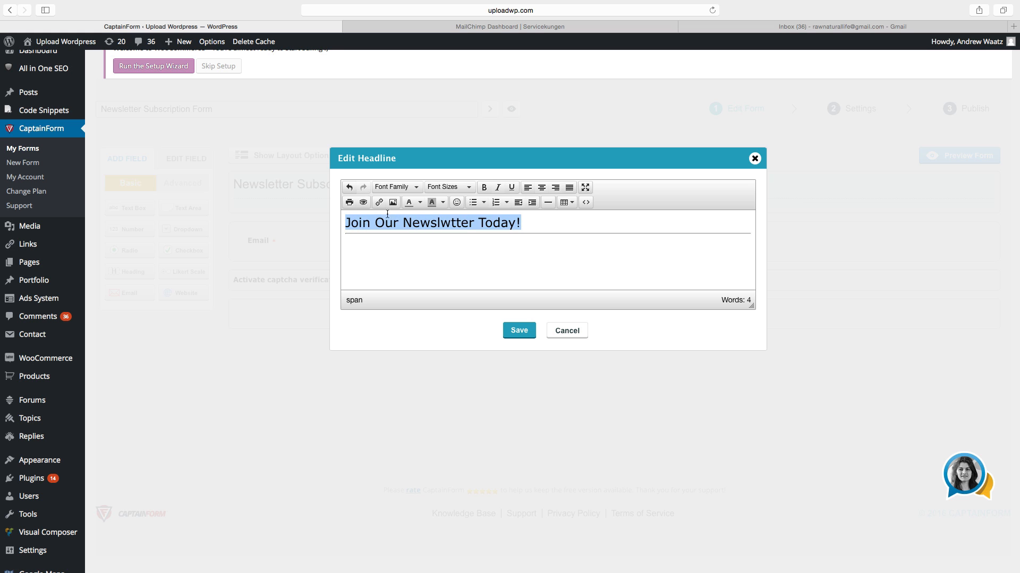
pyautogui.click(484, 187)
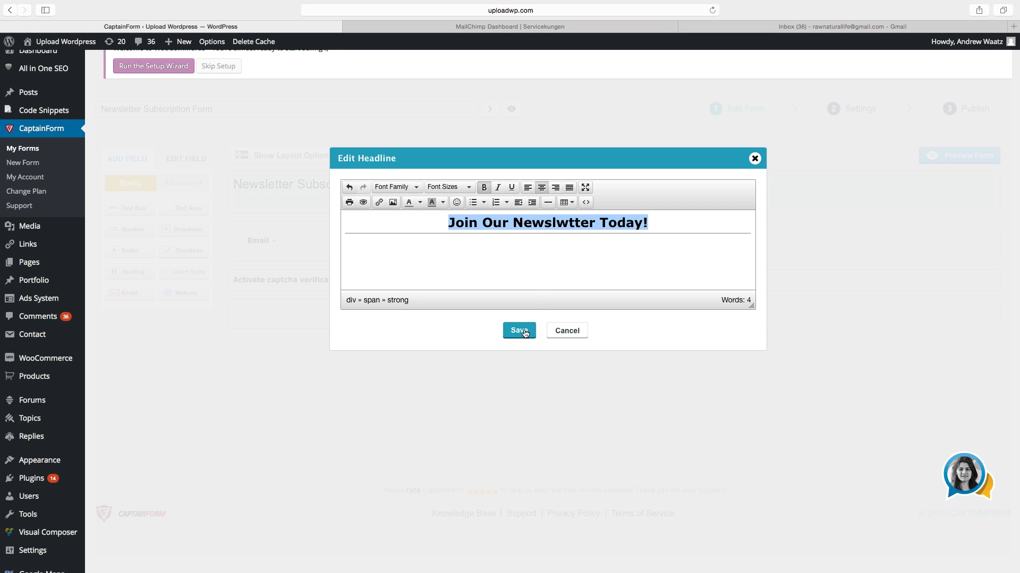
pyautogui.click(519, 330)
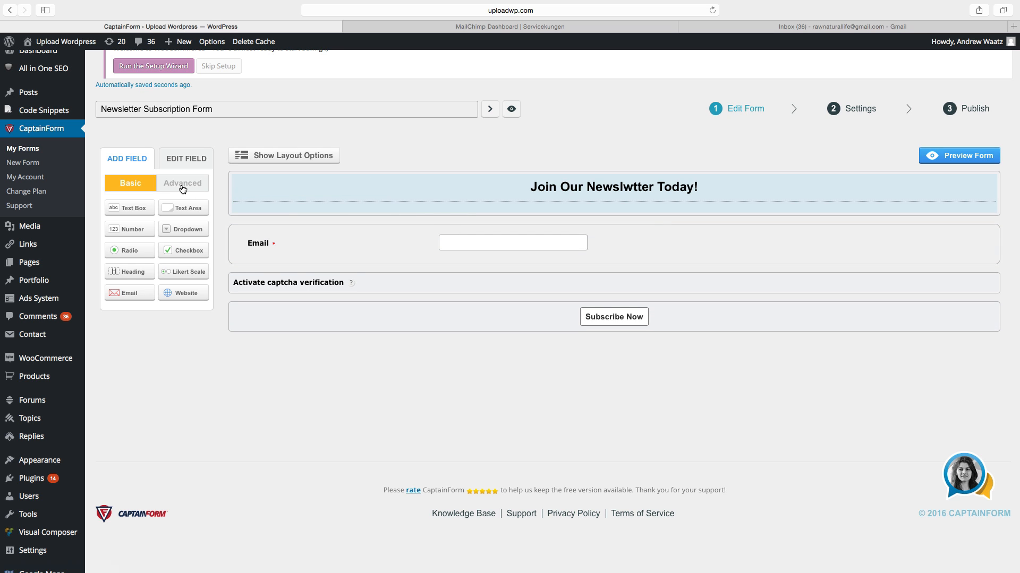
pyautogui.click(183, 183)
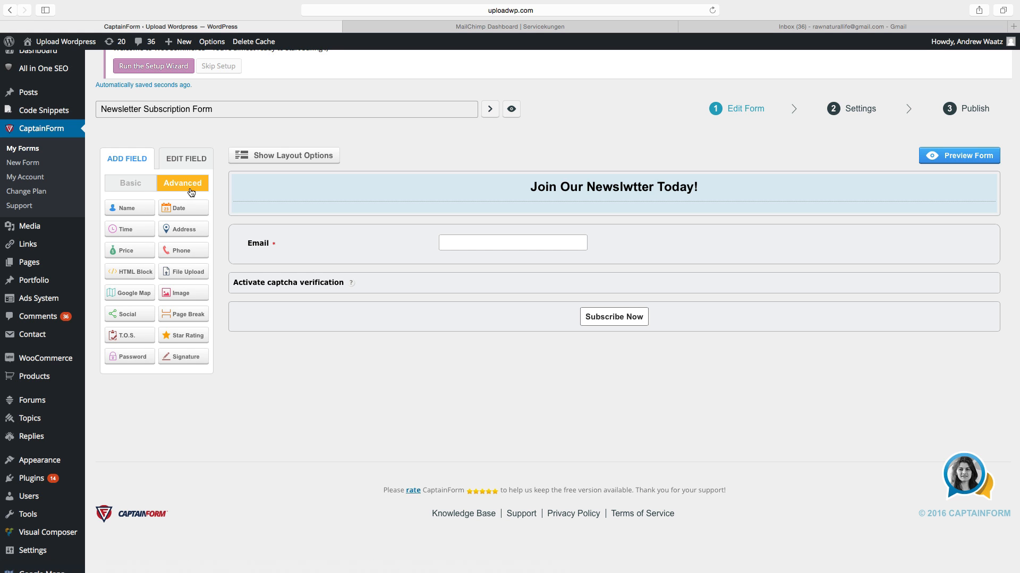
pyautogui.click(130, 183)
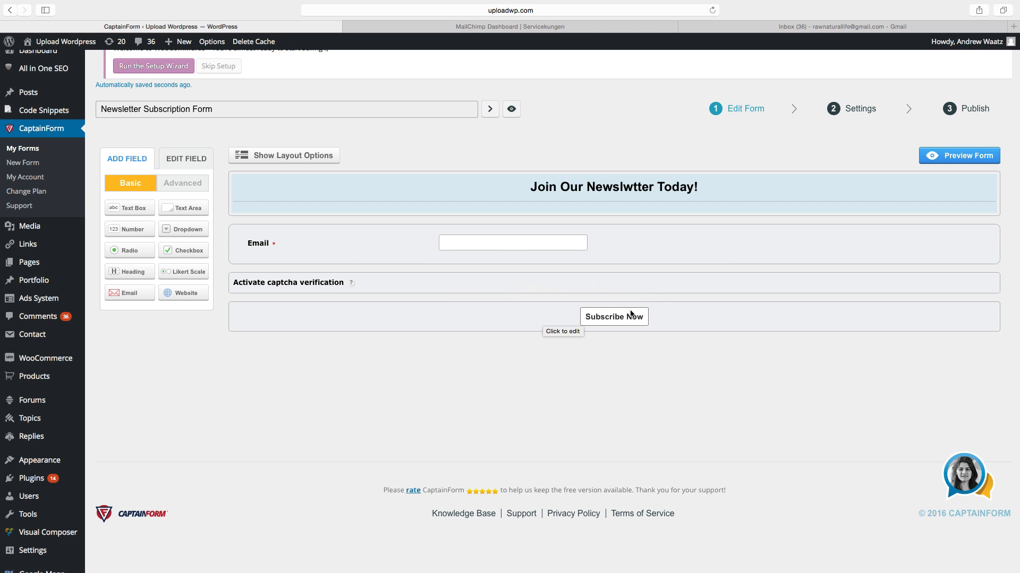
pyautogui.moveTo(860, 108)
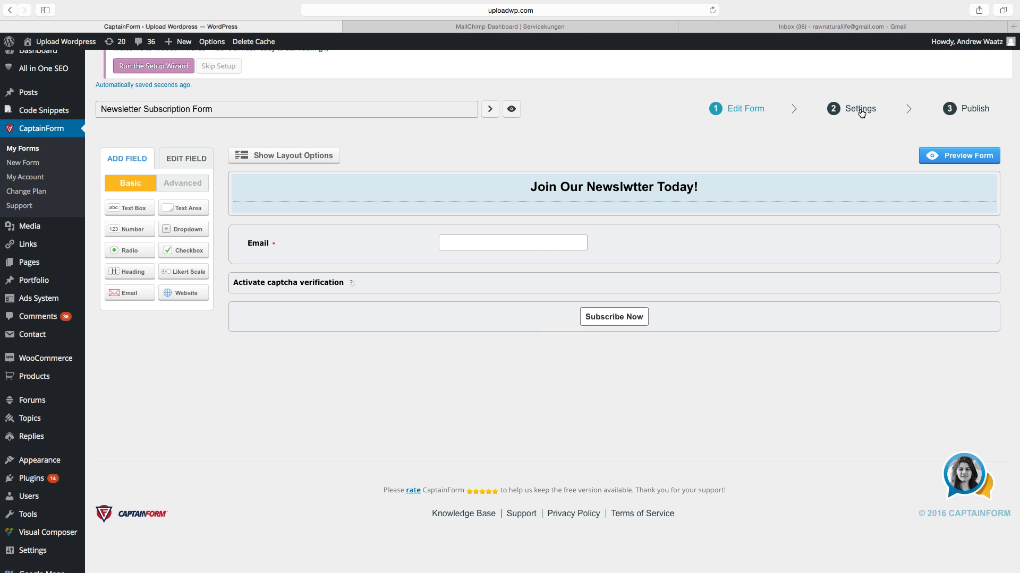
# Add MailChimp under the form's 3rd Party Apps settings, awaiting an API key
pyautogui.click(859, 109)
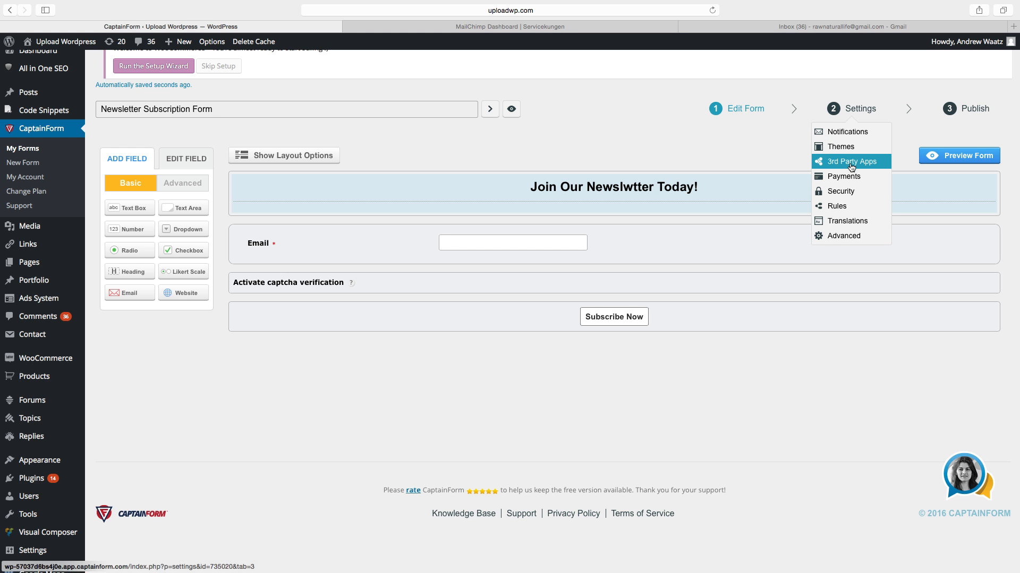
pyautogui.click(850, 160)
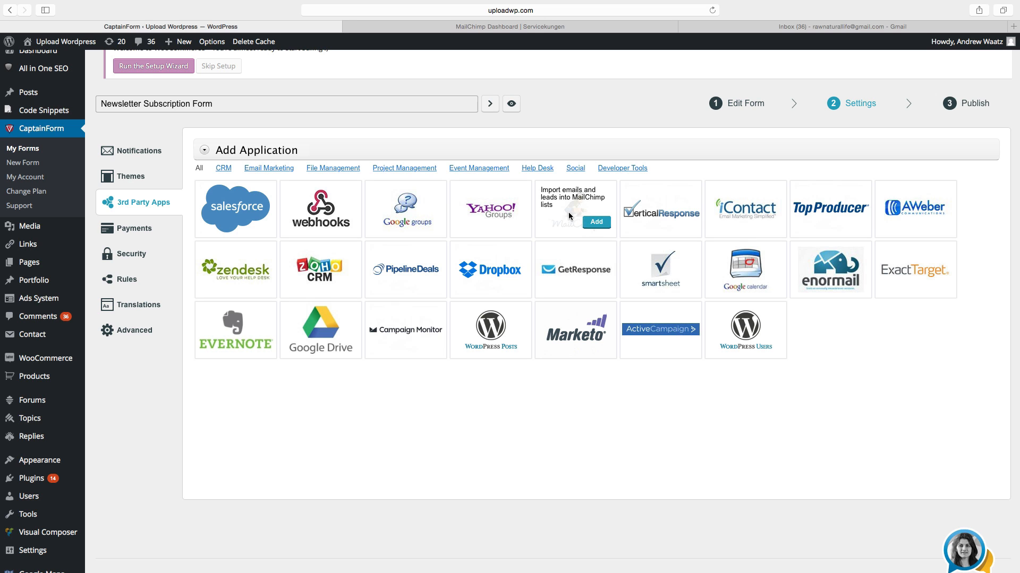
pyautogui.click(595, 222)
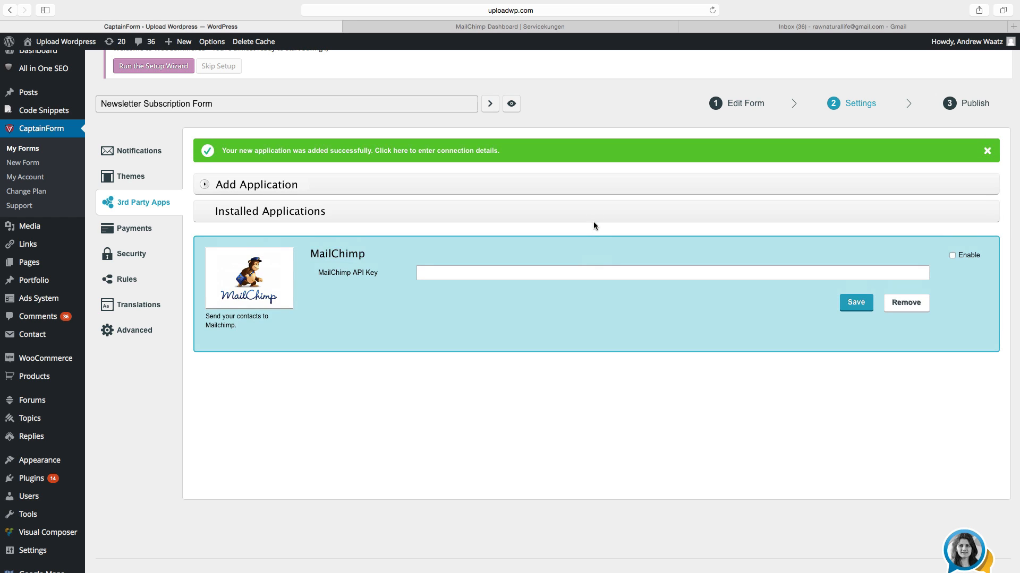
pyautogui.moveTo(353, 293)
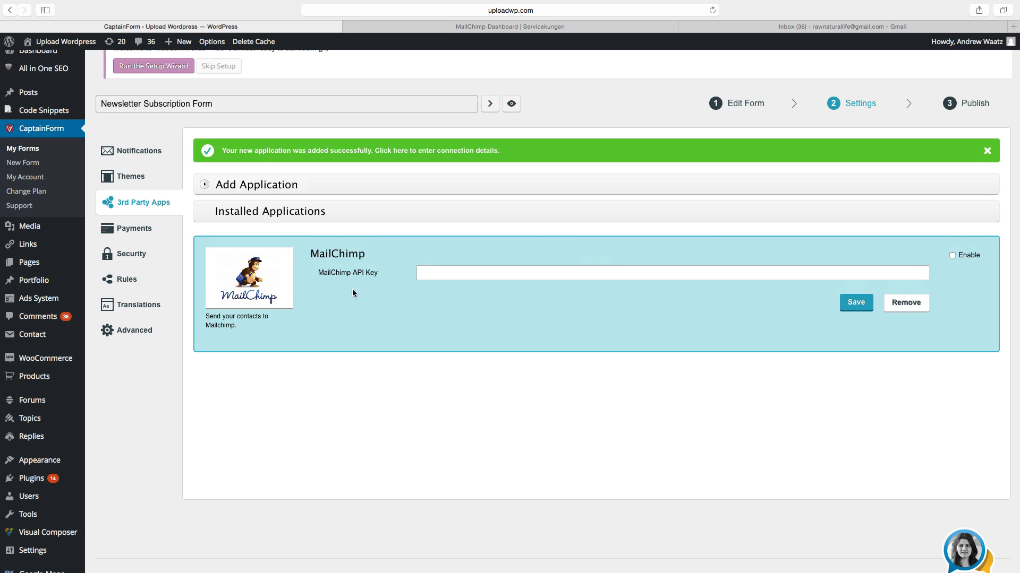
pyautogui.moveTo(375, 282)
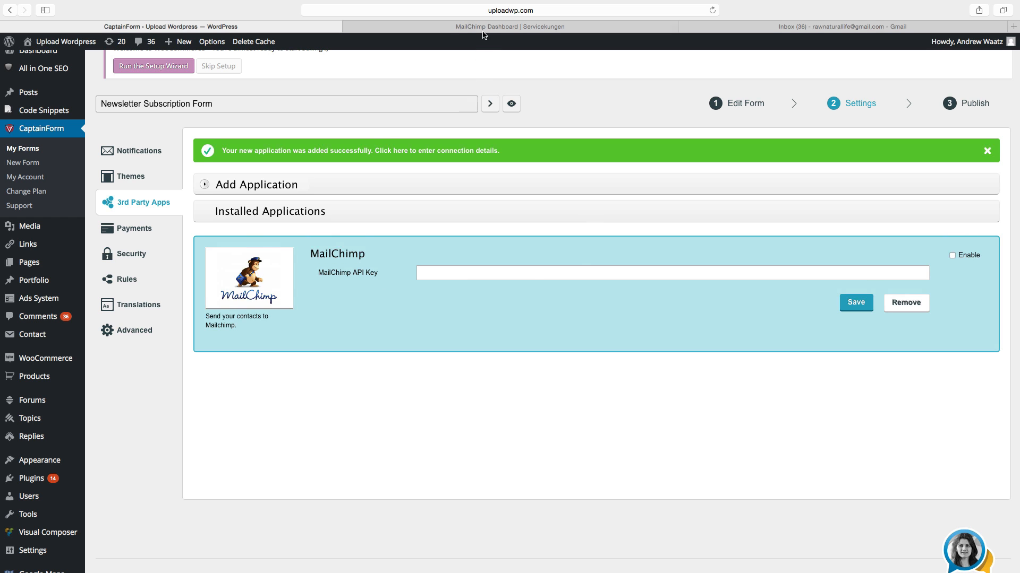
# In MailChimp, reach Account > Extras > API keys
pyautogui.click(508, 25)
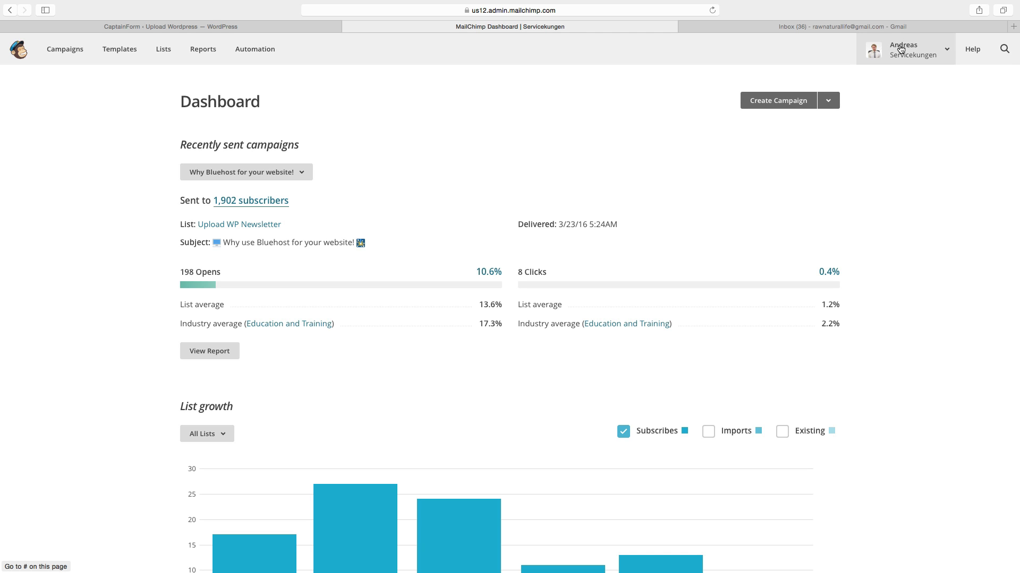
pyautogui.moveTo(940, 54)
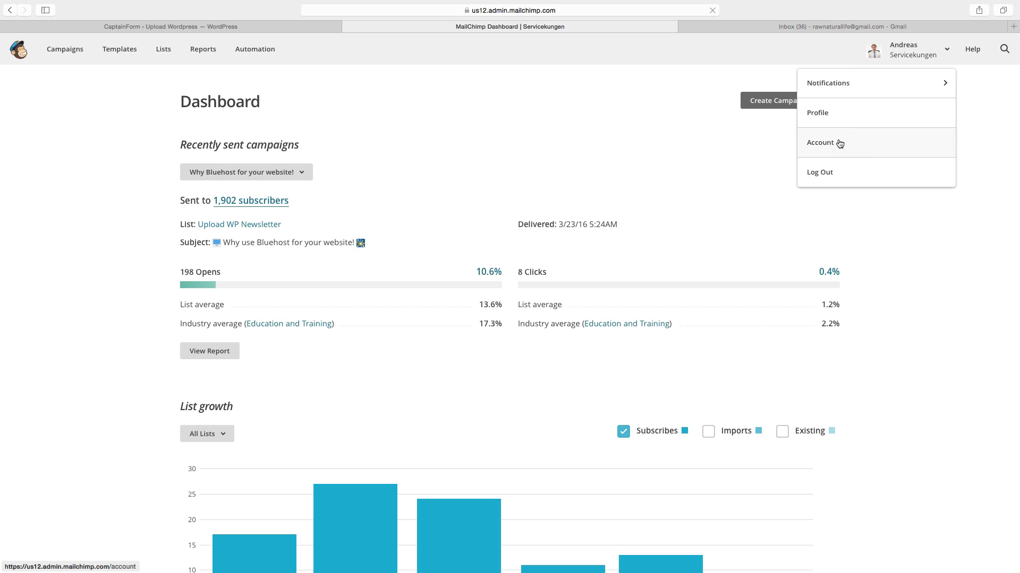
pyautogui.click(821, 142)
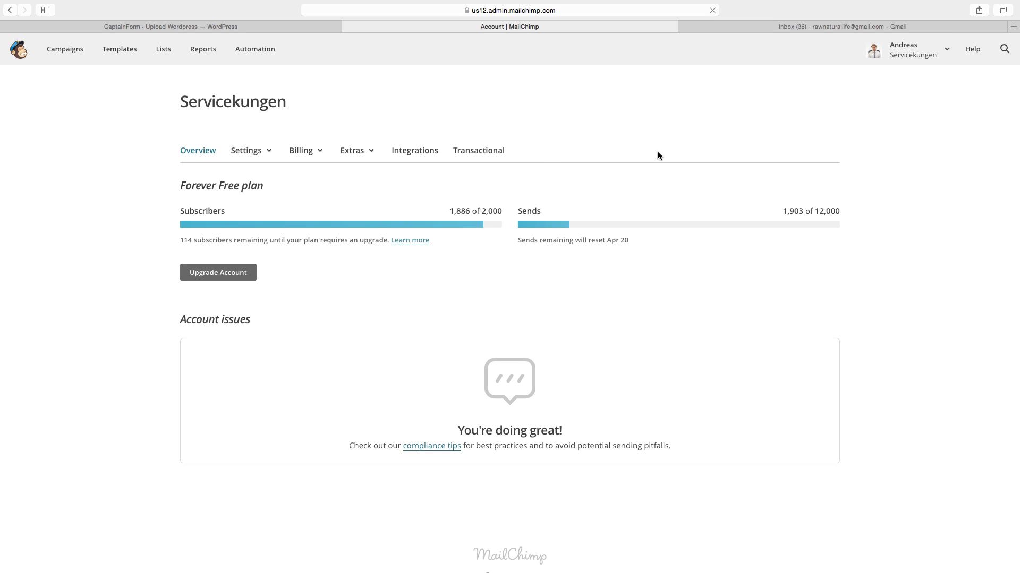
pyautogui.click(353, 150)
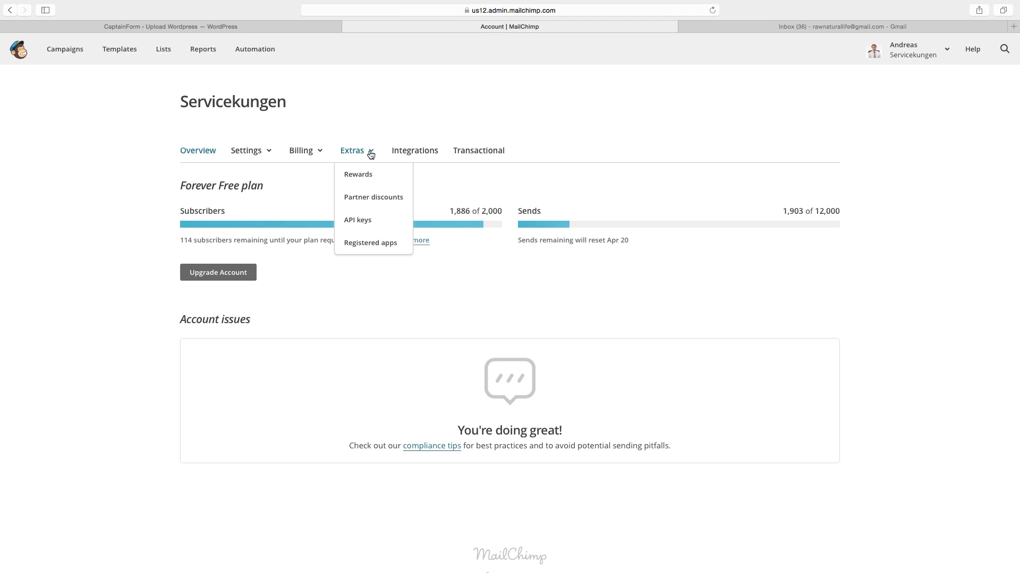
pyautogui.moveTo(365, 220)
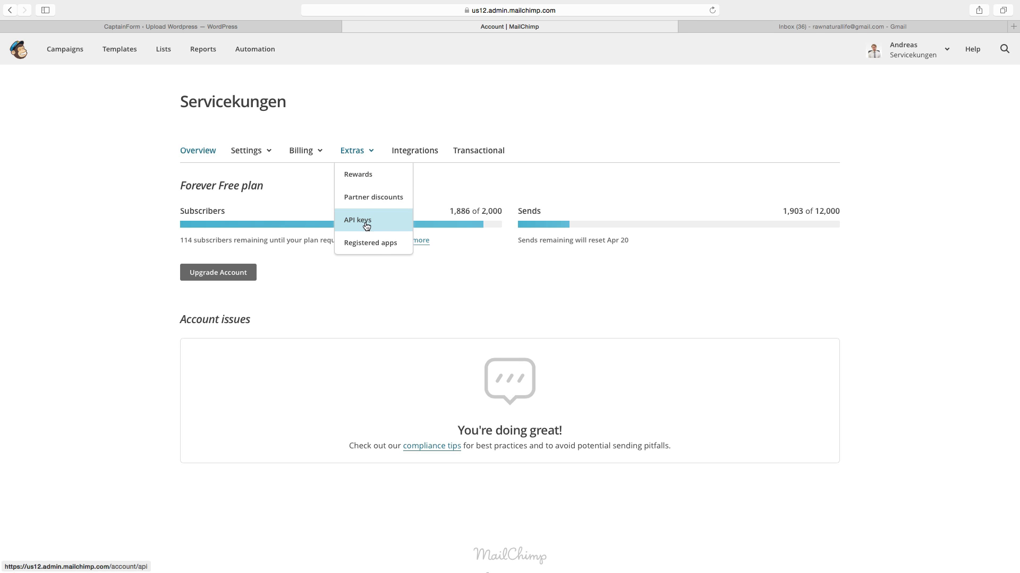
pyautogui.click(357, 219)
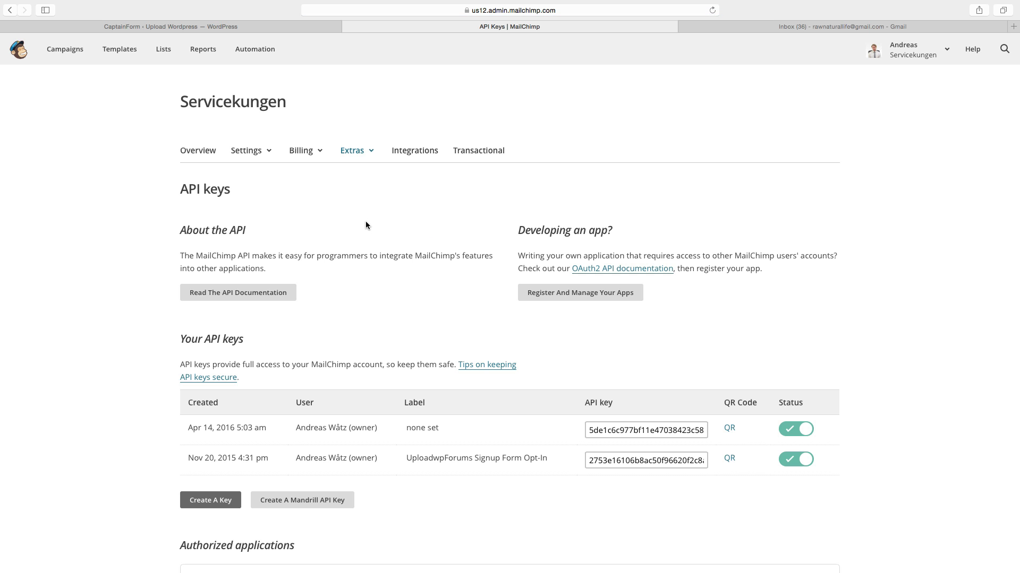
pyautogui.moveTo(176, 343)
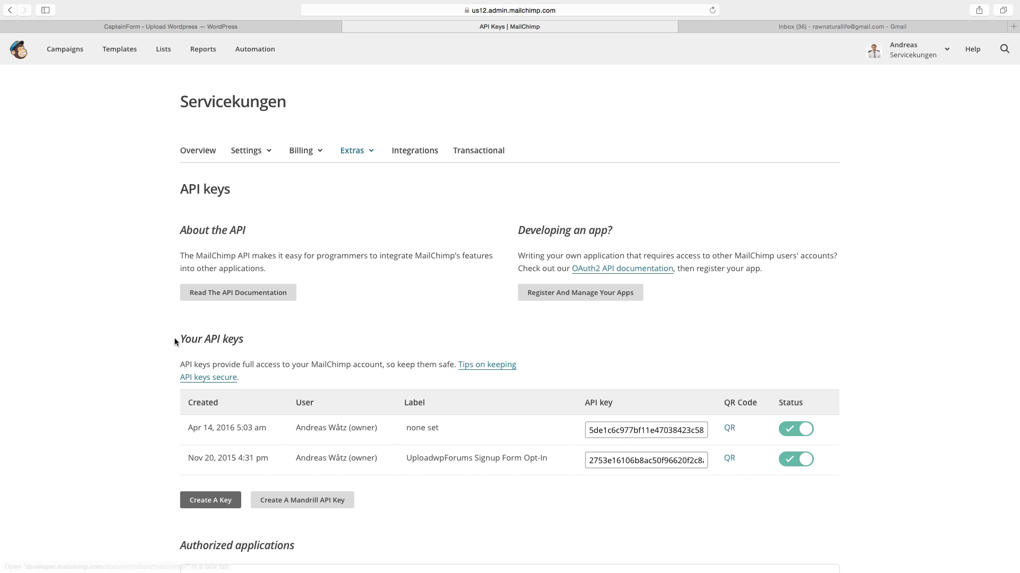
pyautogui.scroll(-3)
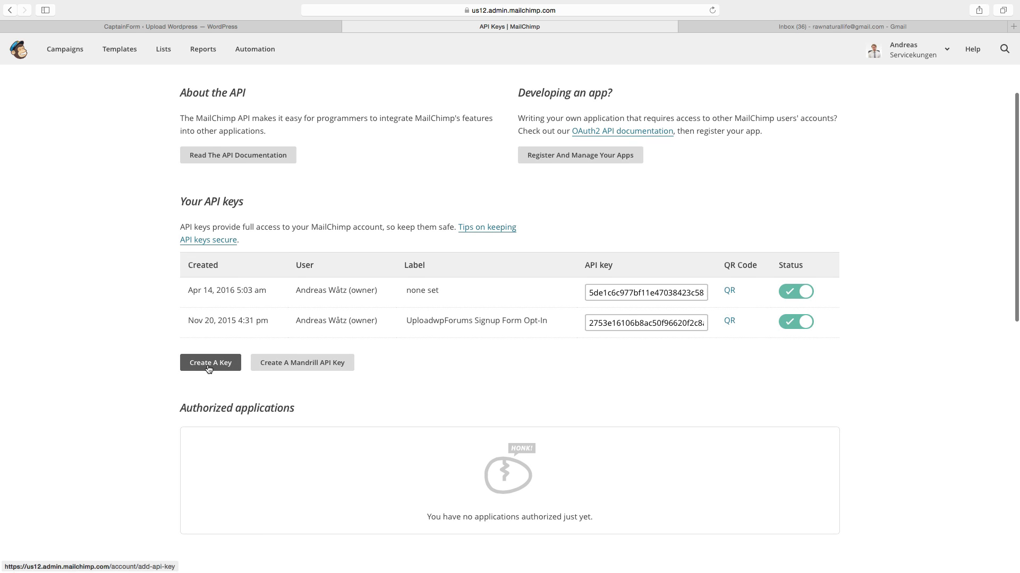
# Create a new API key, copy it and return to the form's integration settings
pyautogui.click(209, 362)
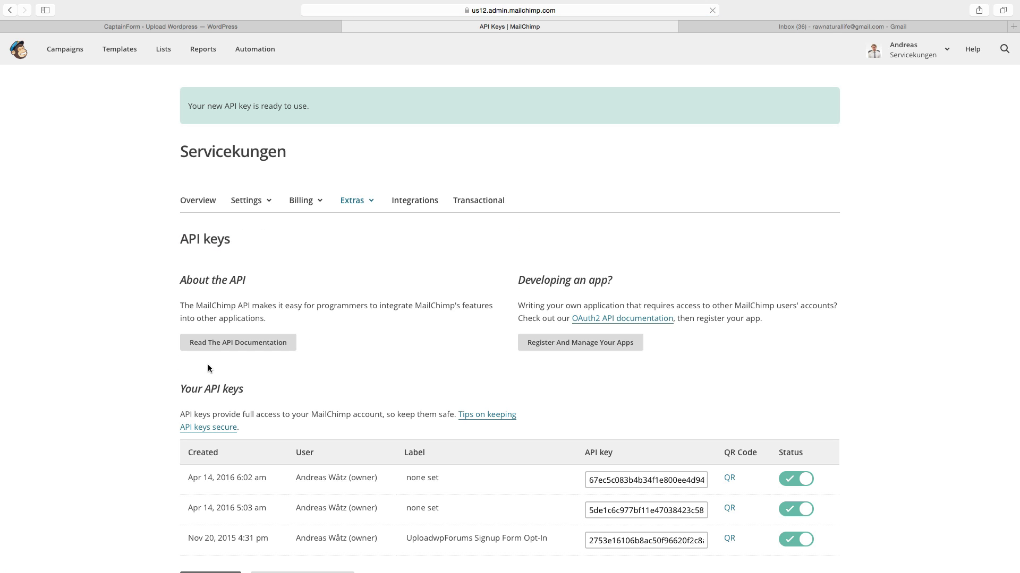
pyautogui.scroll(-3)
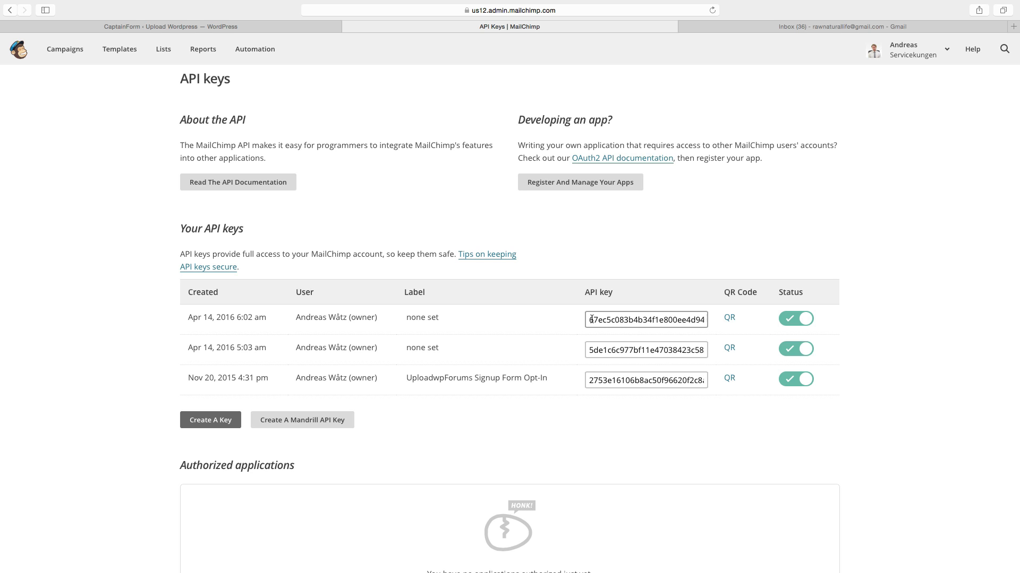
pyautogui.rightClick(643, 320)
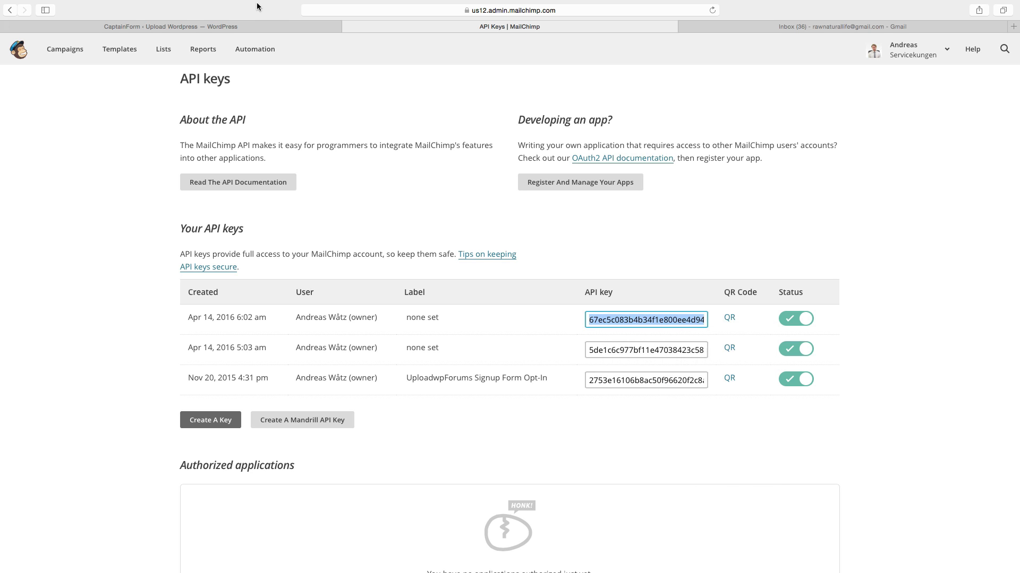
pyautogui.click(169, 27)
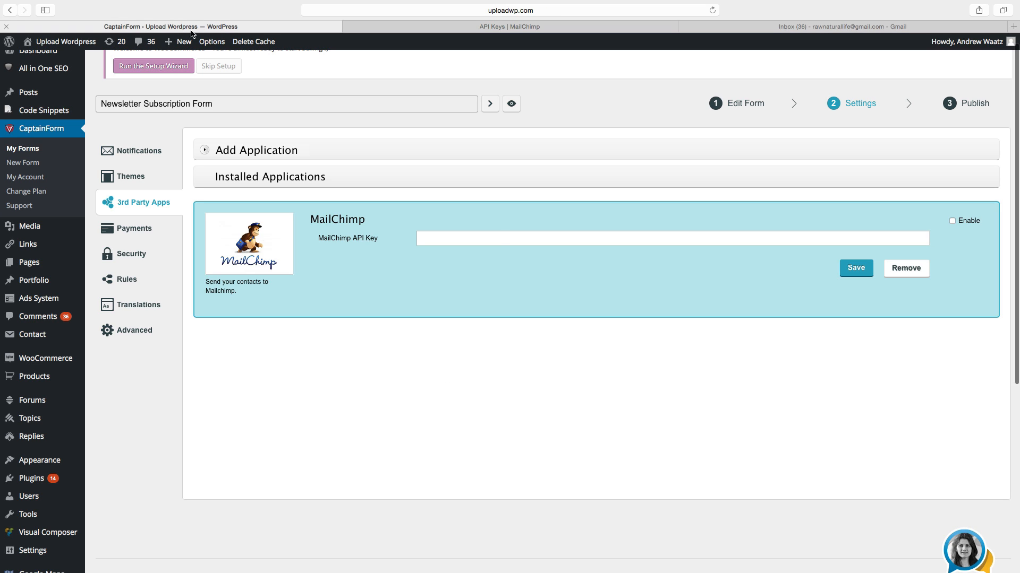
pyautogui.moveTo(473, 257)
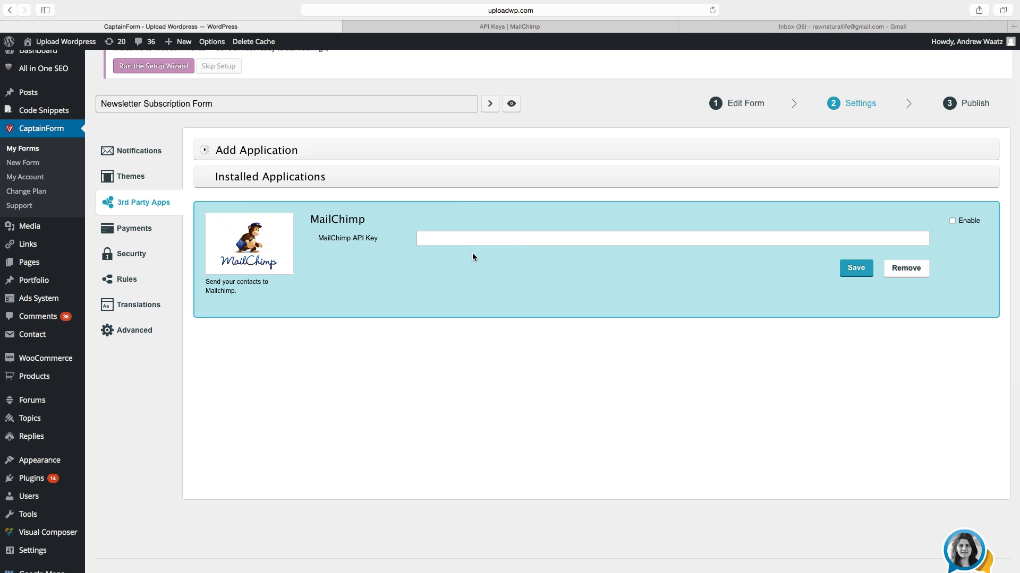
# Paste the MailChimp API key, save it, and start customizing the integration
pyautogui.rightClick(422, 238)
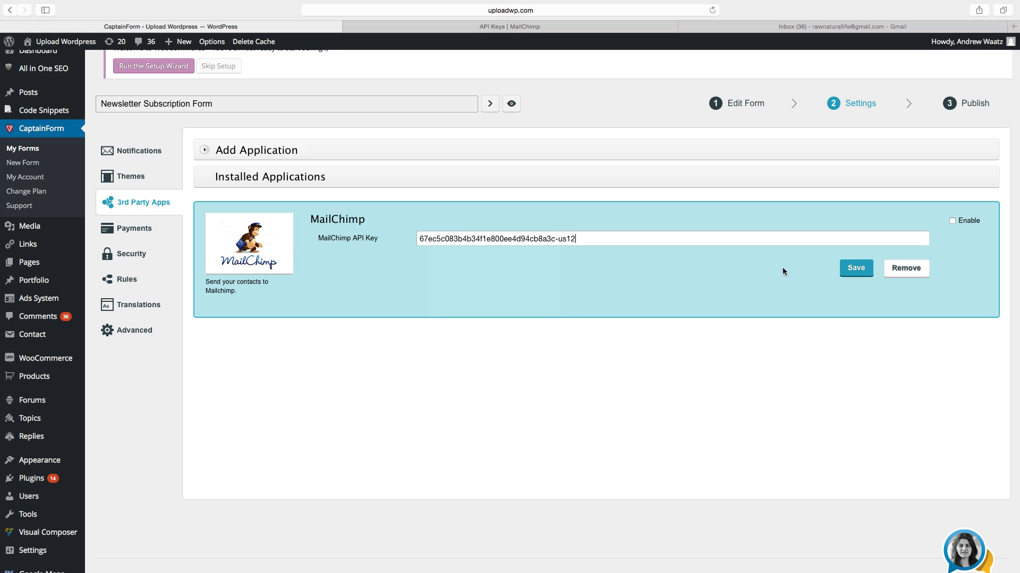
pyautogui.click(856, 268)
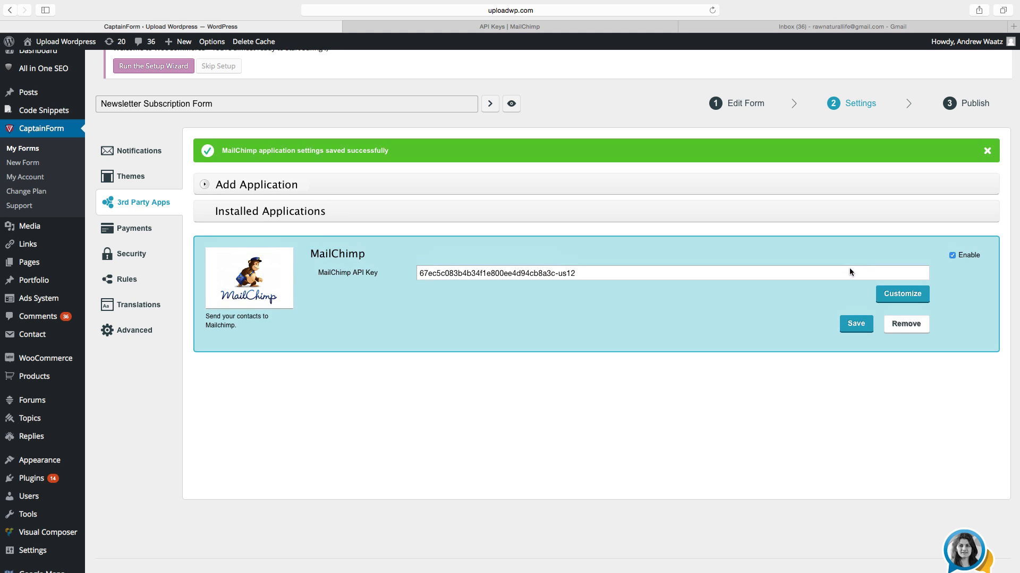
pyautogui.click(902, 295)
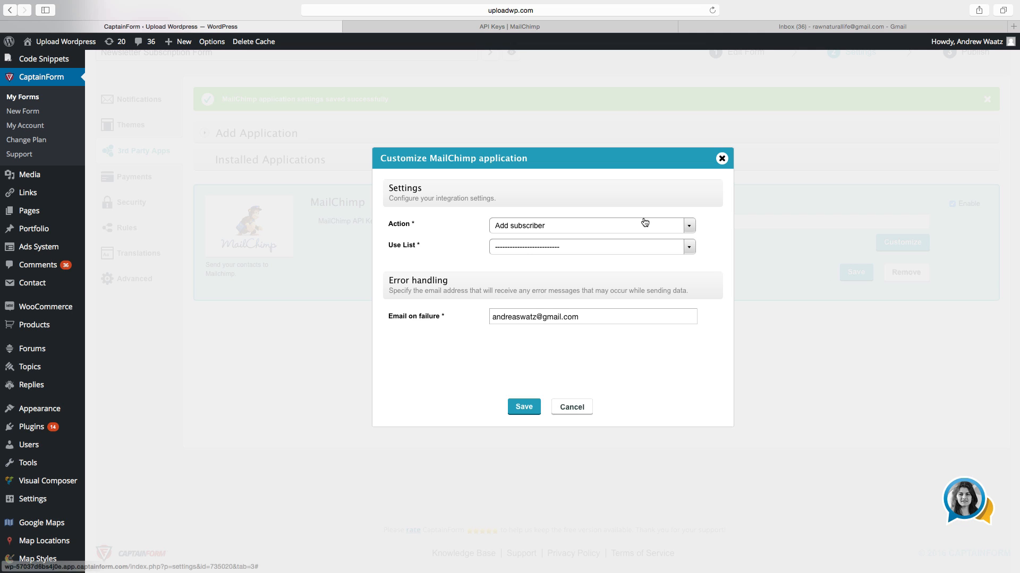
pyautogui.moveTo(512, 233)
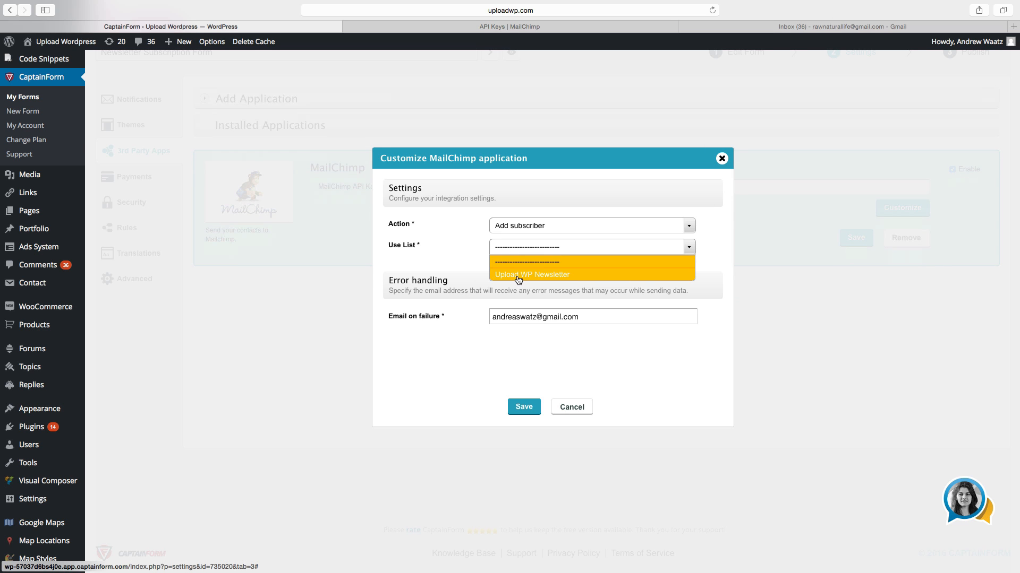
# Subscribe to the Upload WP Newsletter list with Email Address mapped to Email, then save
pyautogui.click(531, 274)
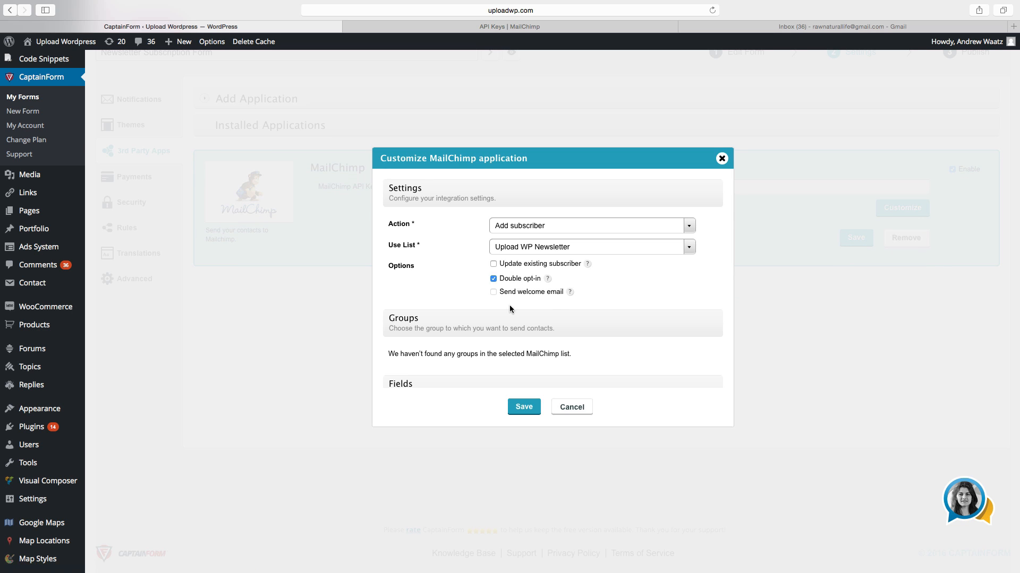
pyautogui.scroll(-3)
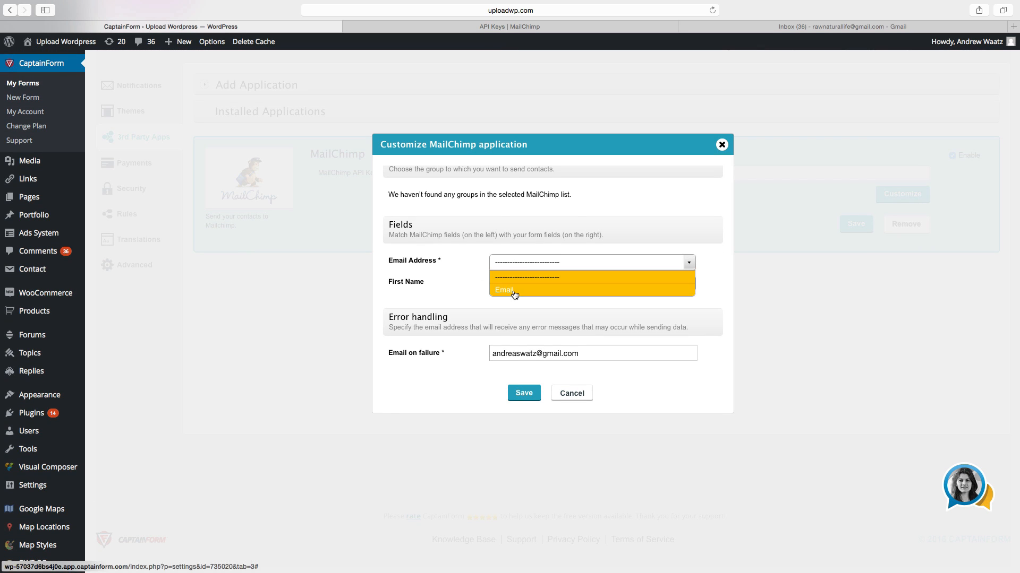
pyautogui.click(504, 288)
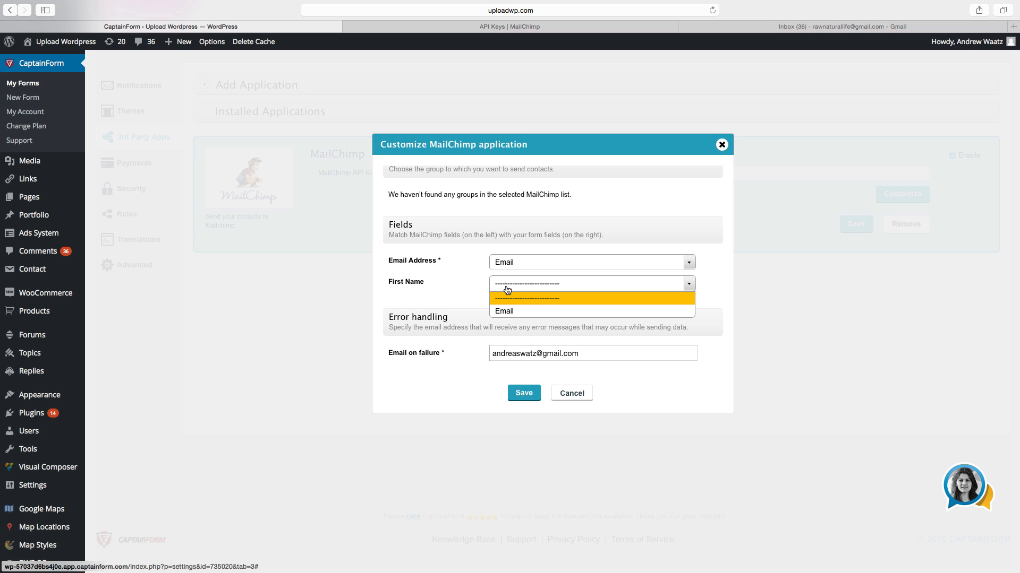
pyautogui.click(524, 297)
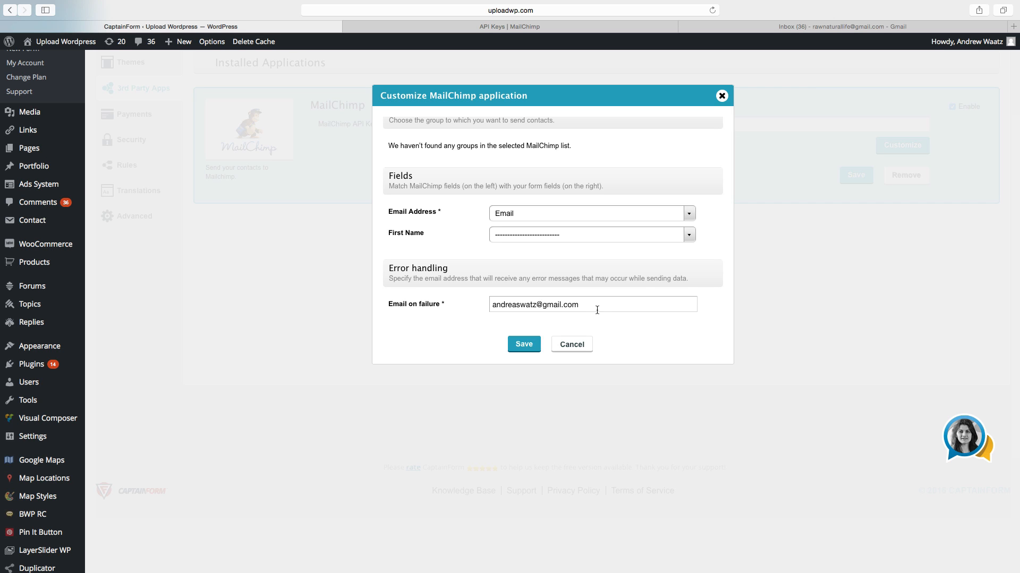
pyautogui.click(523, 344)
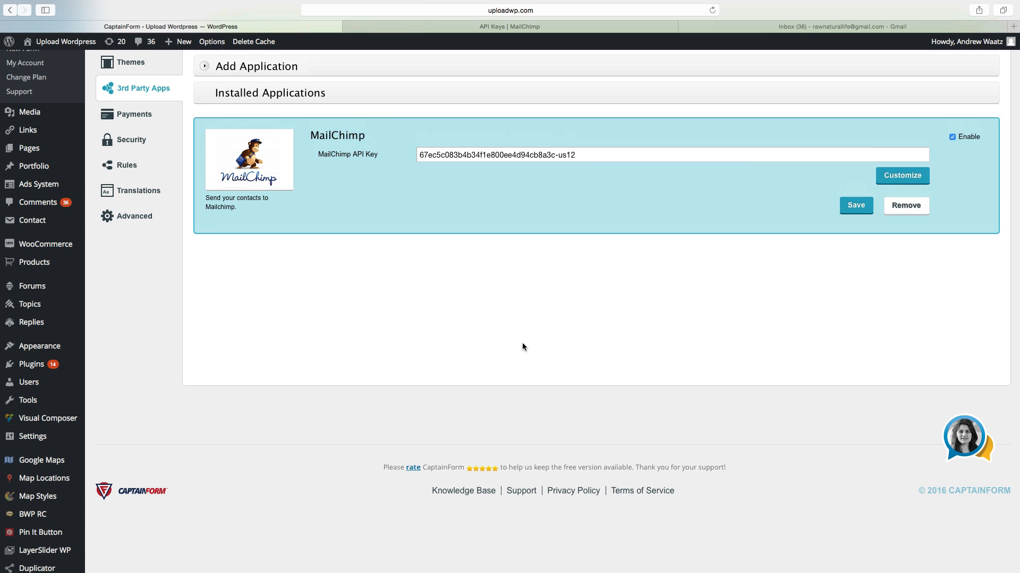
pyautogui.click(855, 205)
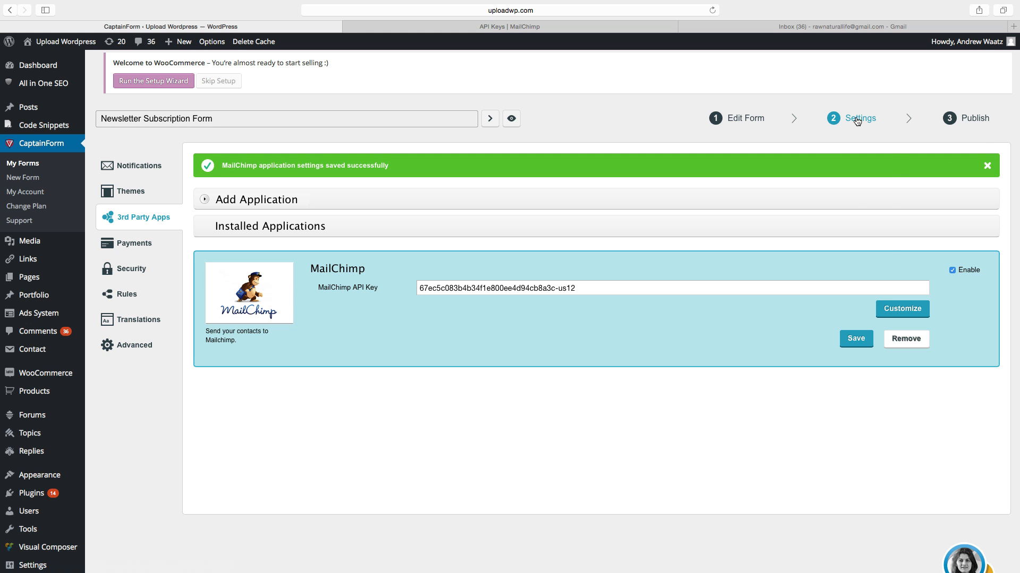
pyautogui.click(860, 118)
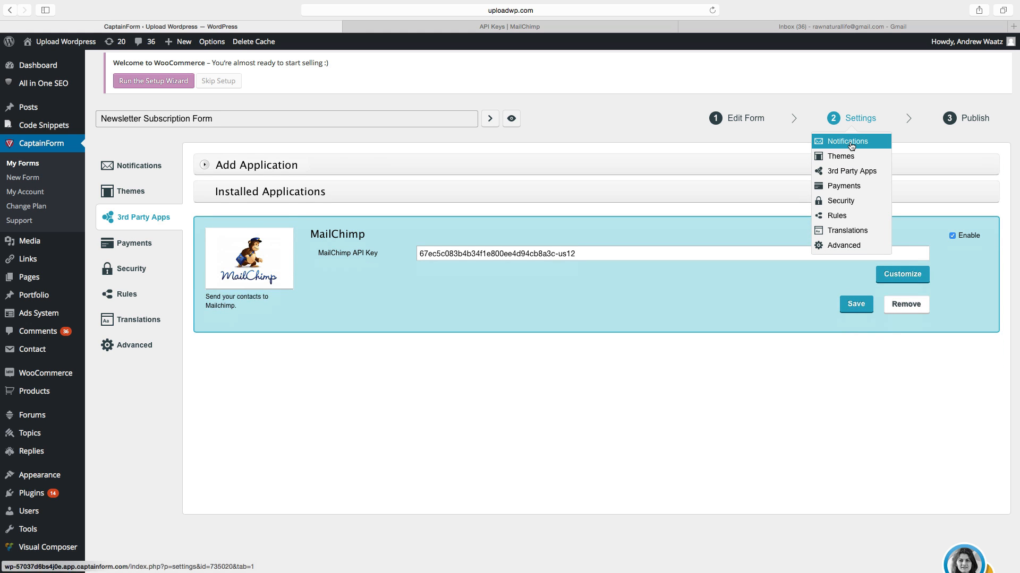
pyautogui.click(848, 141)
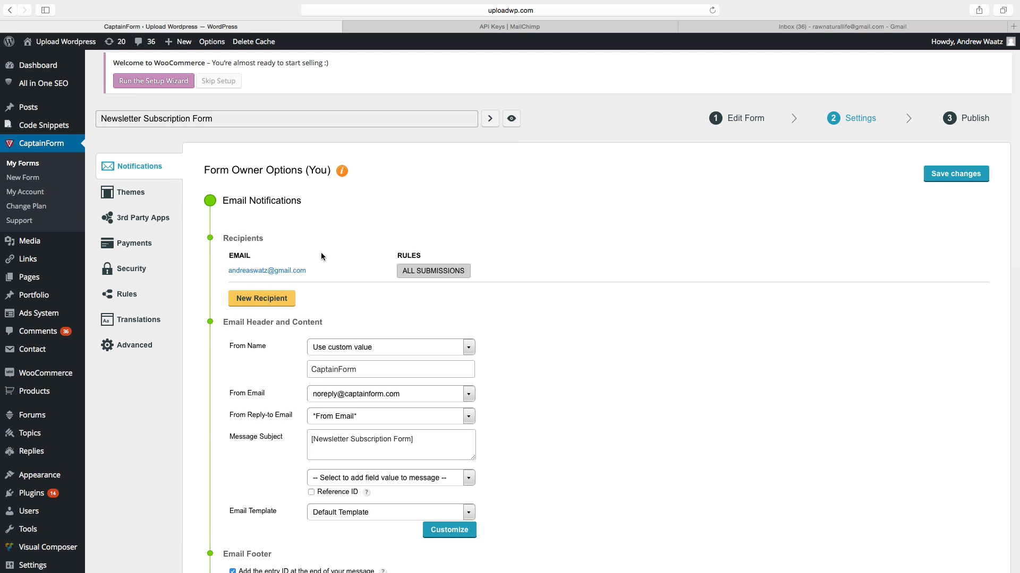
pyautogui.moveTo(246, 293)
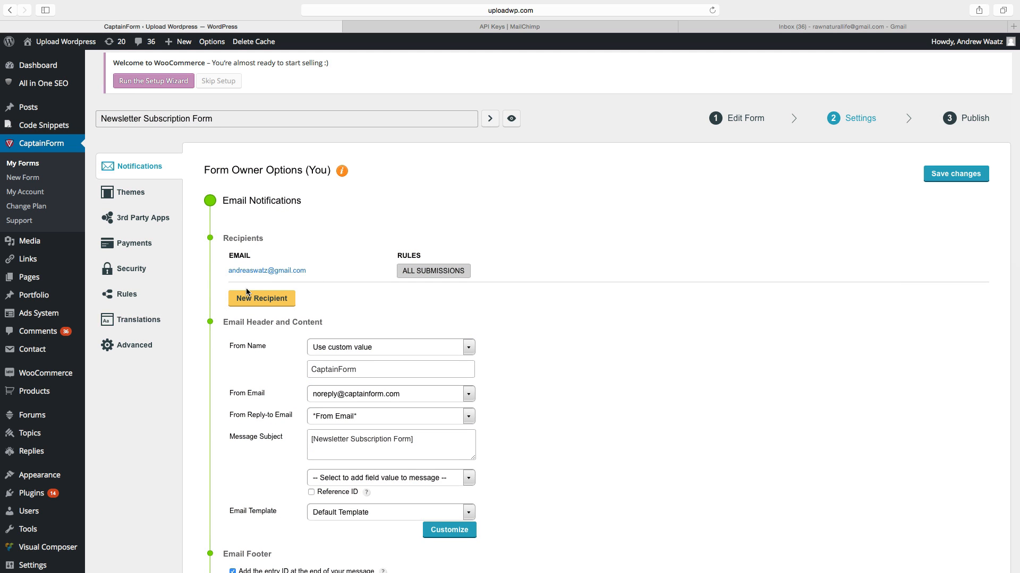
pyautogui.moveTo(268, 292)
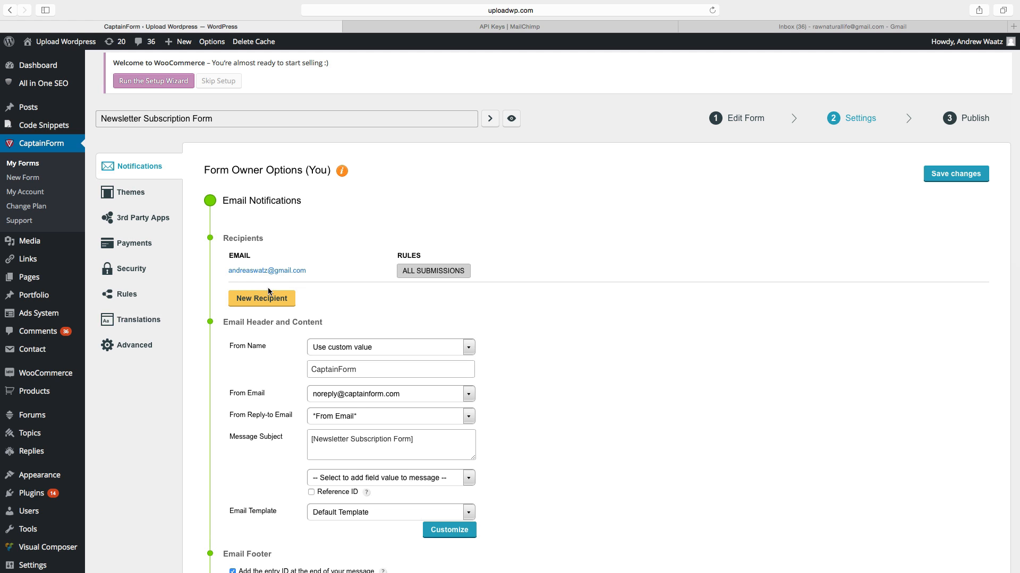
pyautogui.scroll(-3)
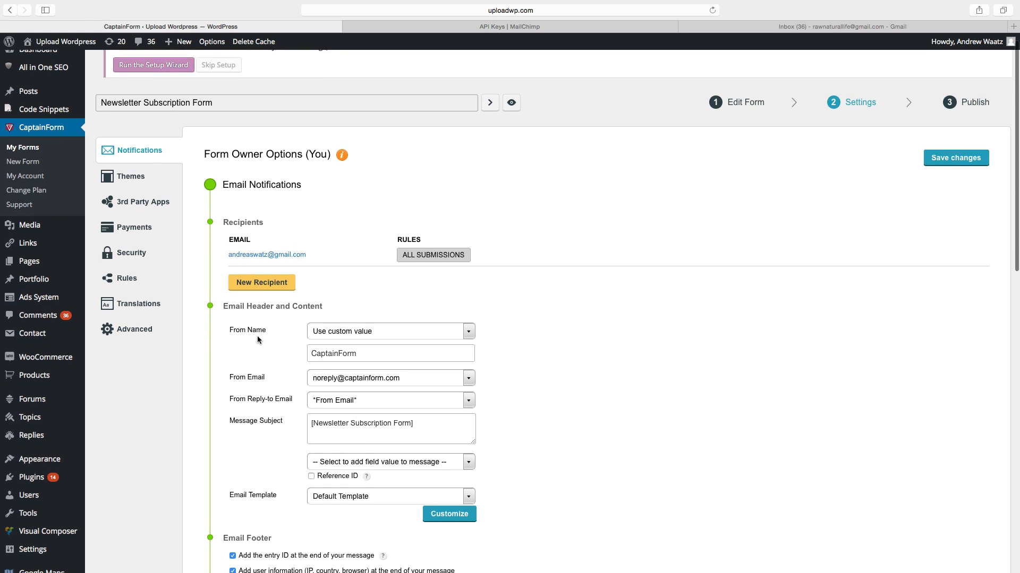
pyautogui.scroll(-3)
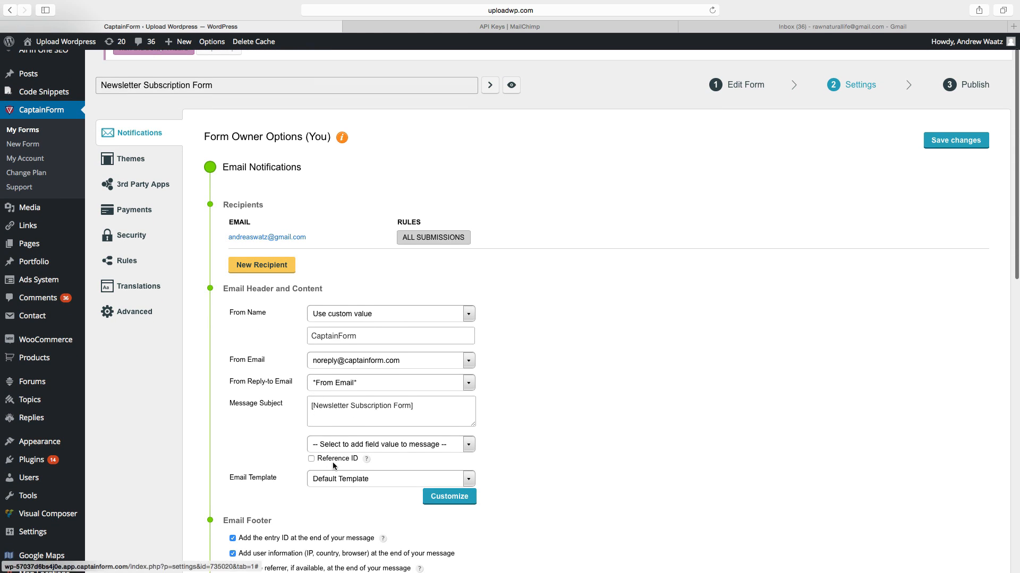
# Under Thank You Page and Redirects, choose 'Redirect to a web page'
pyautogui.scroll(-3)
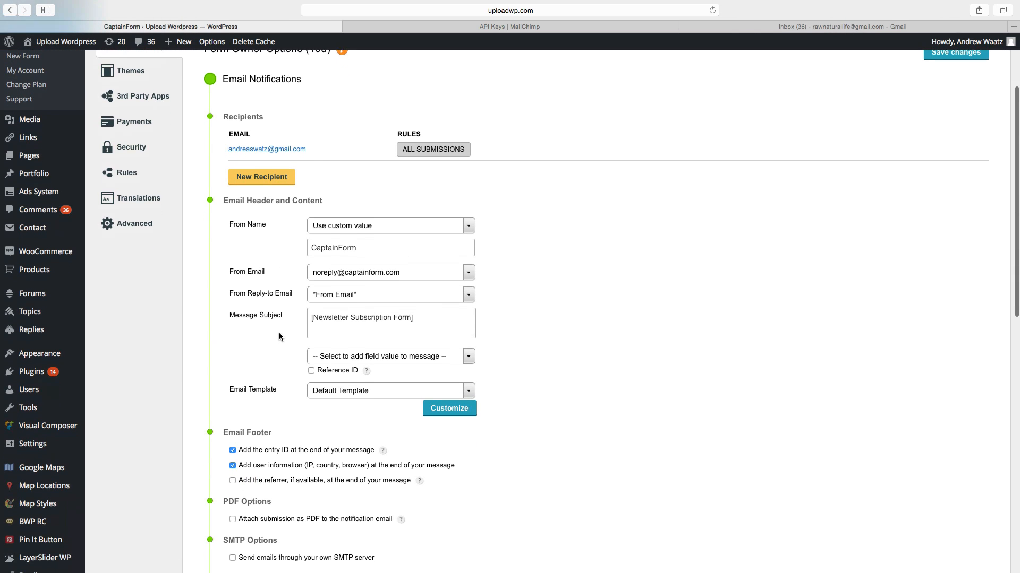
pyautogui.scroll(-3)
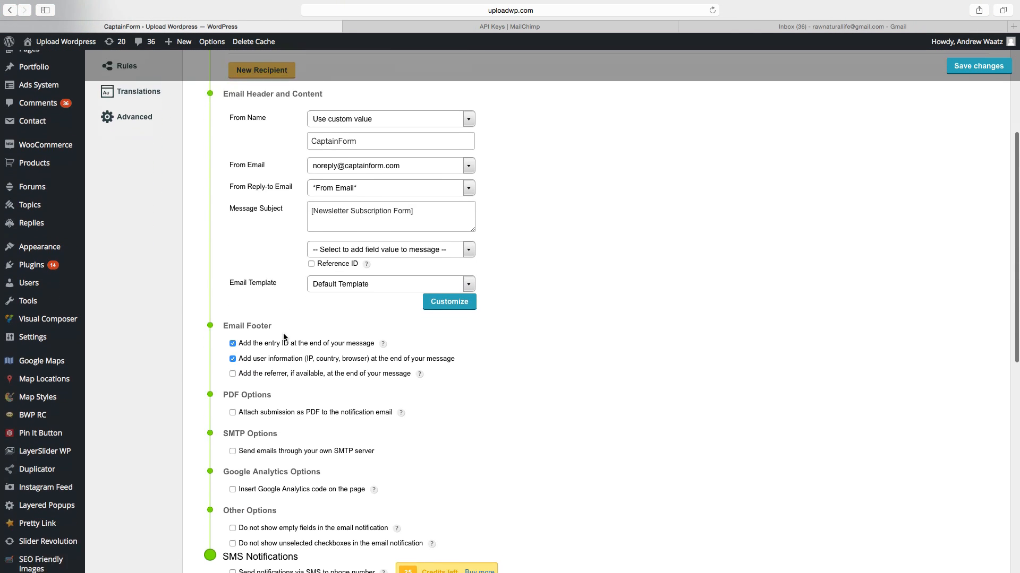
pyautogui.scroll(-3)
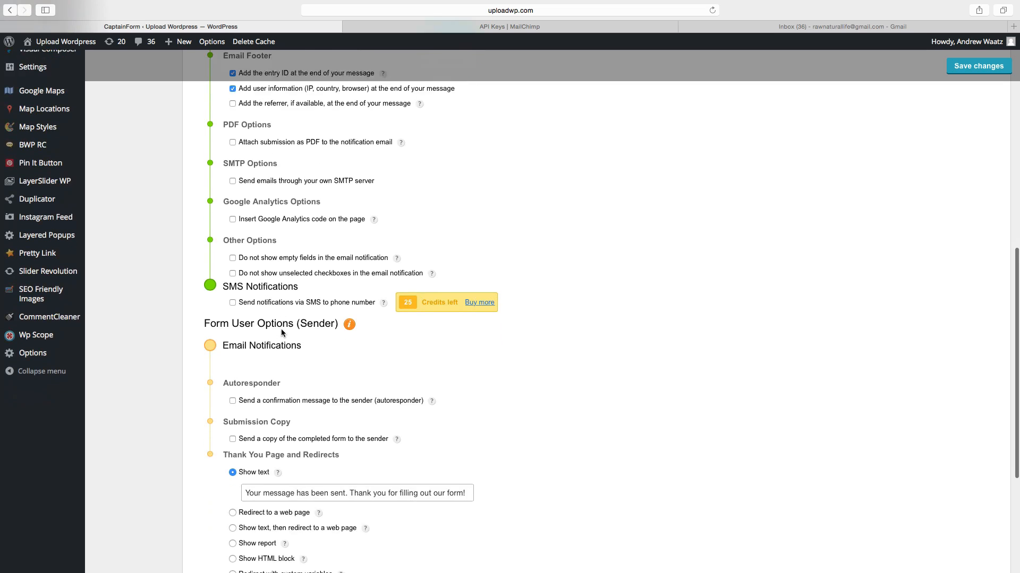
pyautogui.scroll(-3)
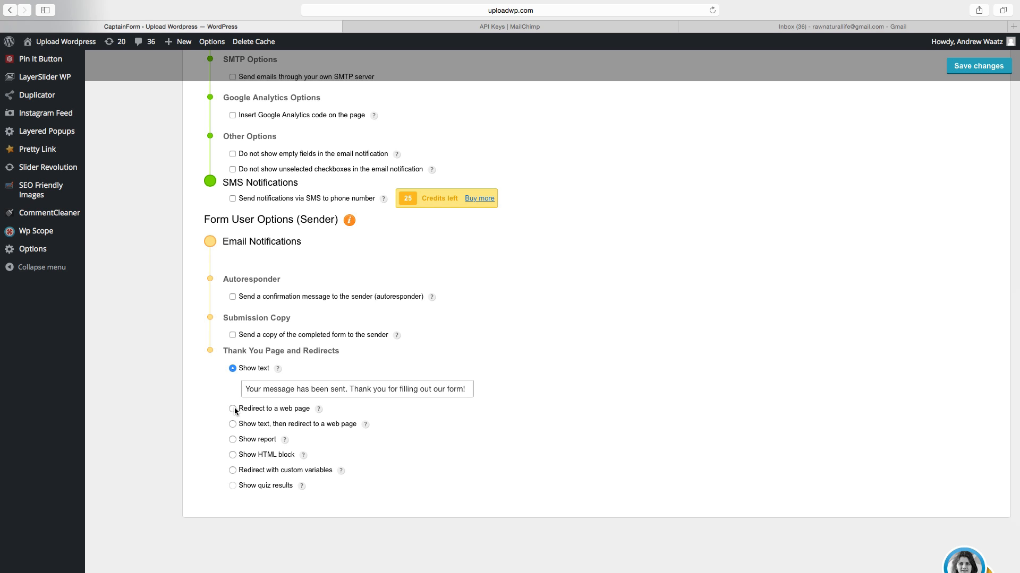
pyautogui.click(232, 409)
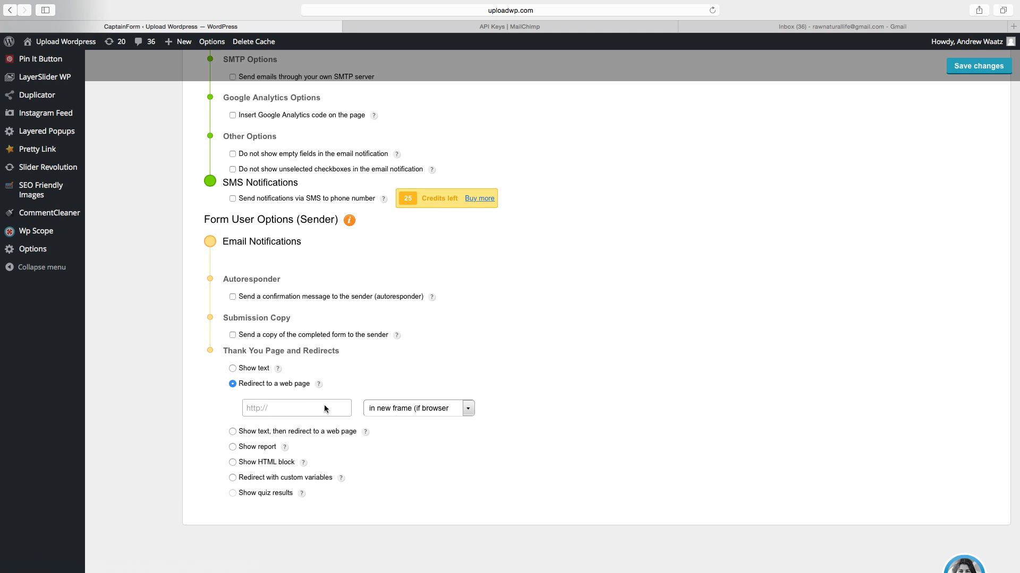
pyautogui.moveTo(263, 422)
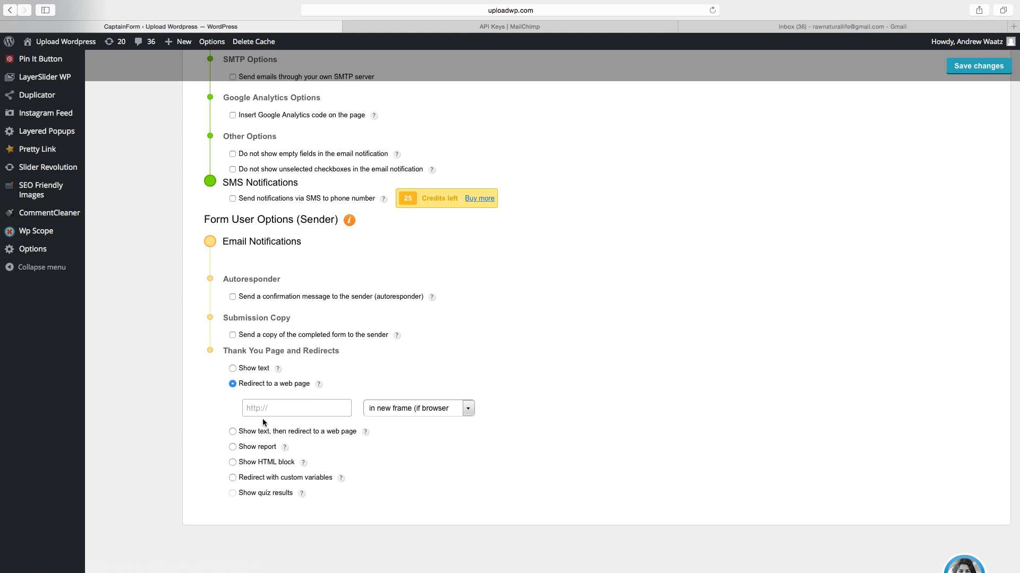
pyautogui.moveTo(245, 470)
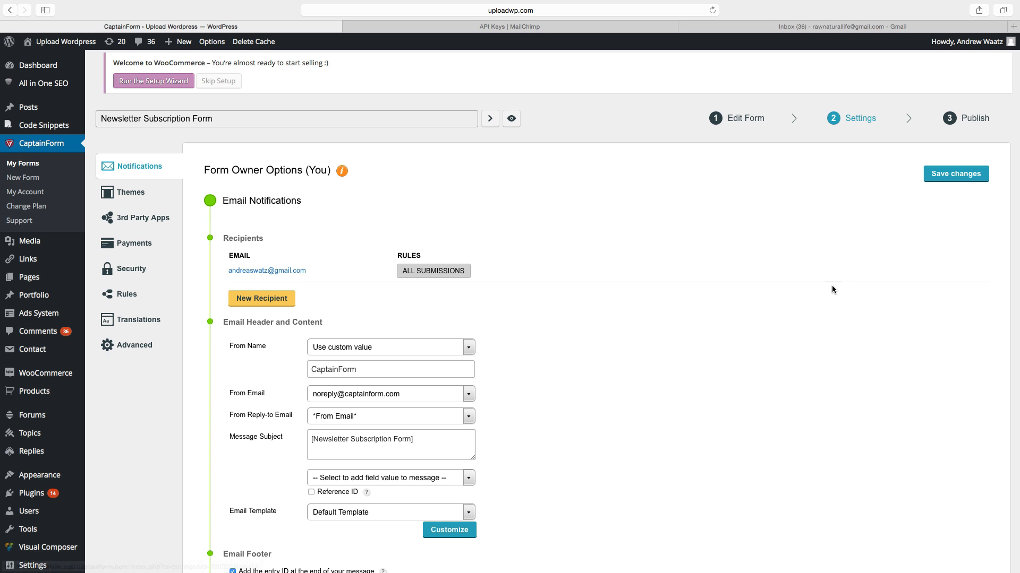
# Copy the shortcode [captainform i735020] from the form's Publish page
pyautogui.click(975, 118)
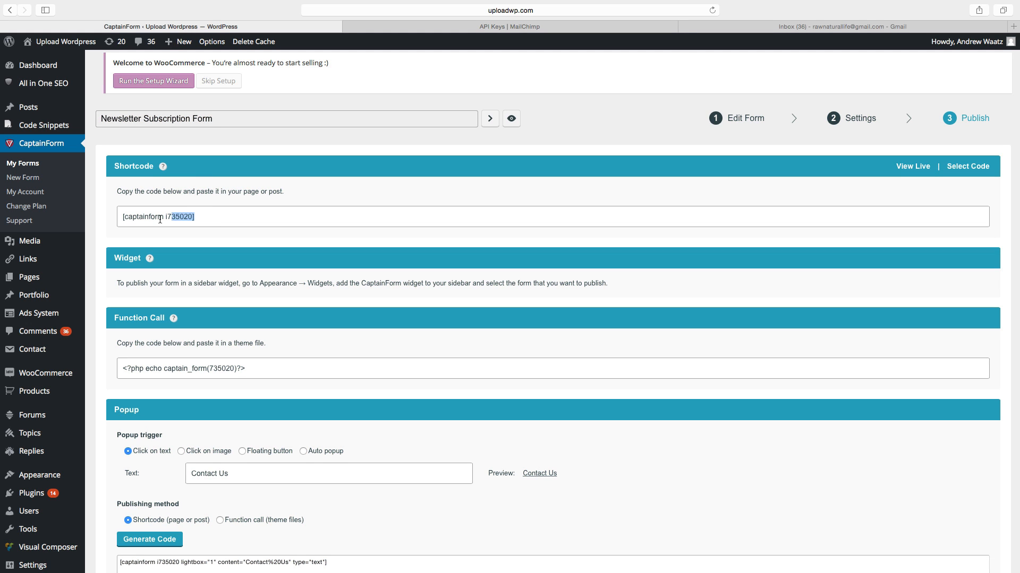
pyautogui.rightClick(157, 216)
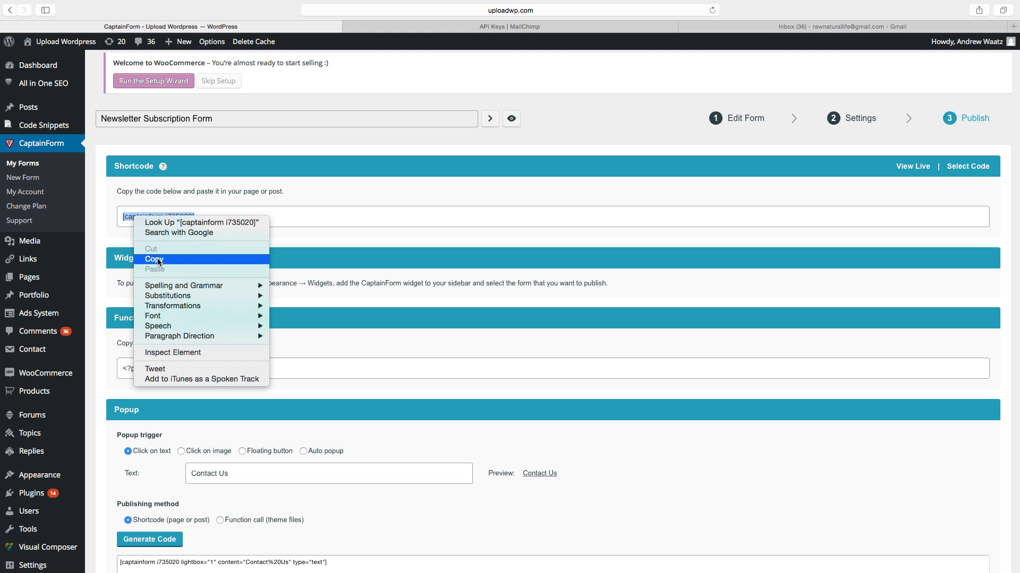
pyautogui.click(155, 260)
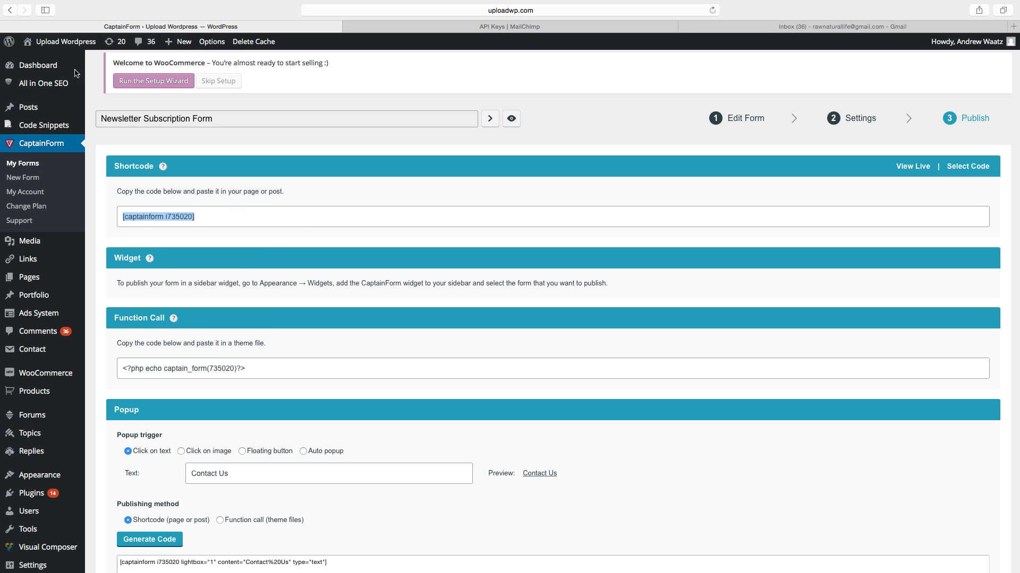
# Add a Text widget to the Right sidebar on the Widgets page
pyautogui.scroll(-3)
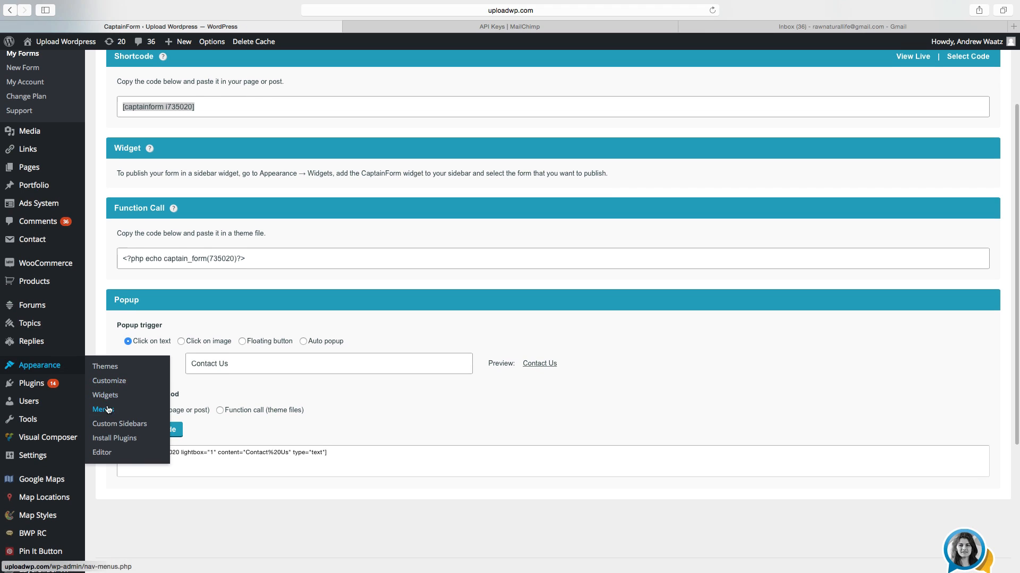
pyautogui.click(106, 397)
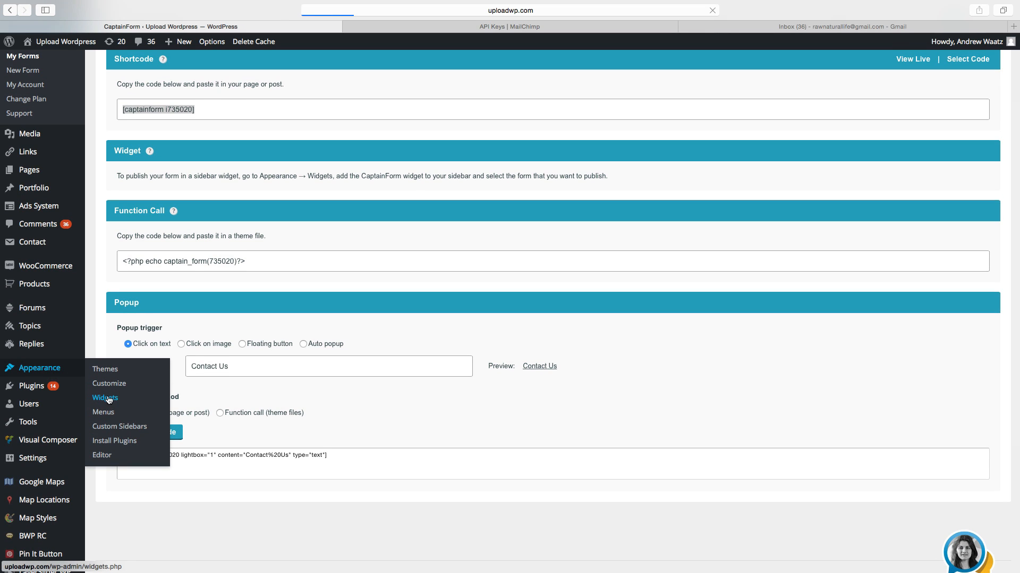
pyautogui.click(104, 397)
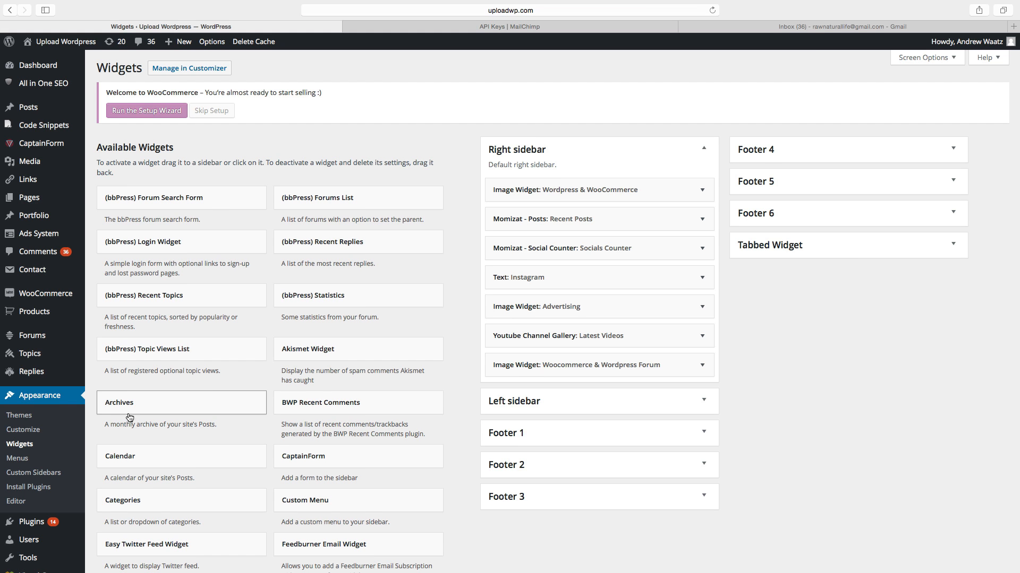
pyautogui.scroll(-3)
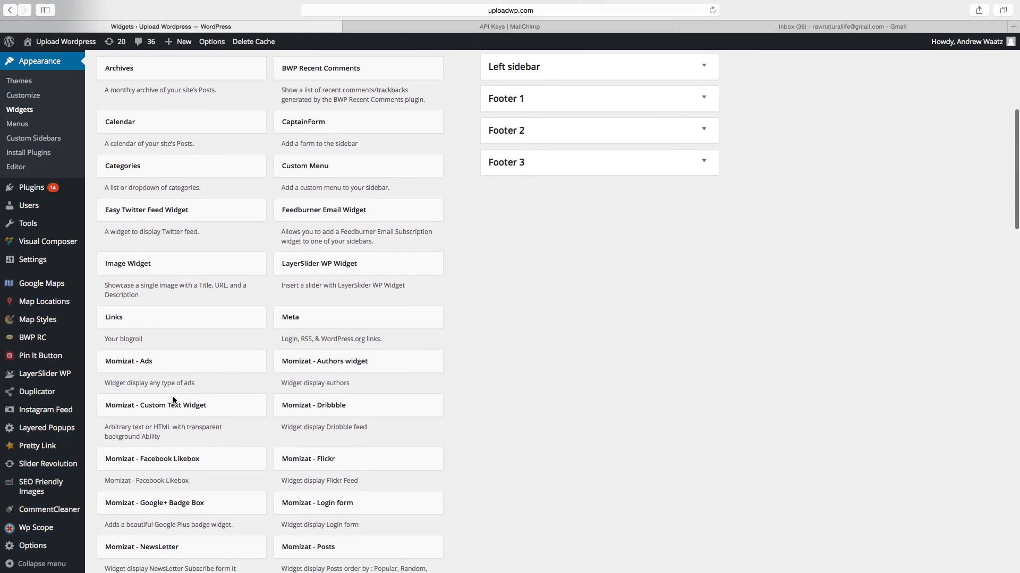
pyautogui.scroll(-3)
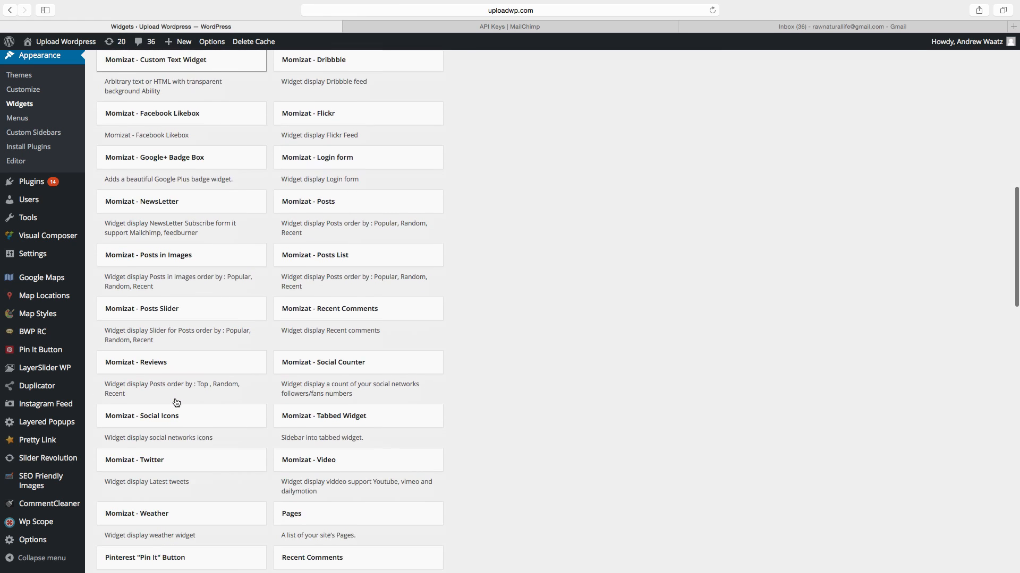
pyautogui.scroll(-3)
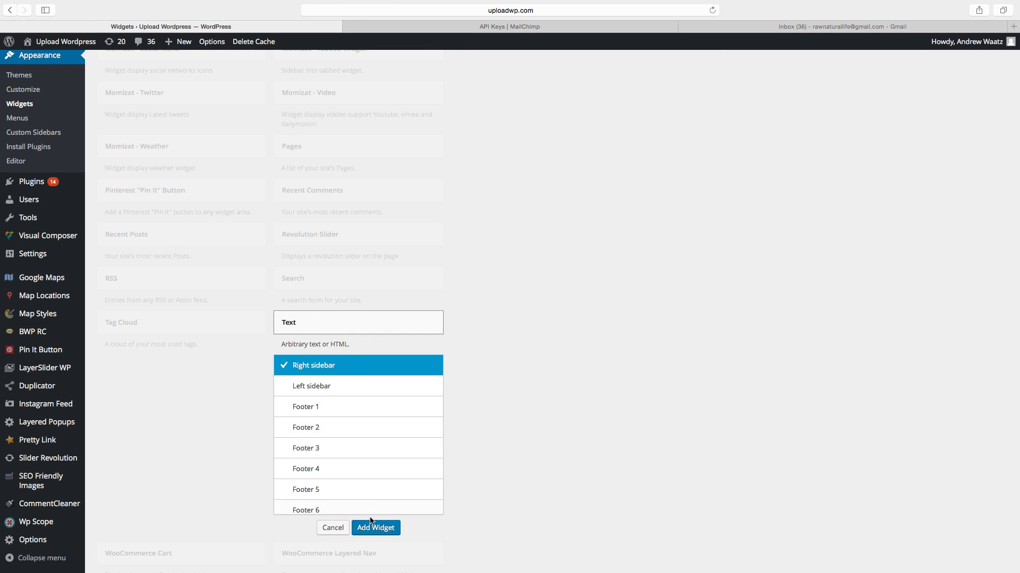
pyautogui.click(375, 528)
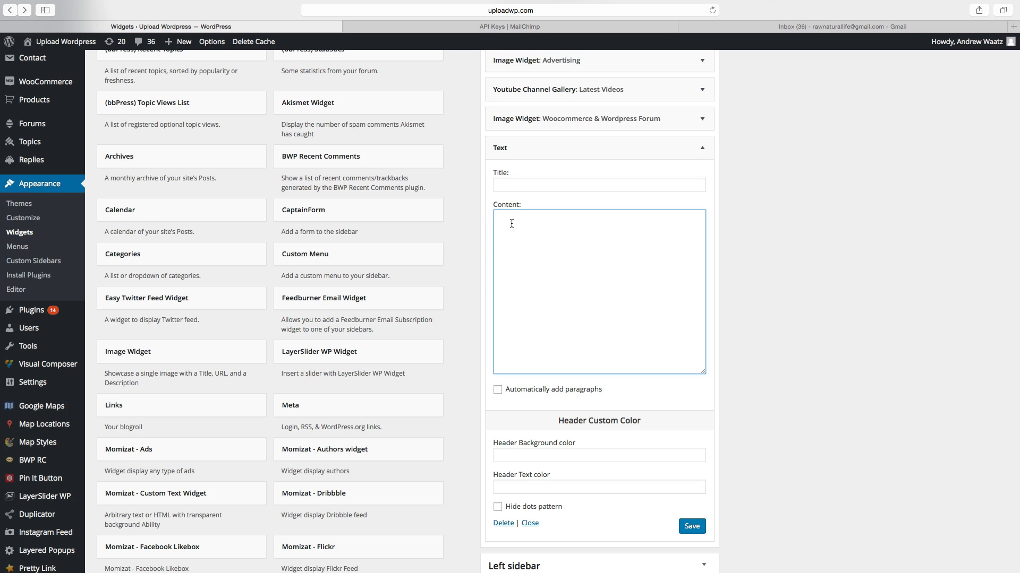
# Fill the widget with [captainform i735020] and save it
pyautogui.write('[captainform i735020]')
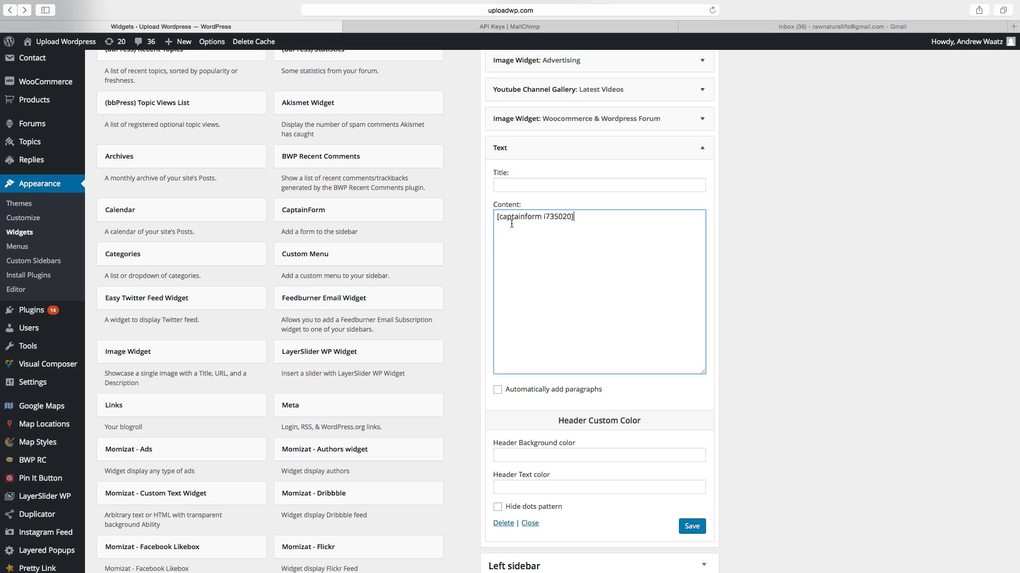
pyautogui.scroll(-3)
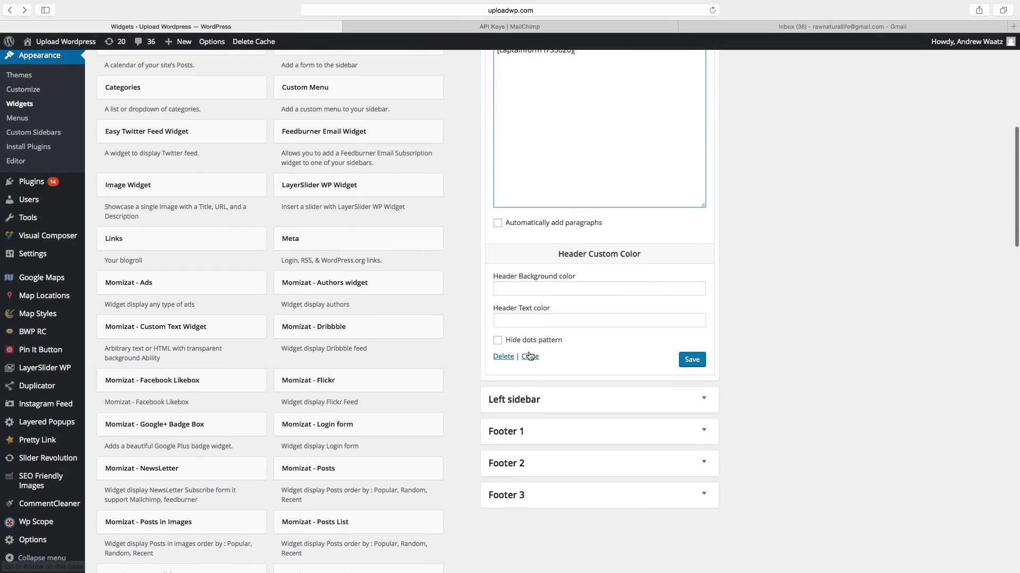
pyautogui.click(497, 340)
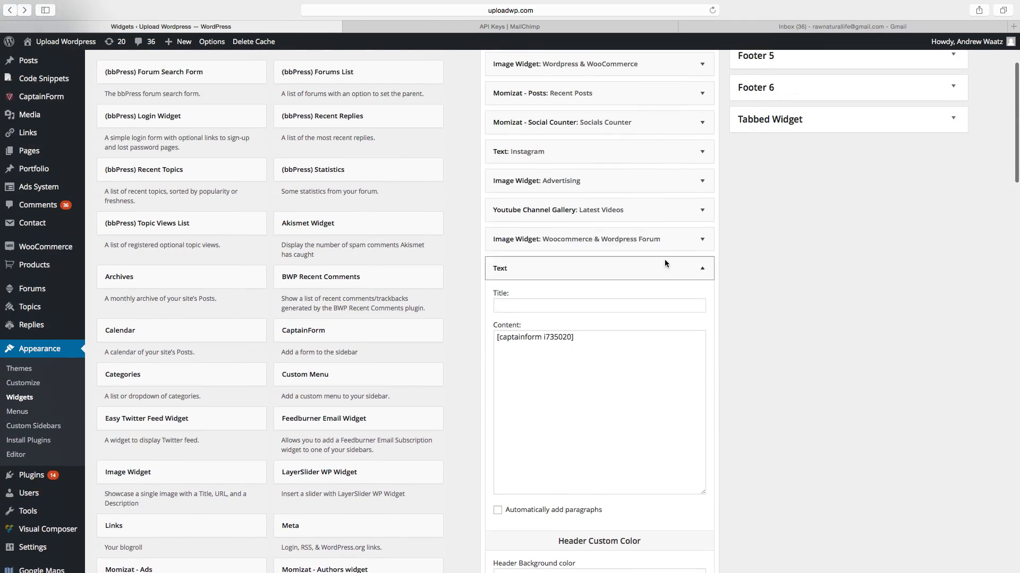
pyautogui.click(702, 268)
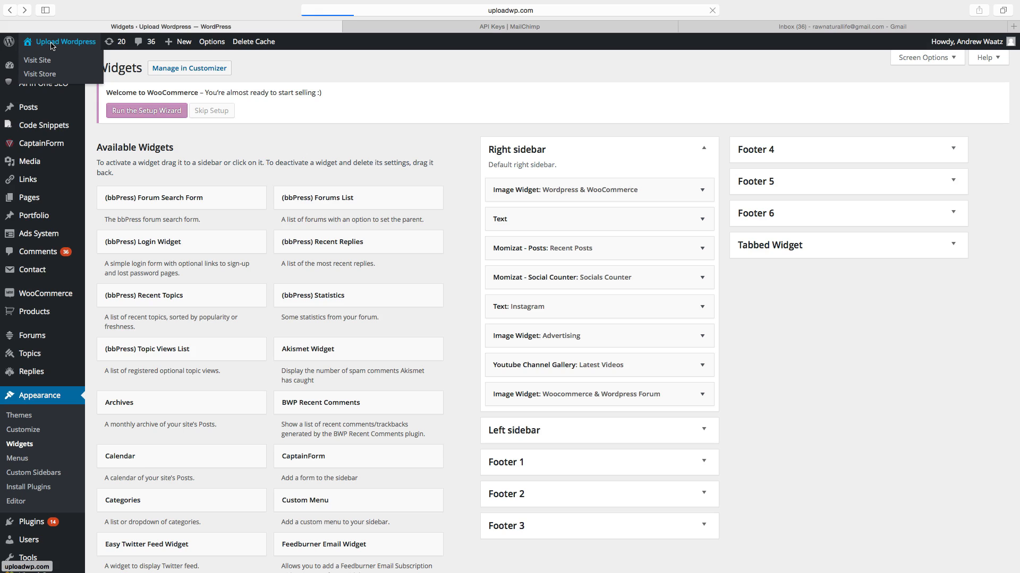
# Submit a test email through the live site's Join Our Newsletter Today sidebar form
pyautogui.click(37, 59)
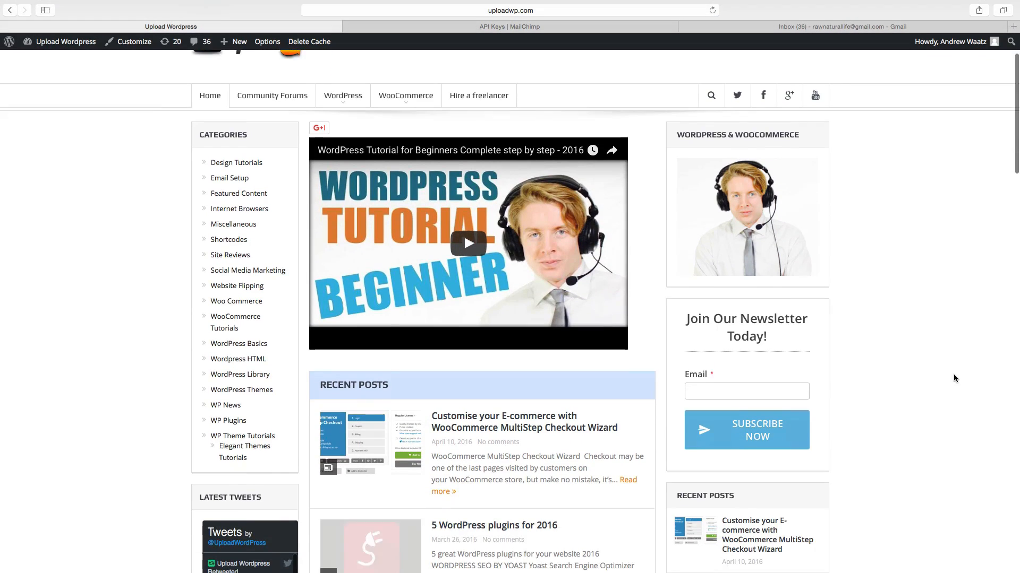
pyautogui.scroll(-3)
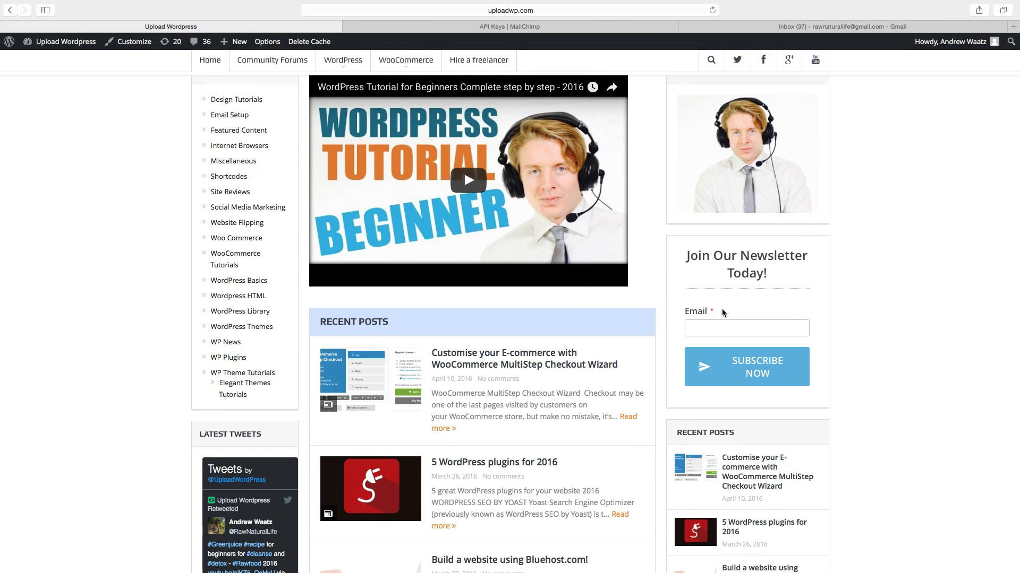
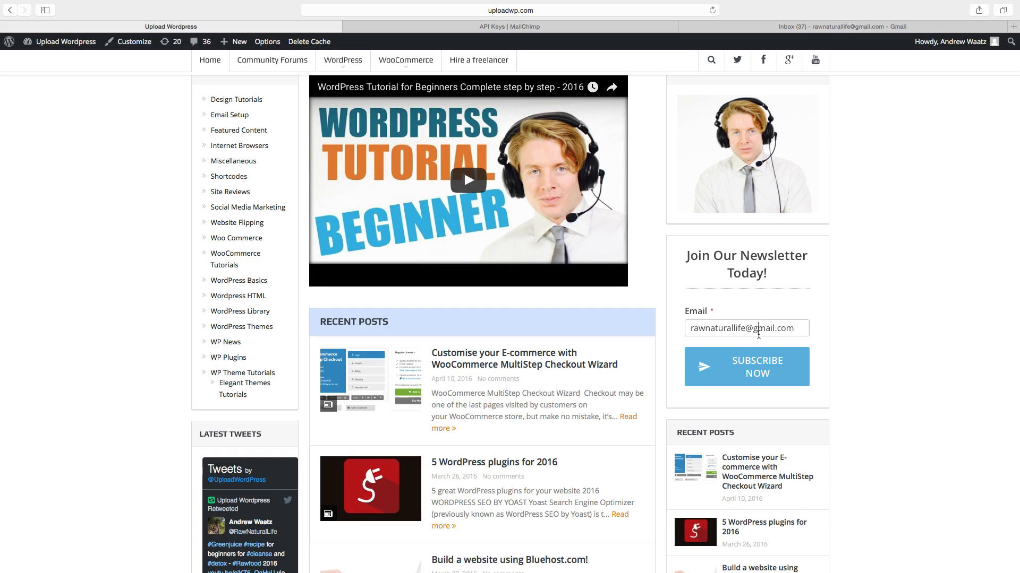
pyautogui.click(745, 328)
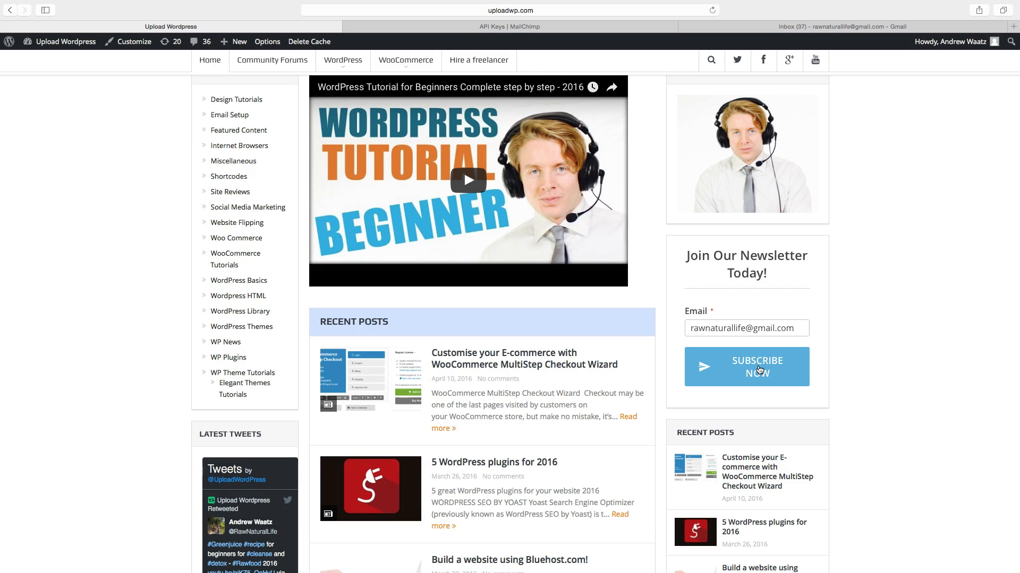
pyautogui.scroll(-3)
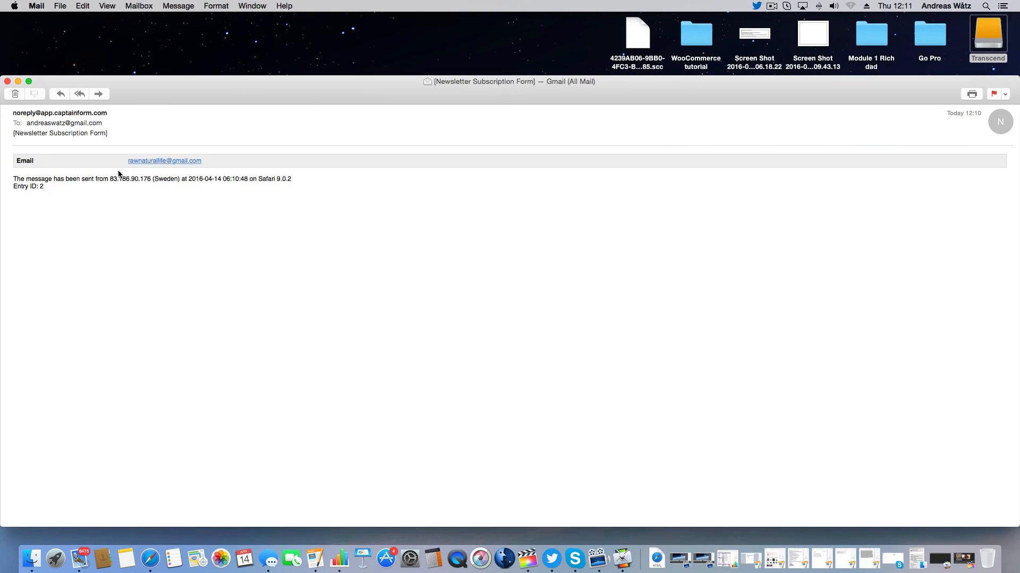
pyautogui.moveTo(192, 143)
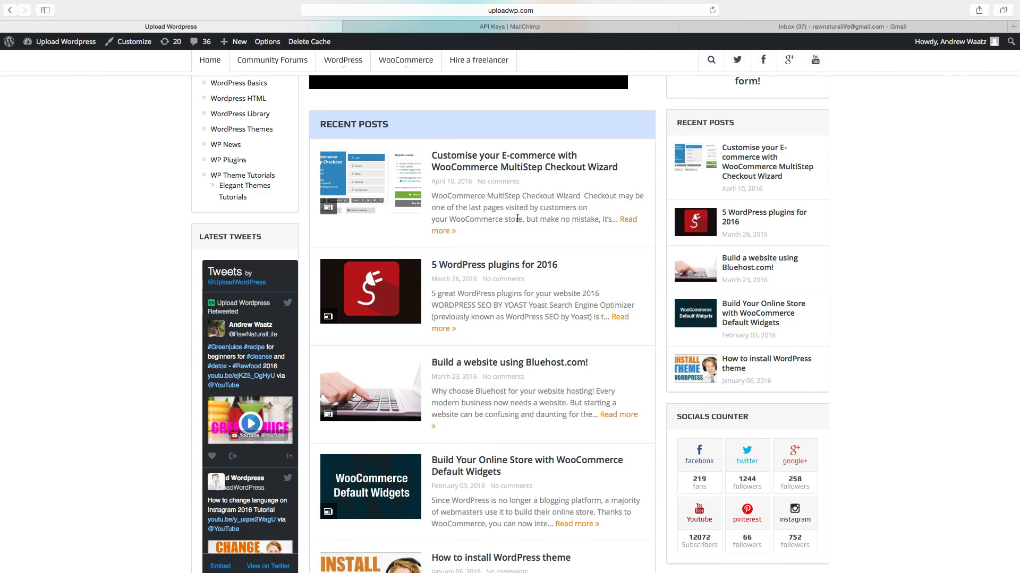
# Return to the admin Dashboard and show CaptainForm's My Forms list
pyautogui.scroll(3)
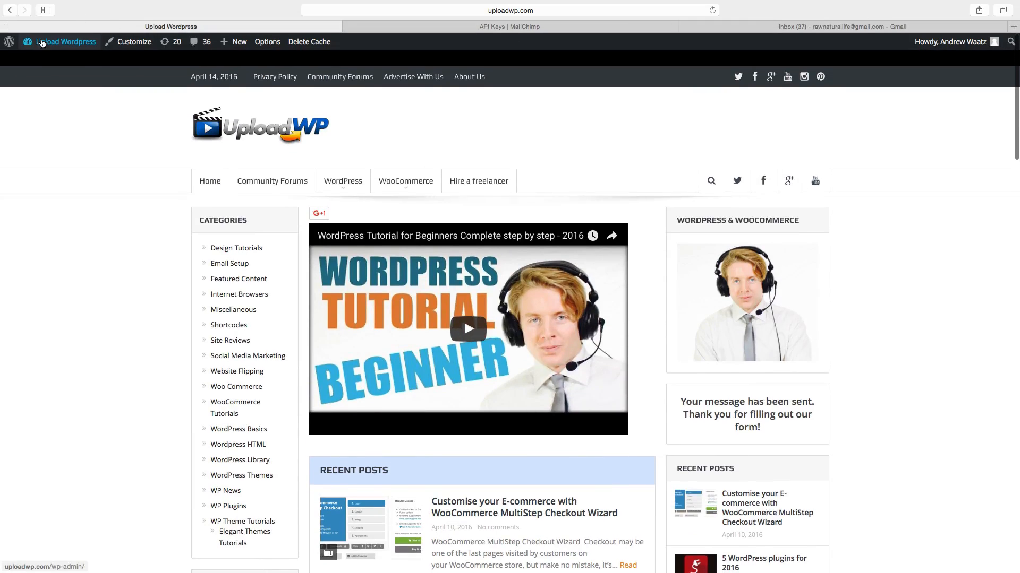
pyautogui.click(65, 41)
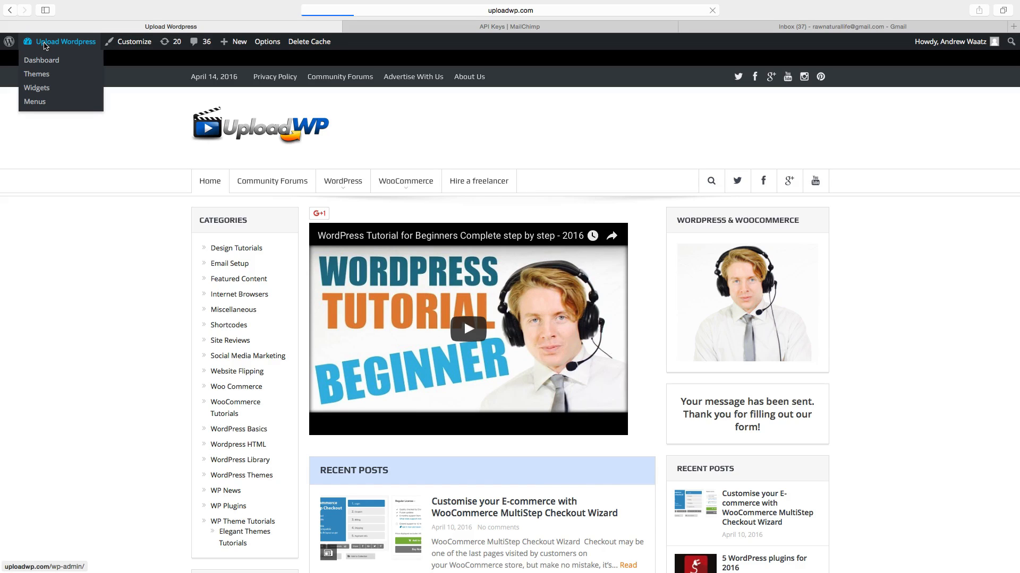
pyautogui.click(42, 60)
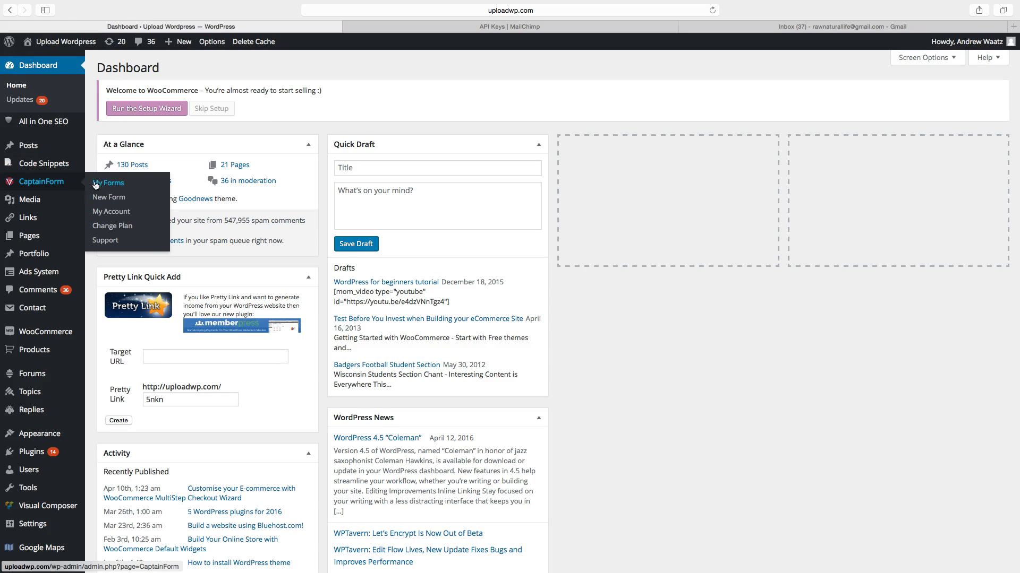
pyautogui.click(109, 183)
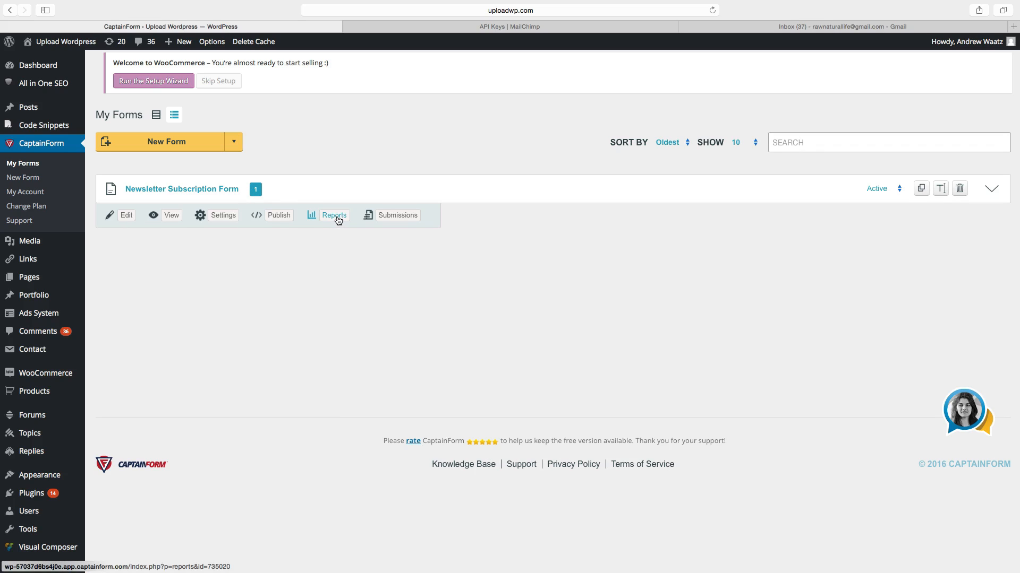
# Create a new report named Newsletter Subscription Form Report
pyautogui.click(335, 215)
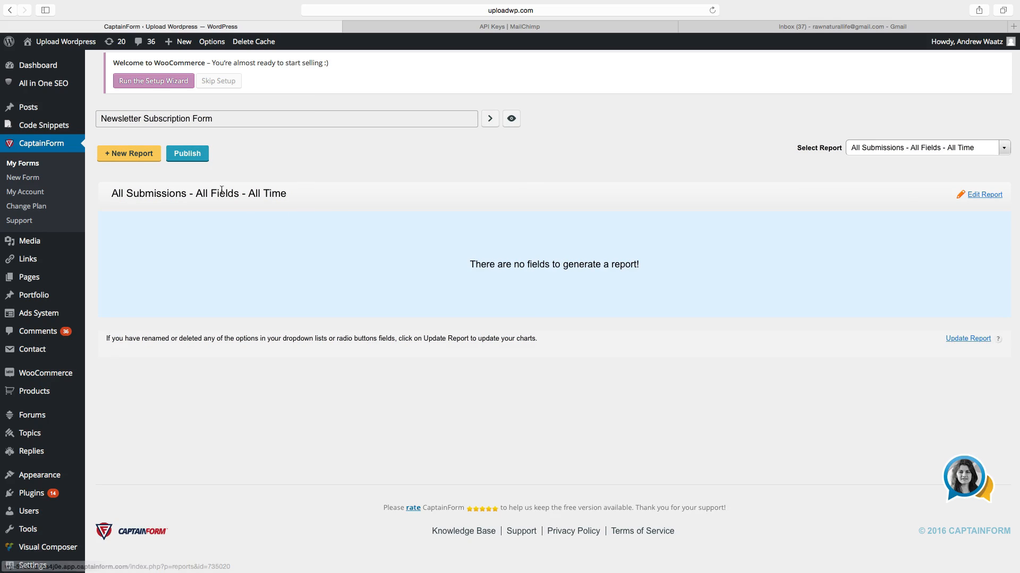
pyautogui.click(129, 153)
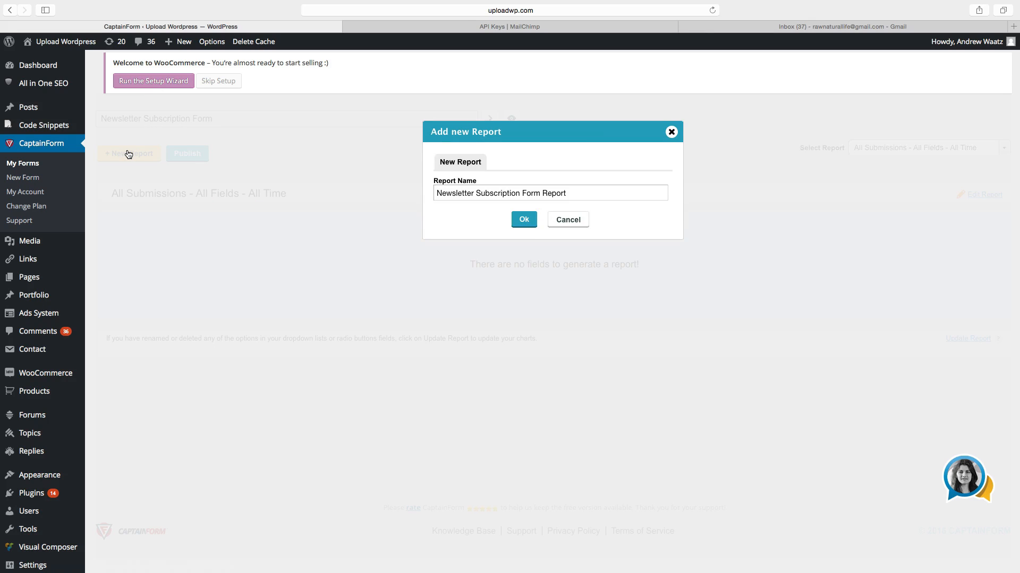
pyautogui.moveTo(384, 203)
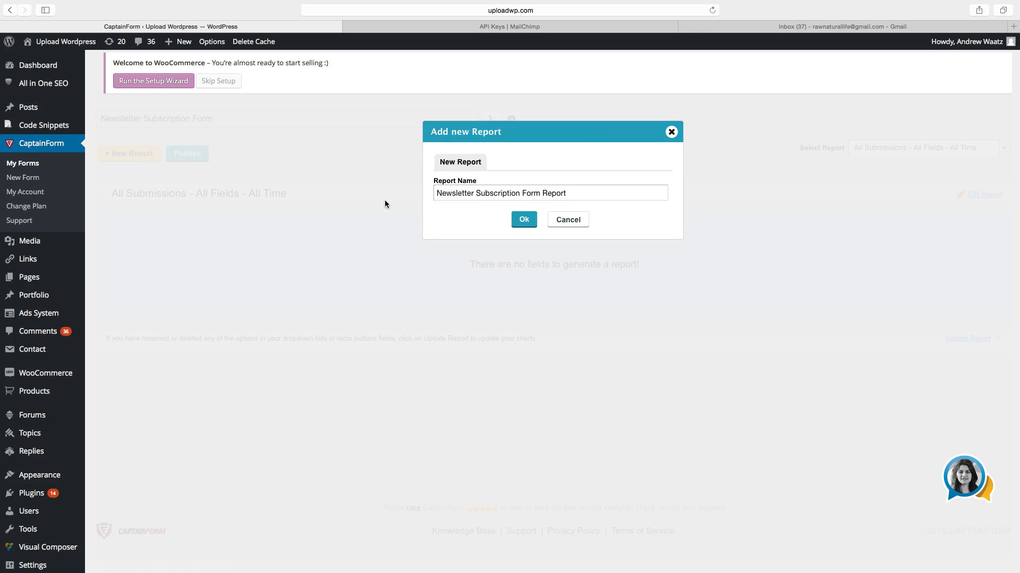
pyautogui.click(567, 219)
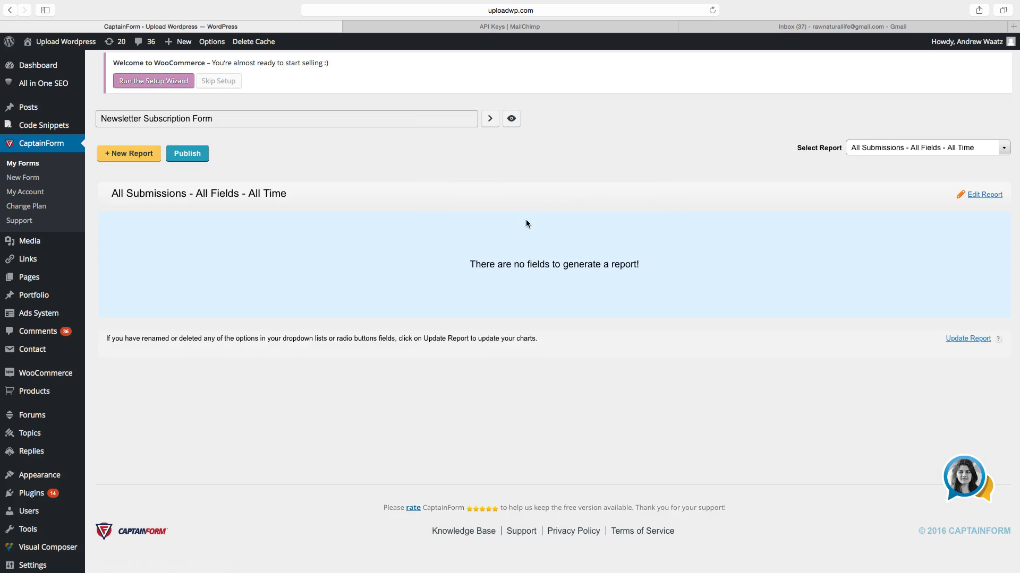
pyautogui.click(983, 193)
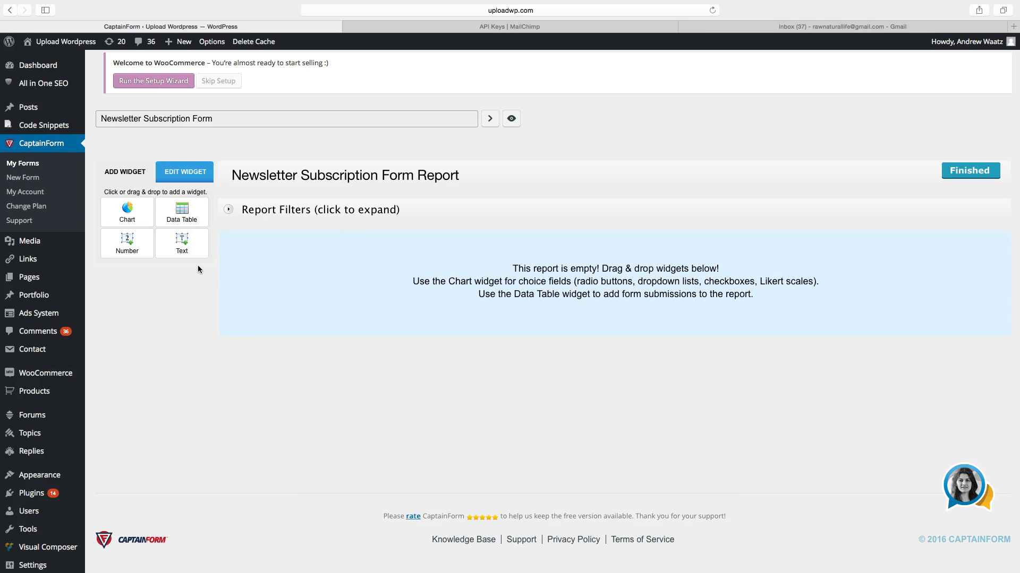
# Add a Number widget and a submissions Data Table to the report
pyautogui.click(127, 243)
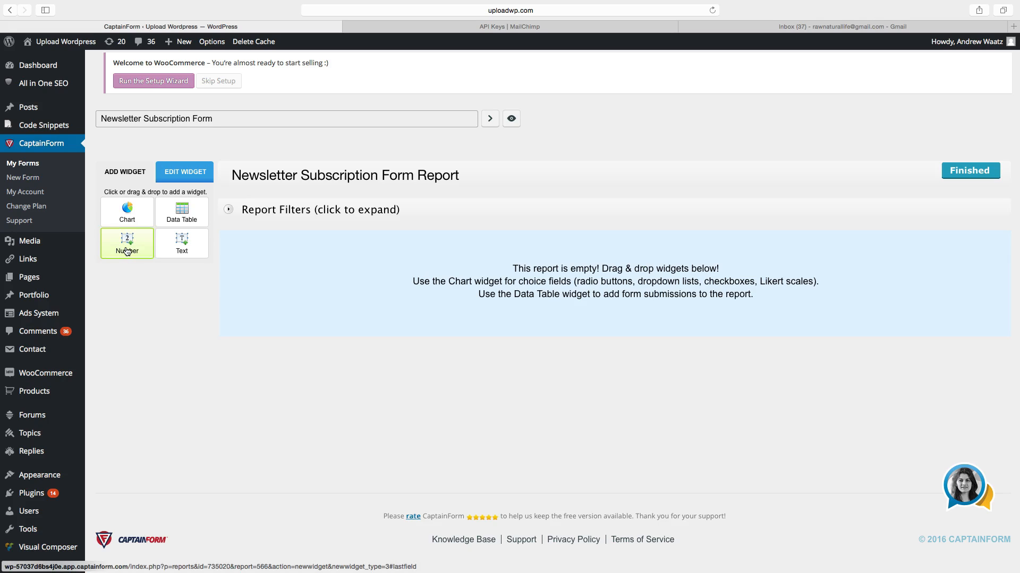
pyautogui.click(126, 243)
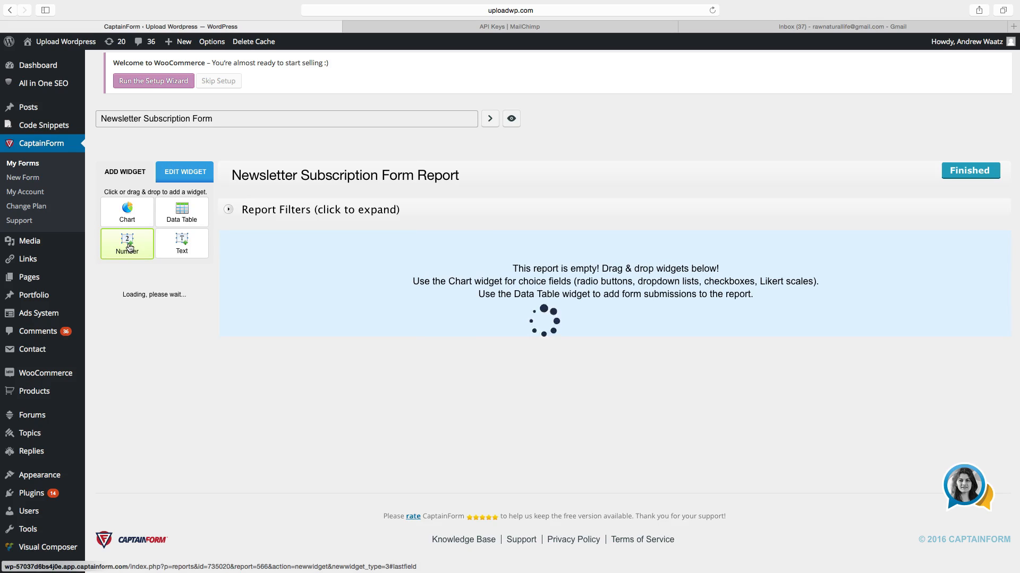
pyautogui.click(181, 212)
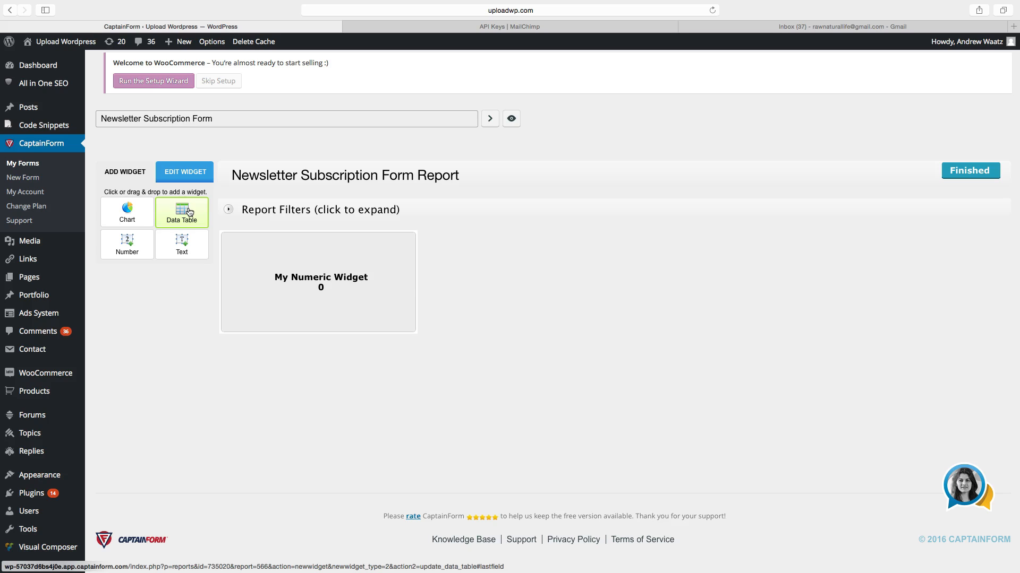
pyautogui.click(181, 212)
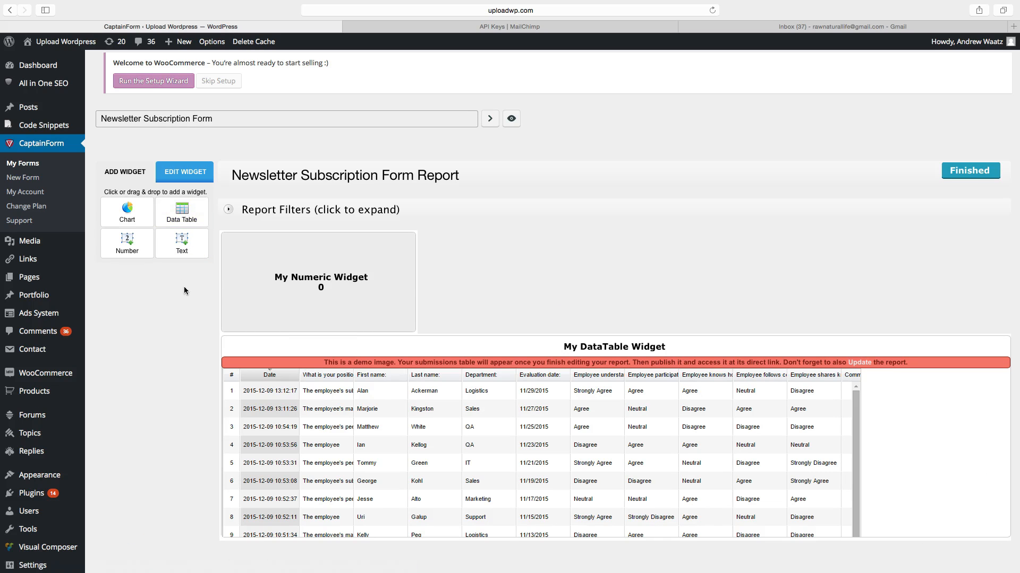
pyautogui.moveTo(394, 256)
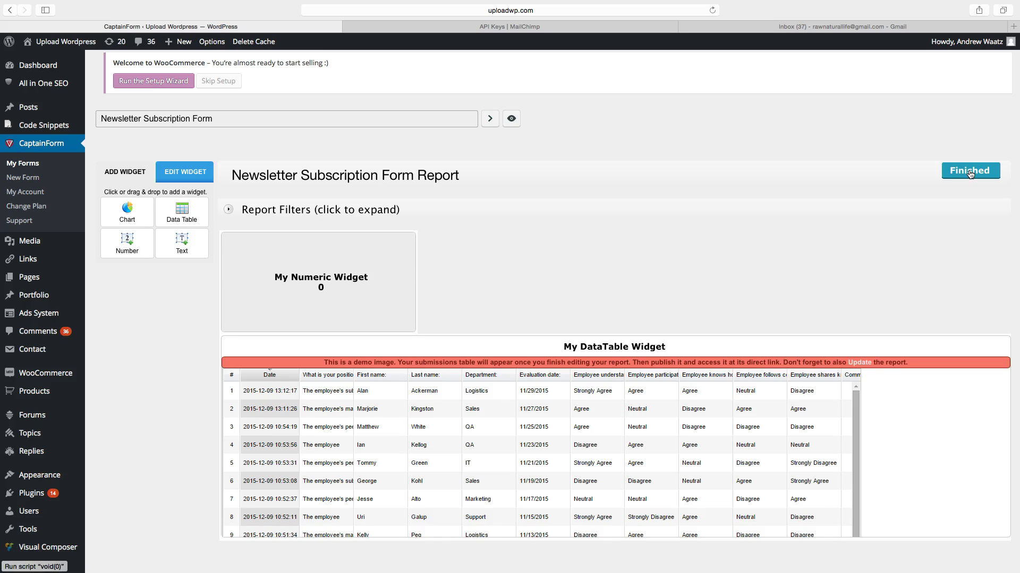
# Finish and update the report so it shows 1 submission with its details
pyautogui.click(969, 170)
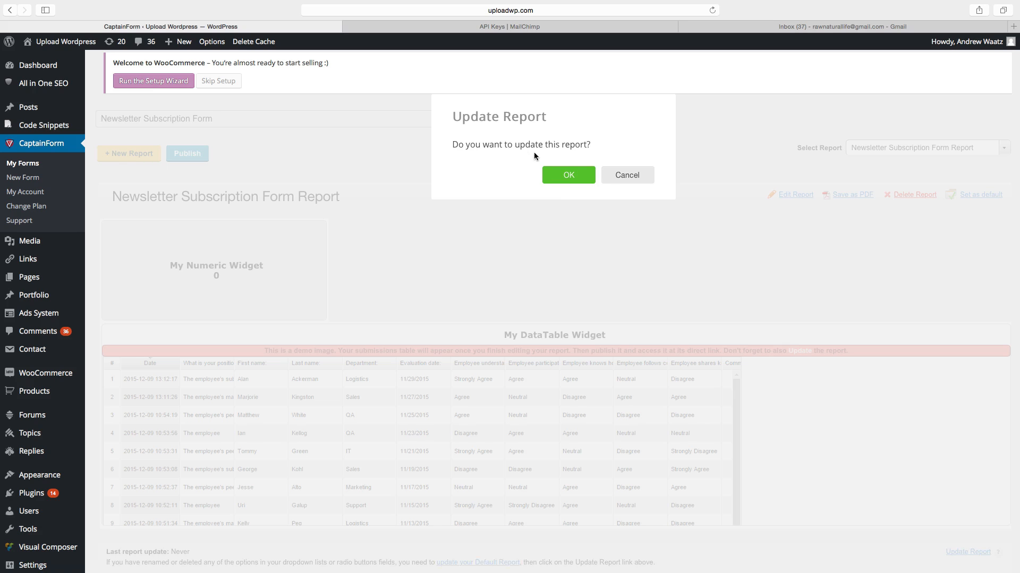
pyautogui.click(567, 176)
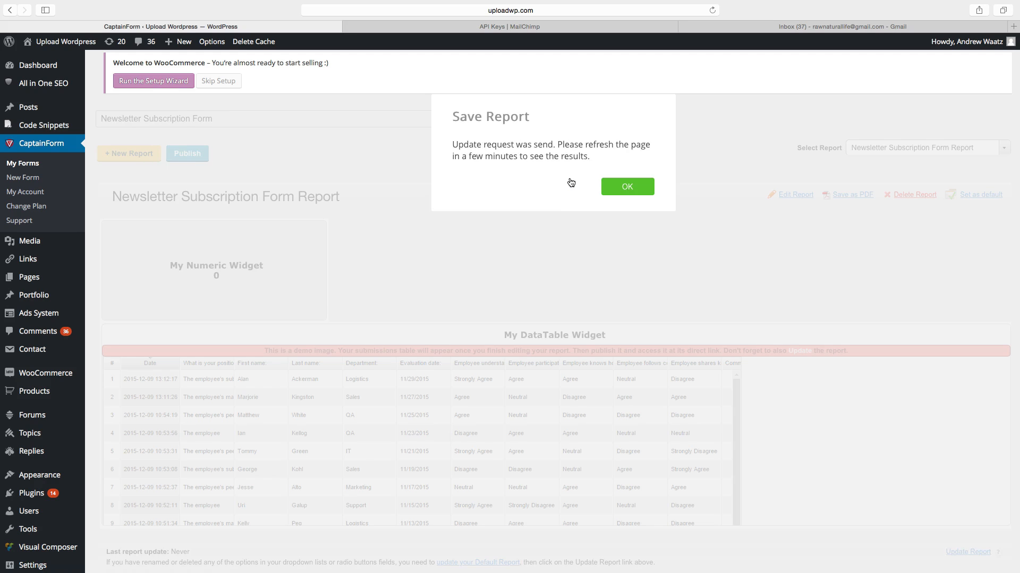
pyautogui.click(625, 187)
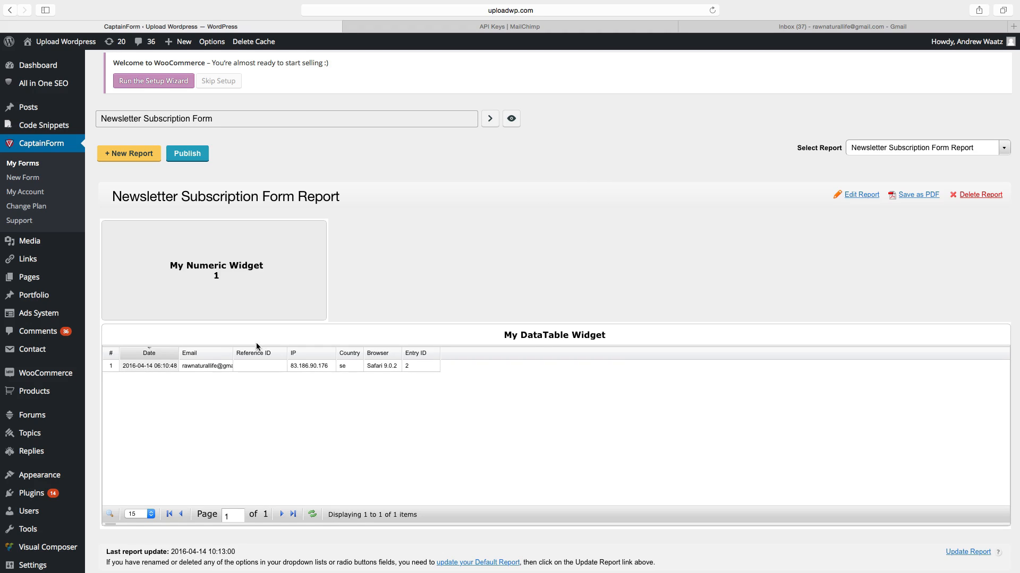
pyautogui.click(299, 365)
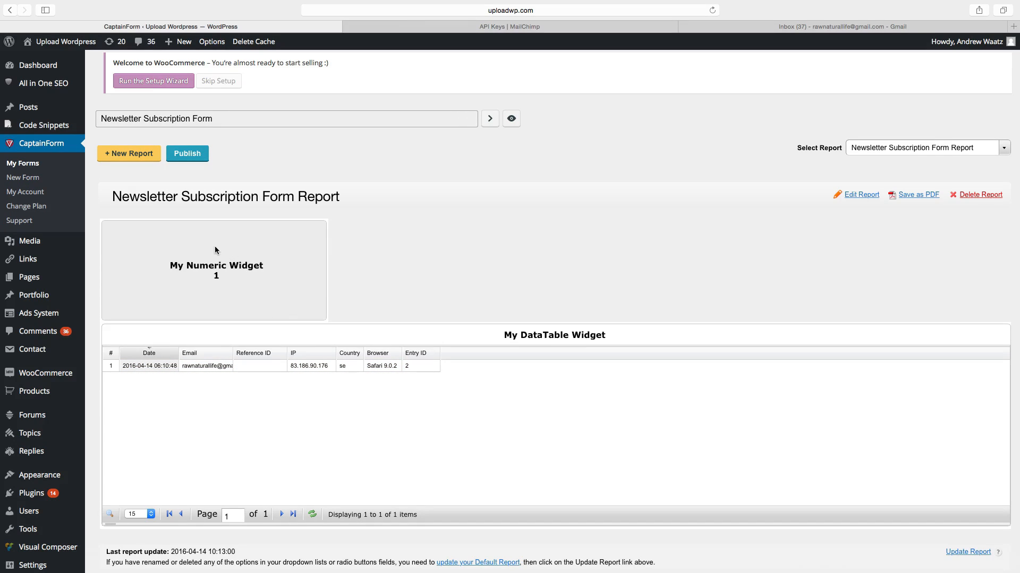
pyautogui.moveTo(274, 264)
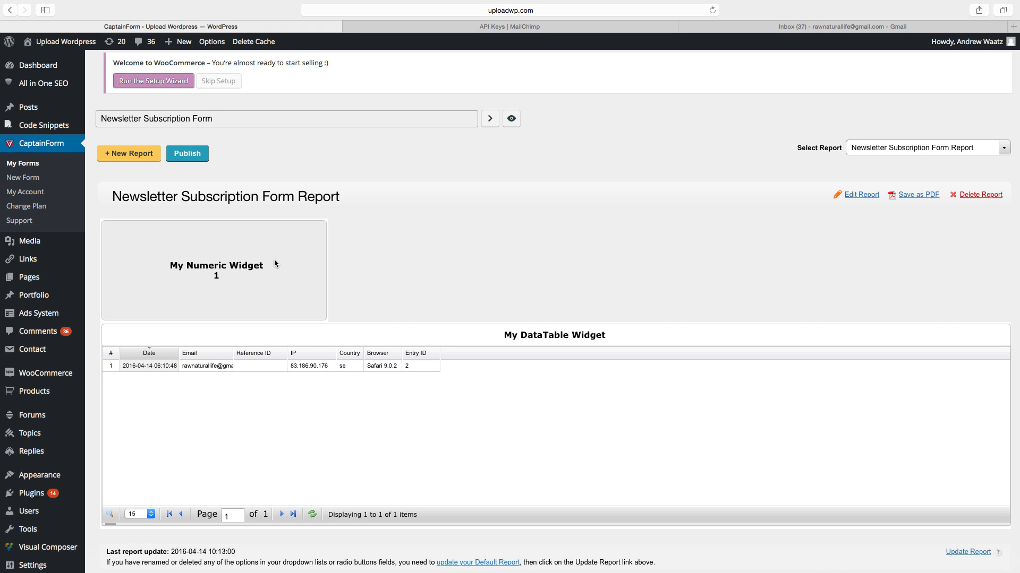
pyautogui.moveTo(59, 205)
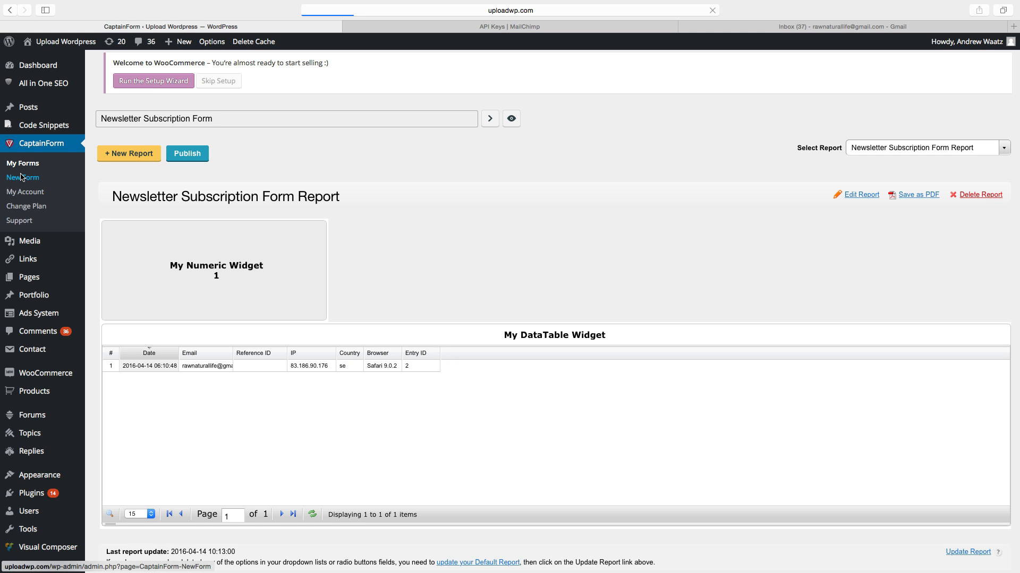
# Start a New Form to show the Select a Form templates
pyautogui.click(22, 177)
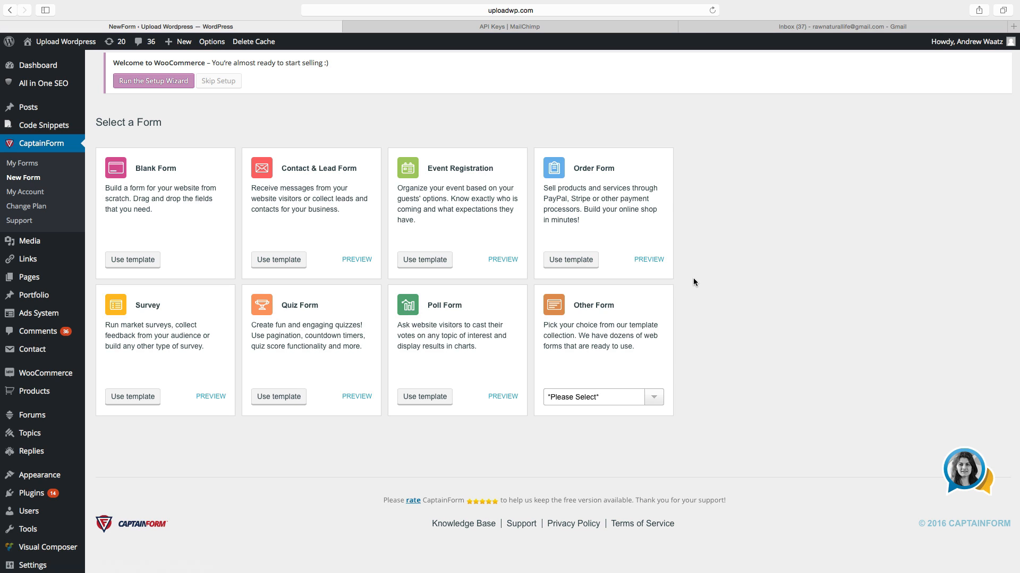
pyautogui.moveTo(408, 178)
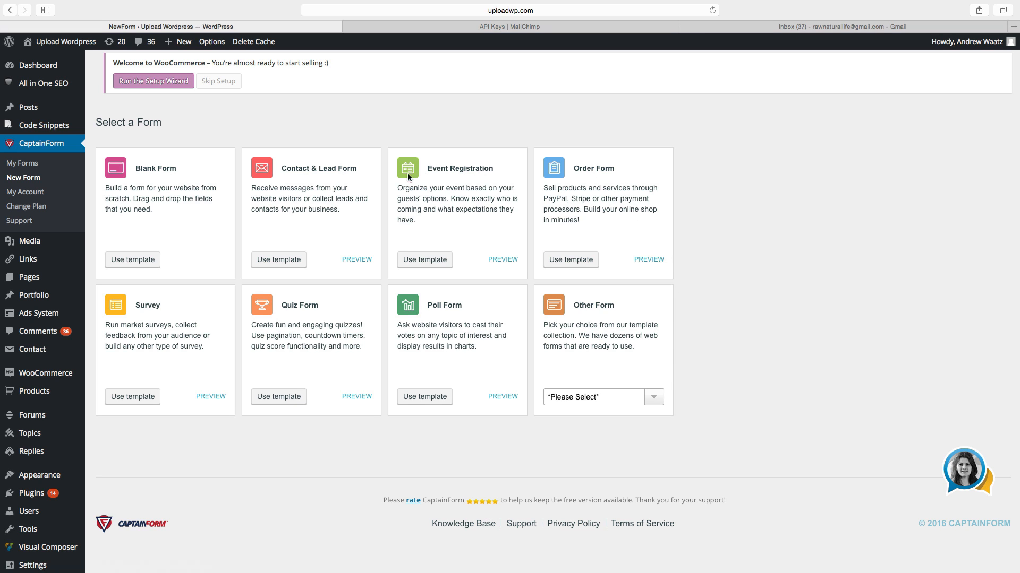
pyautogui.moveTo(301, 183)
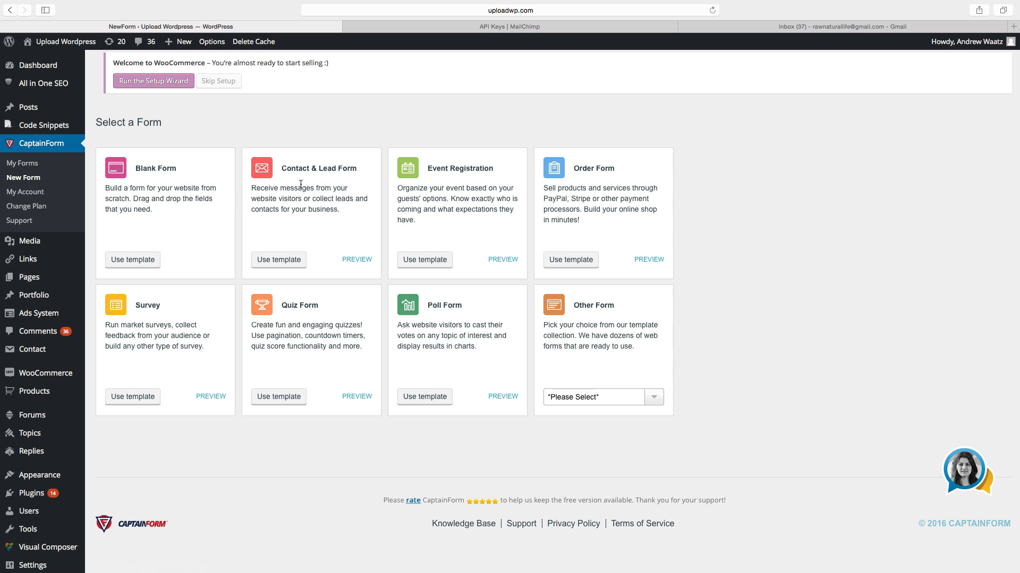
pyautogui.moveTo(441, 193)
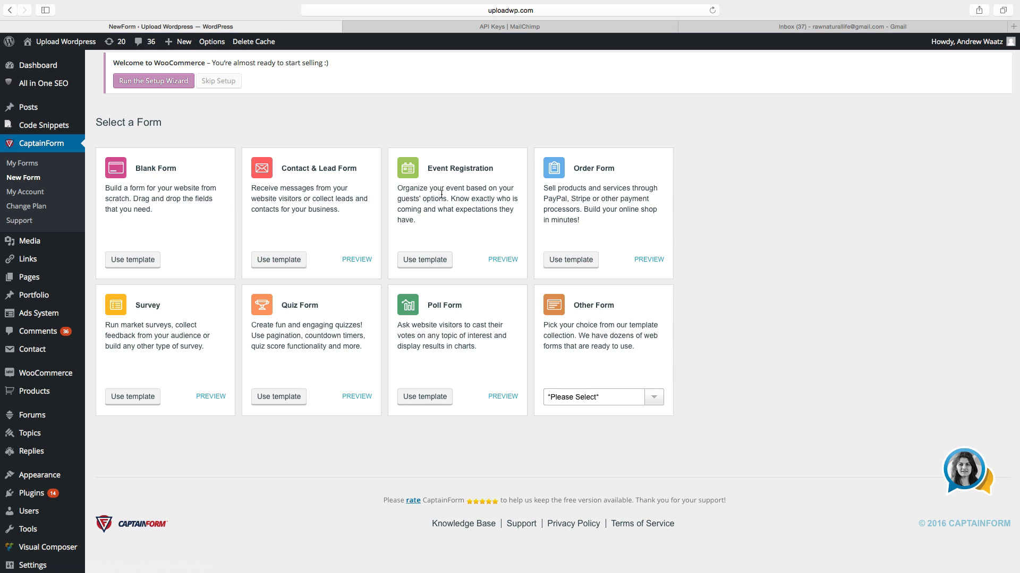
pyautogui.moveTo(294, 299)
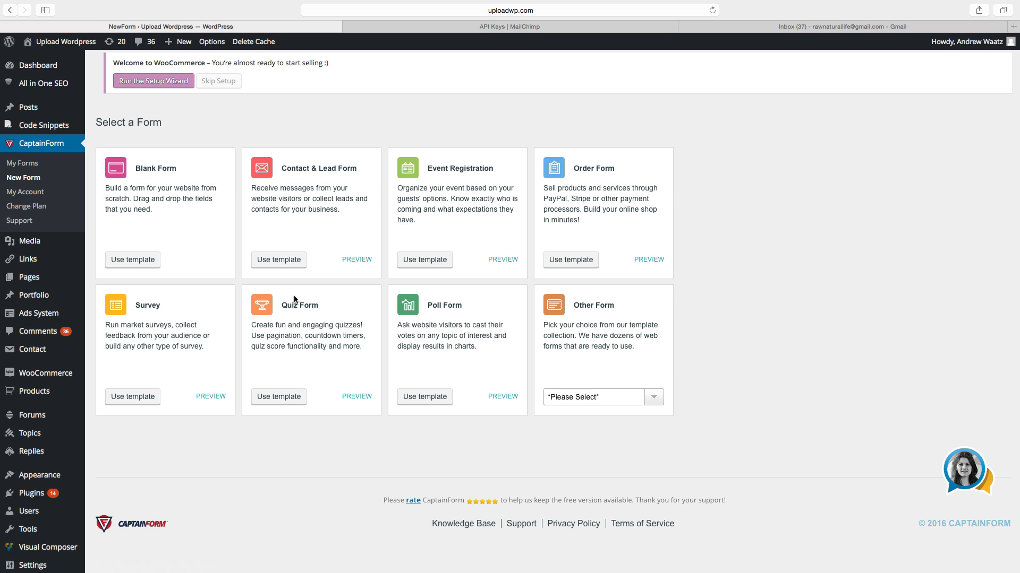